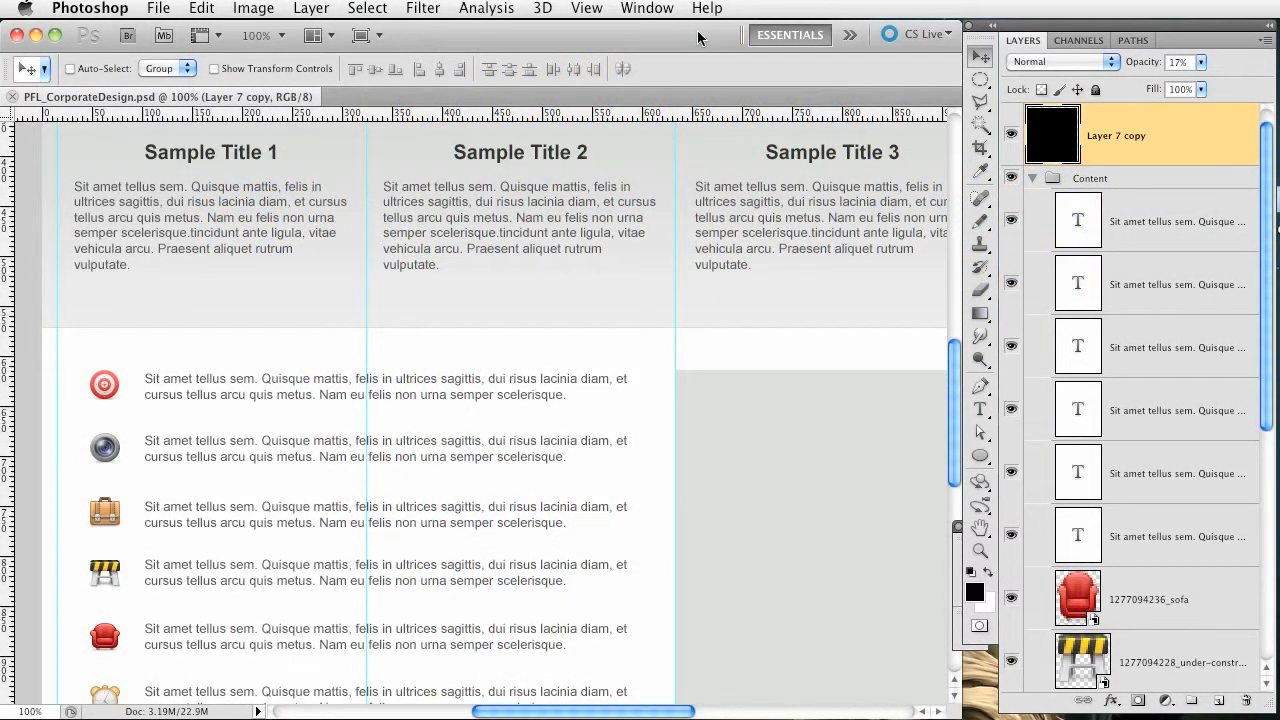
pyautogui.moveTo(616, 330)
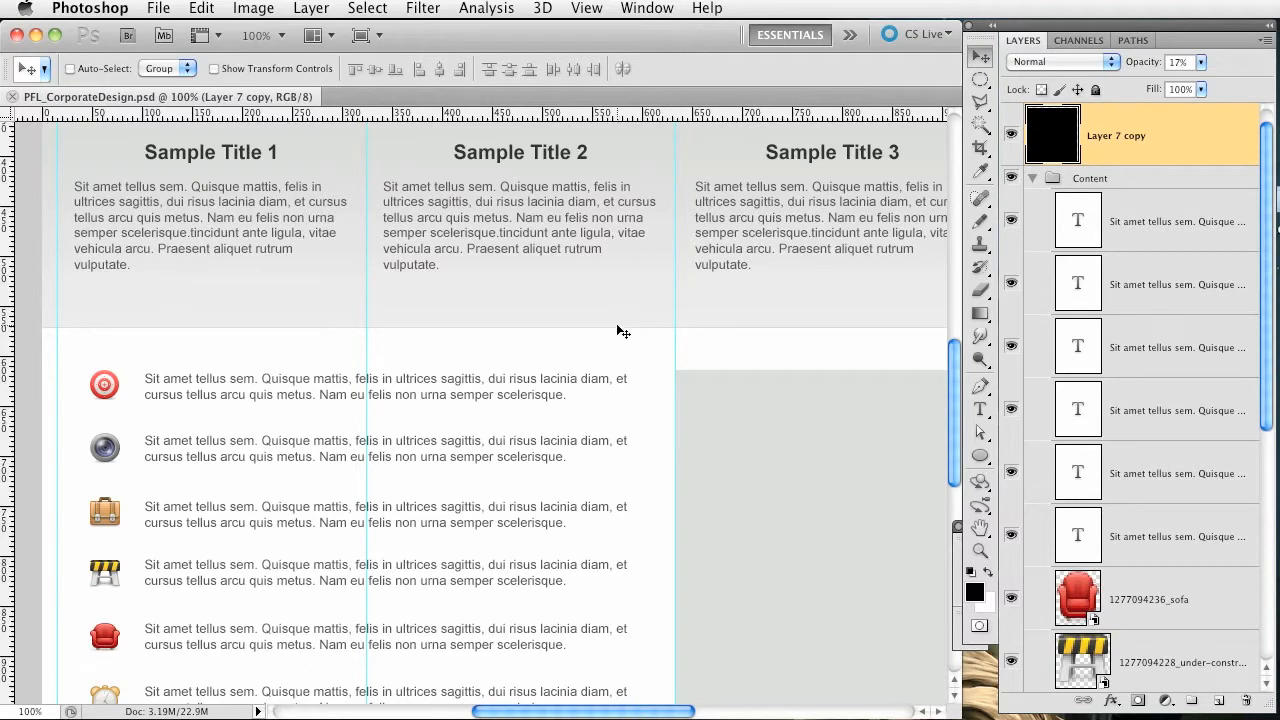
# - Keep only the first row's description, rewrapped as a wider two-line paragraph beside the red icon
pyautogui.scroll(-3)
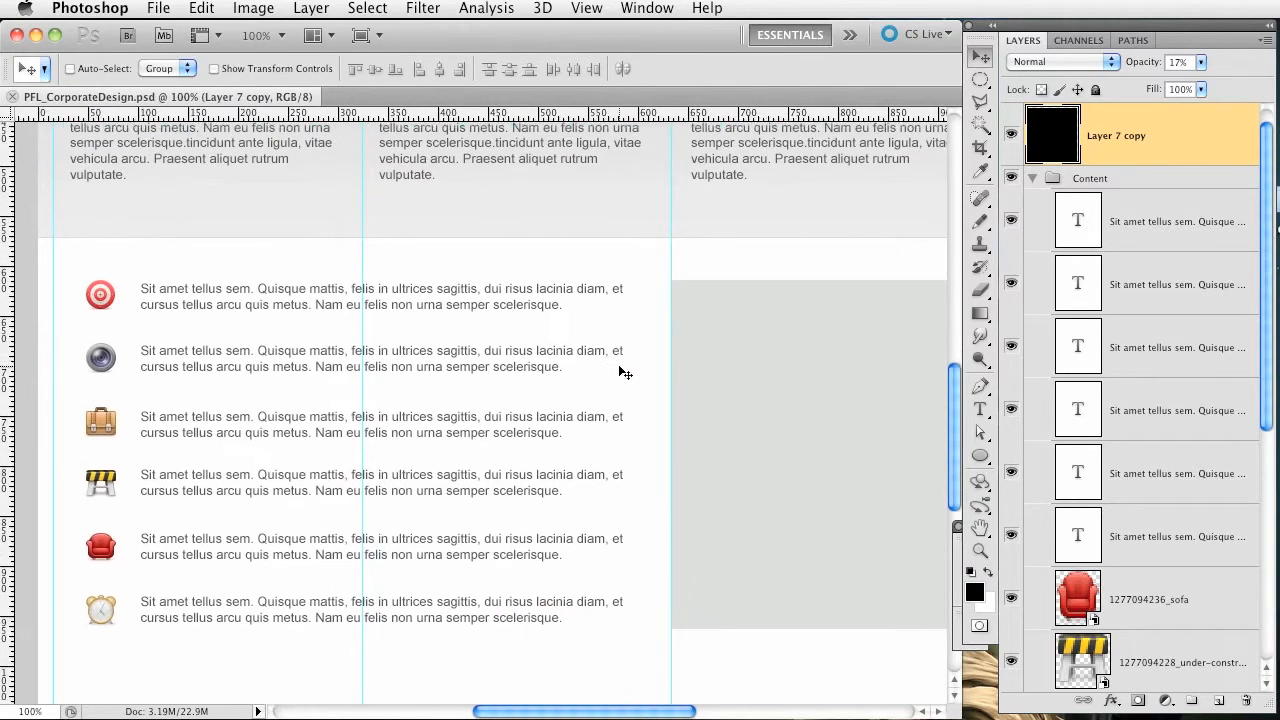
pyautogui.moveTo(816, 550)
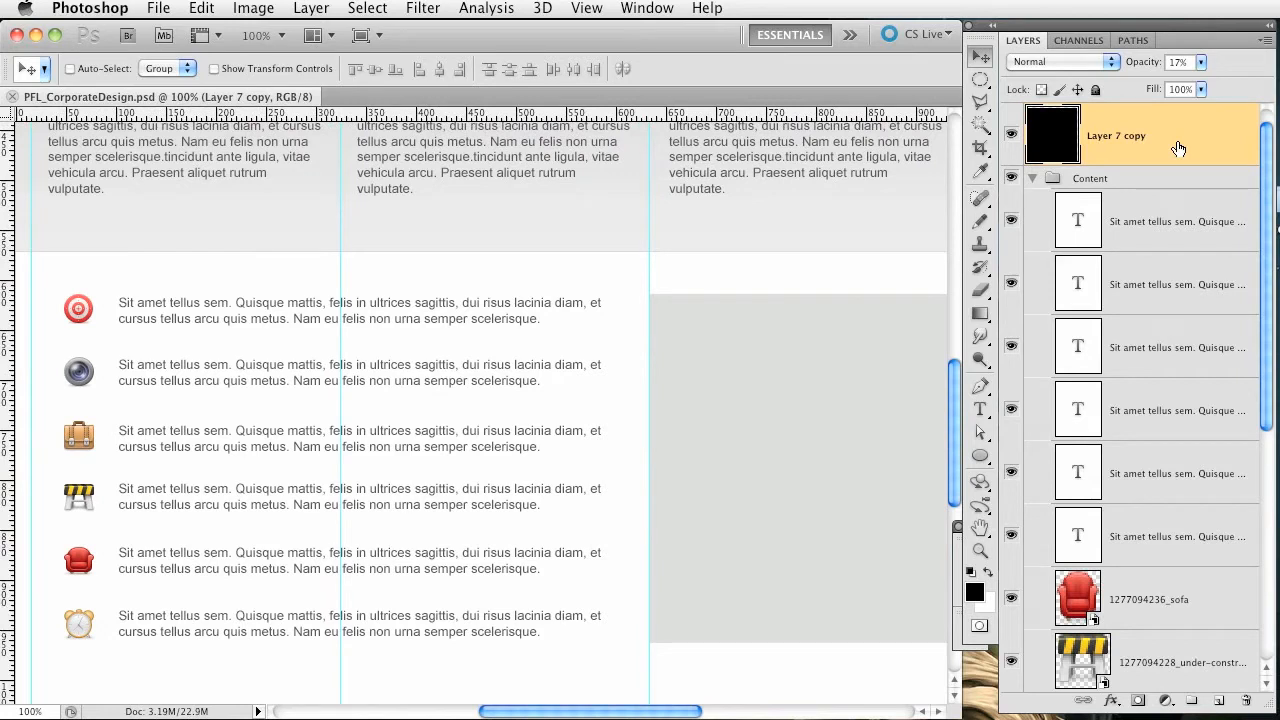
pyautogui.moveTo(420, 556)
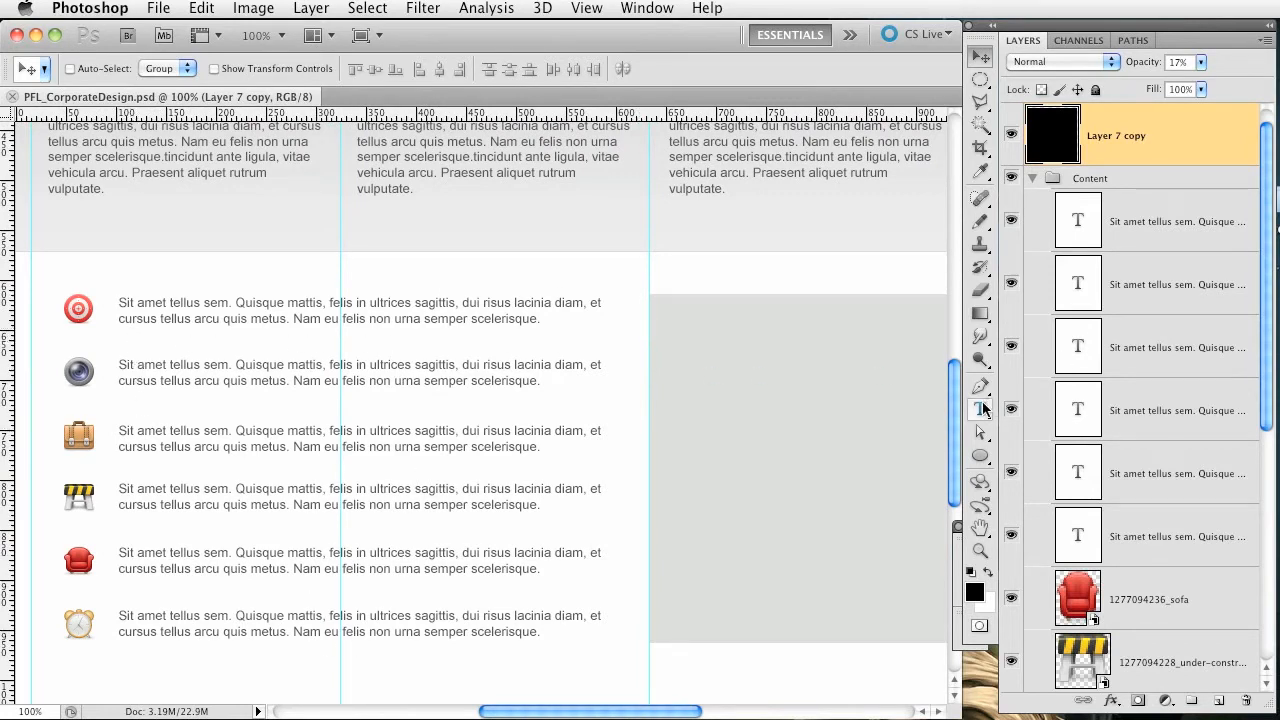
pyautogui.click(1140, 536)
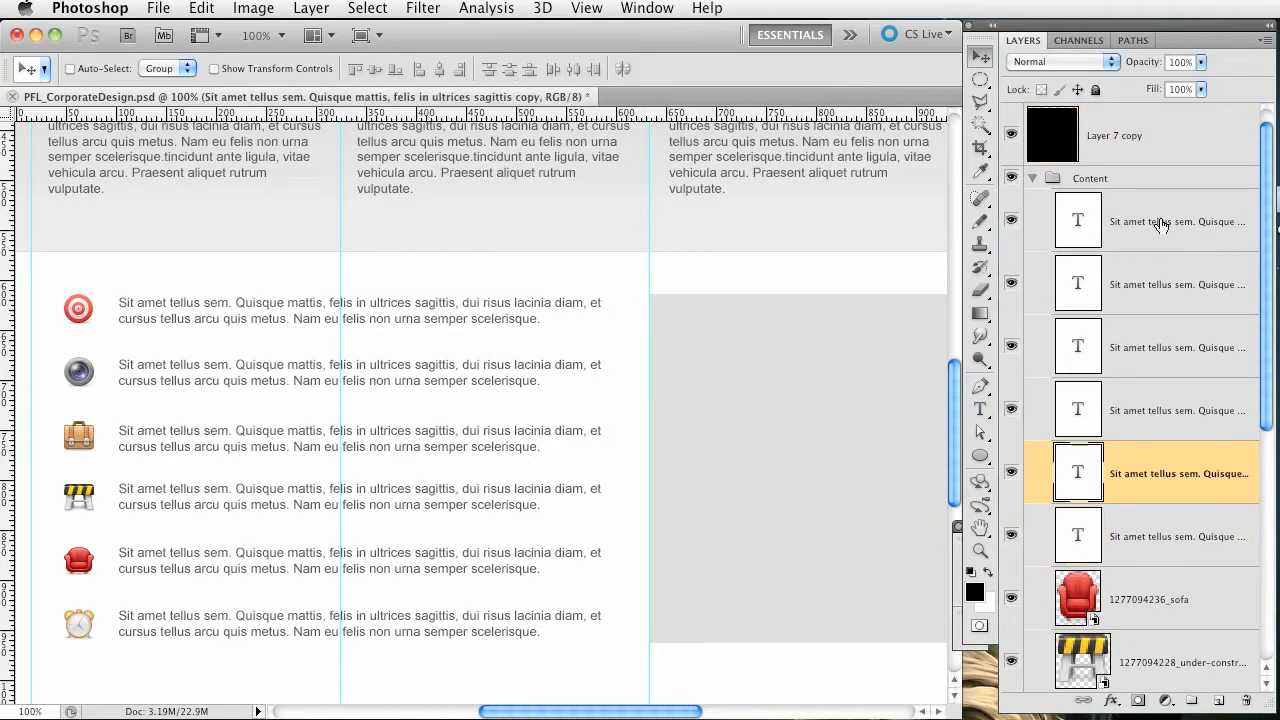
pyautogui.scroll(-3)
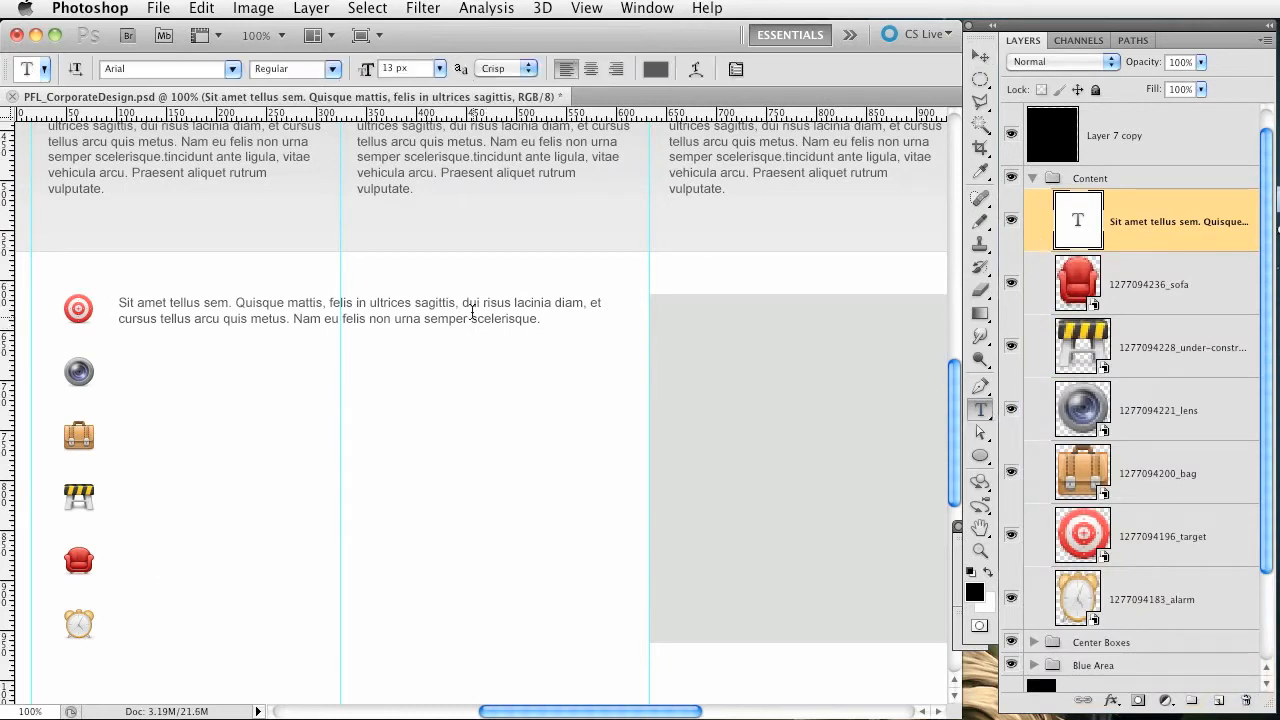
pyautogui.click(330, 310)
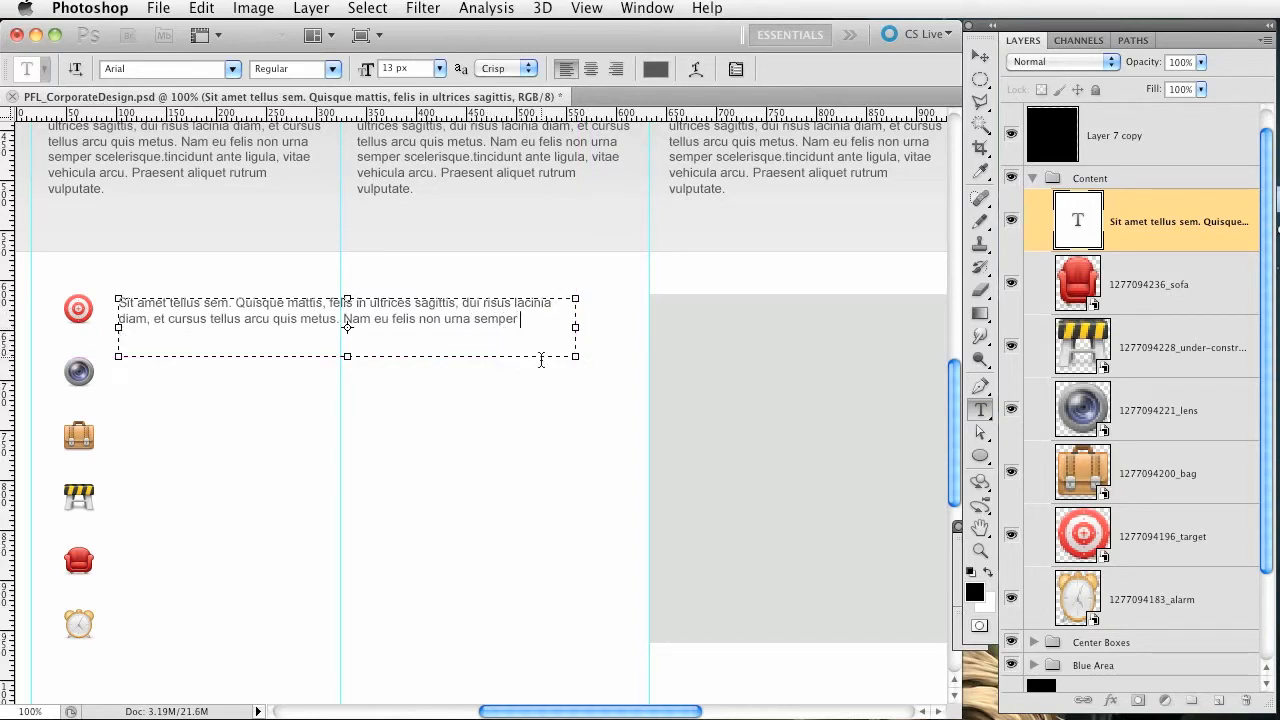
pyautogui.click(980, 56)
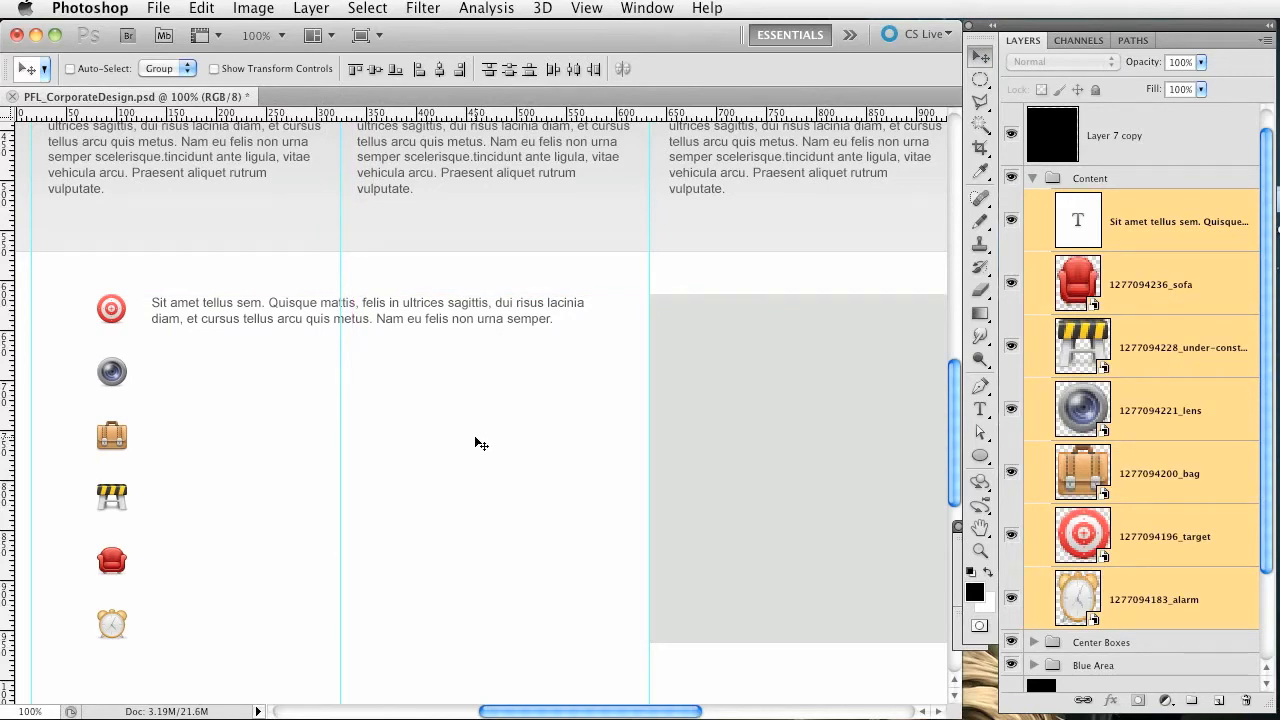
pyautogui.moveTo(508, 426)
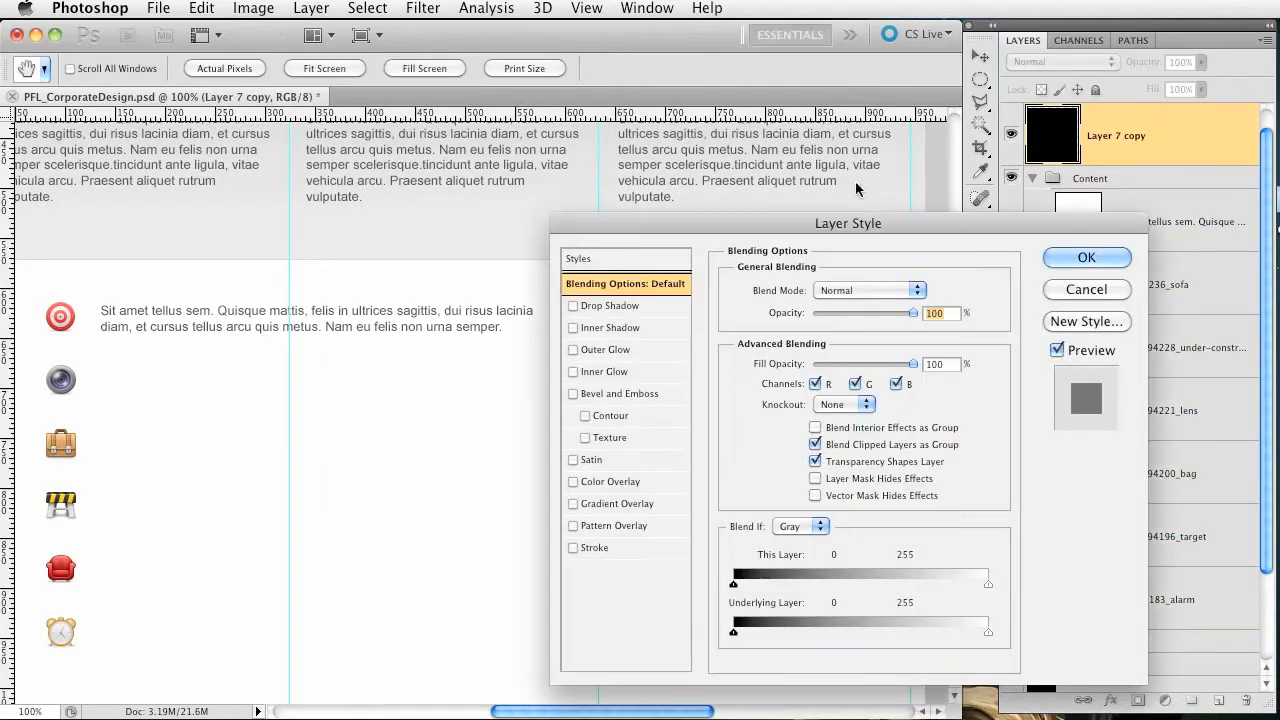
# - Give Layer 7 copy a Color Overlay sampled from the header blue
pyautogui.click(612, 480)
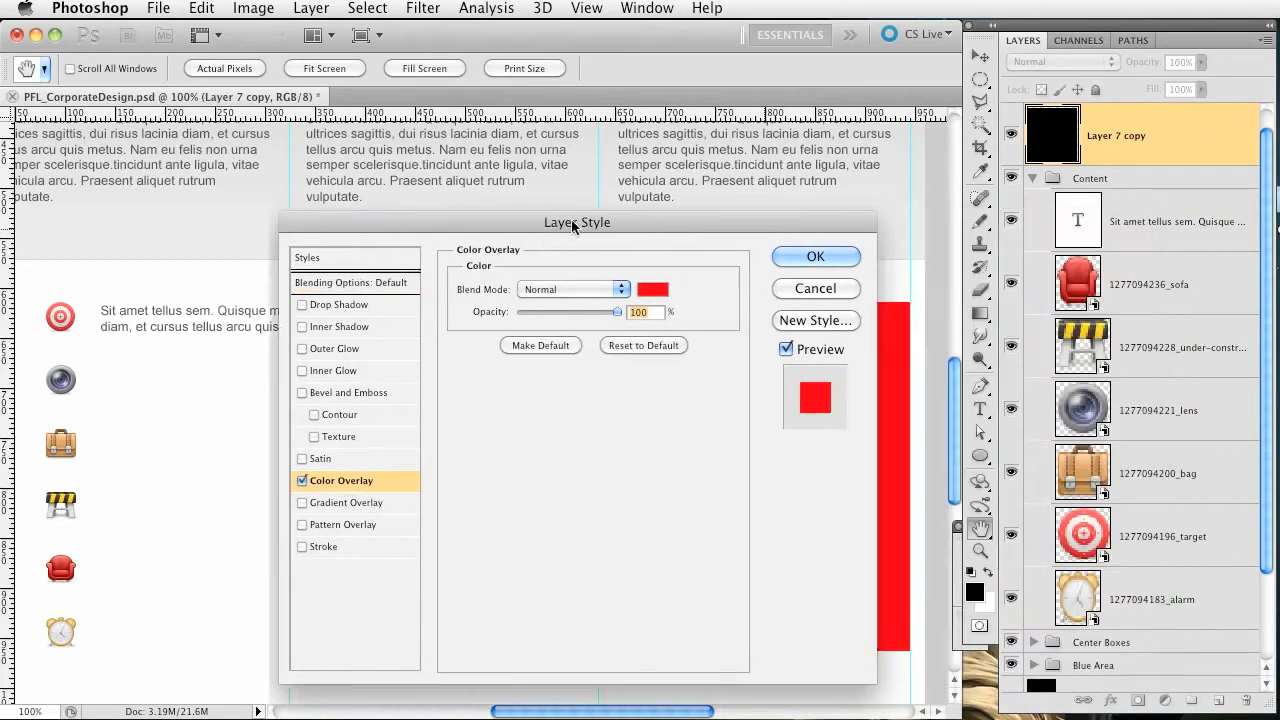
pyautogui.moveTo(576, 222); pyautogui.dragTo(374, 244)
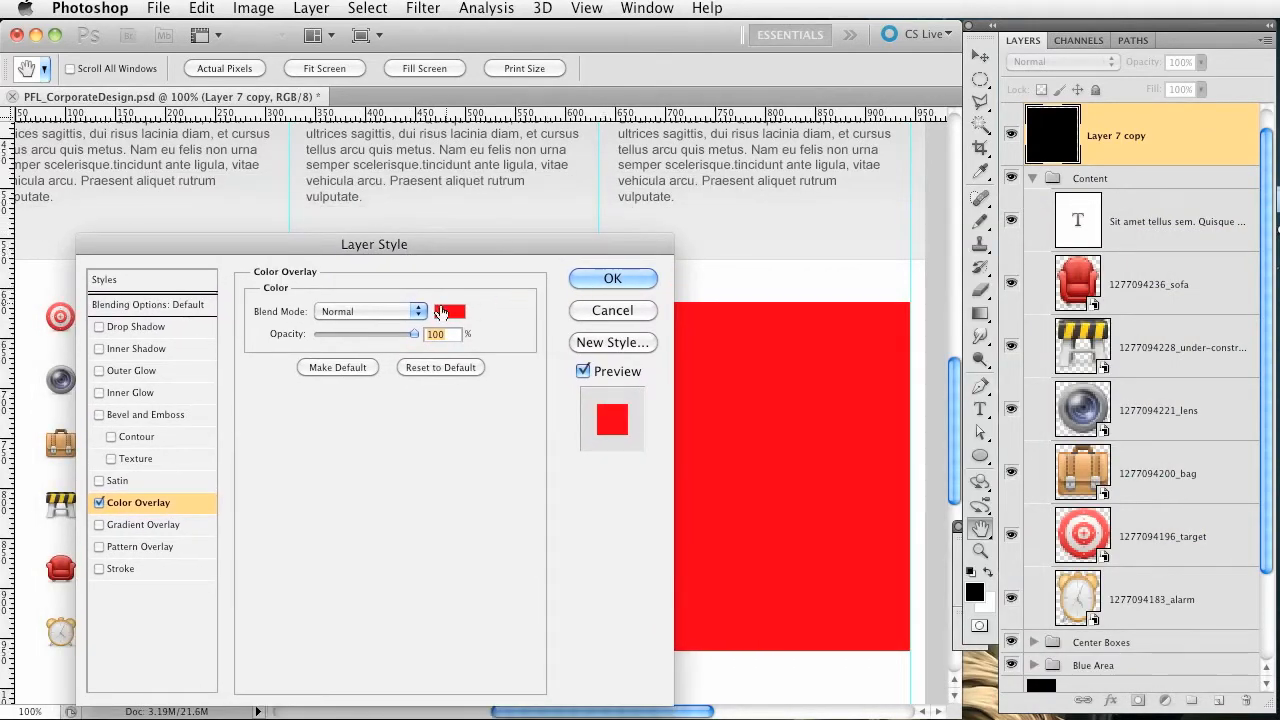
pyautogui.click(448, 312)
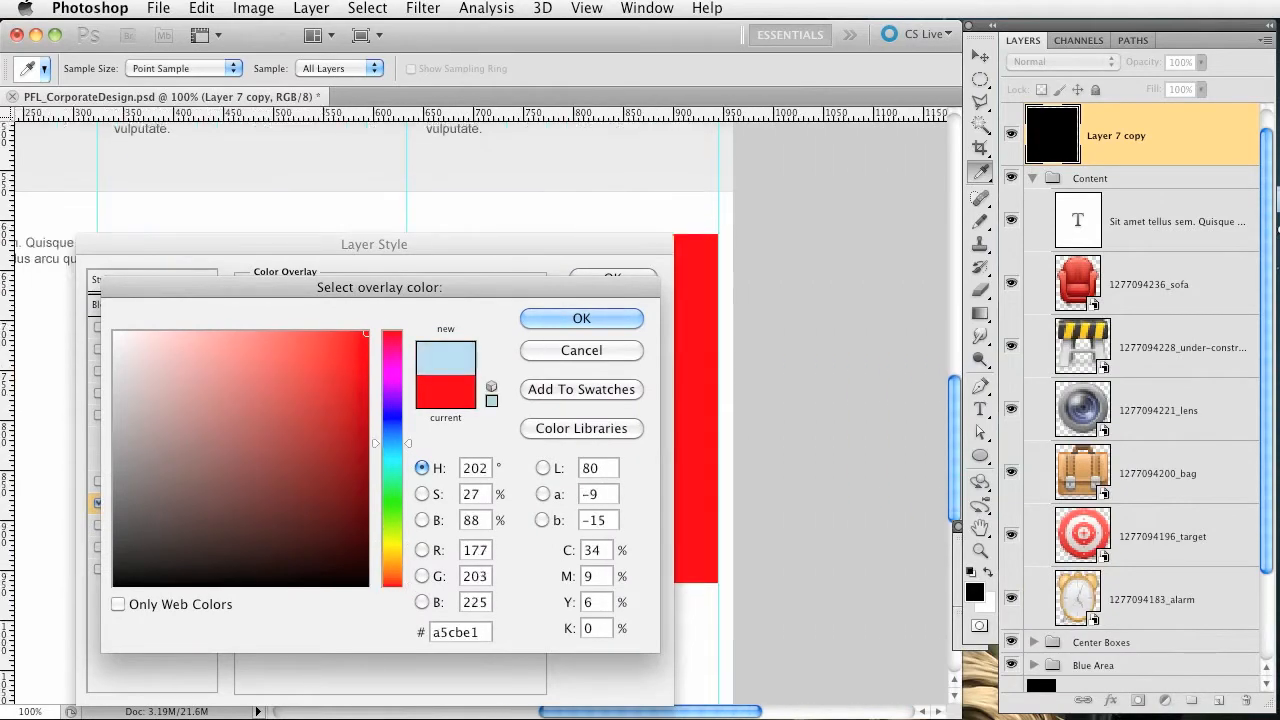
pyautogui.click(580, 318)
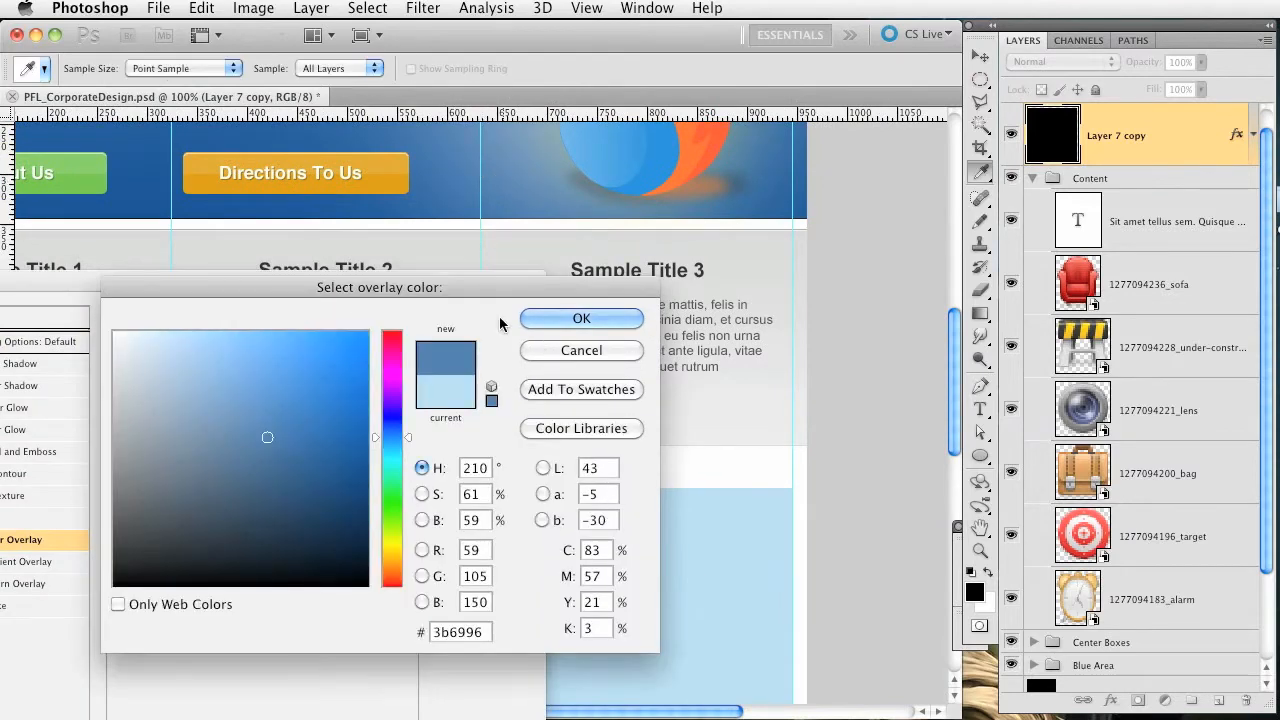
pyautogui.click(580, 318)
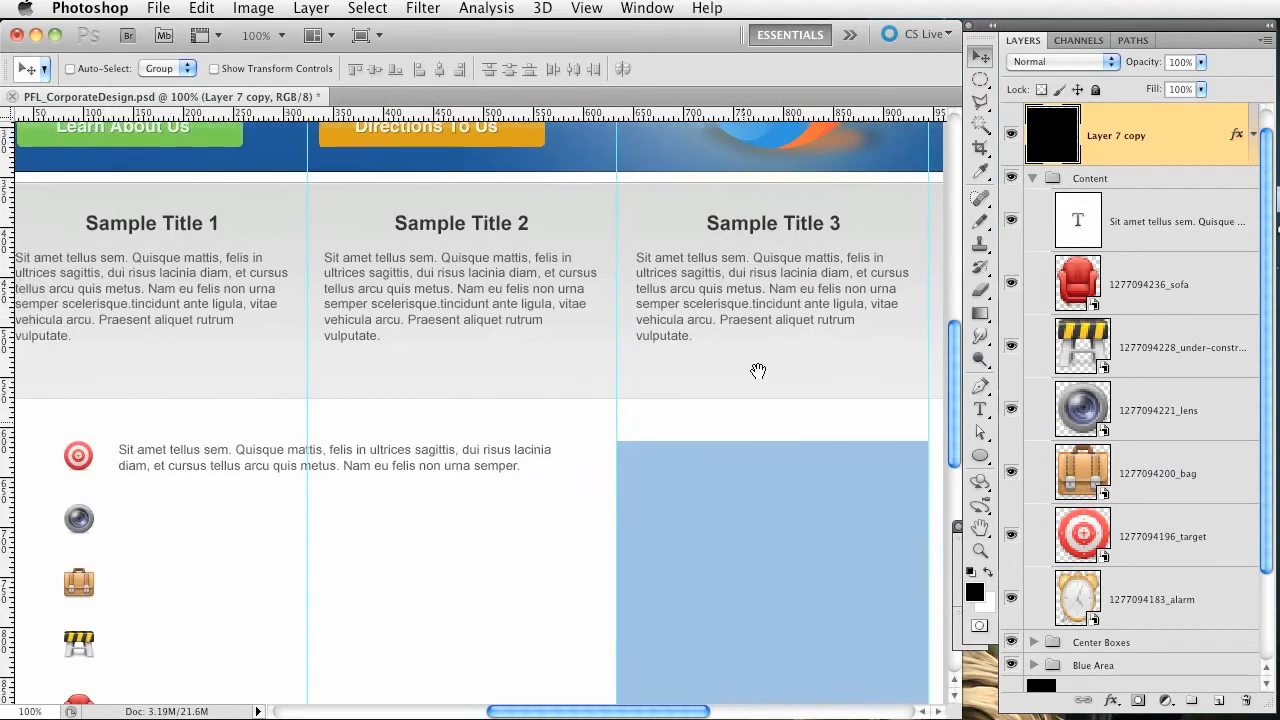
pyautogui.scroll(-3)
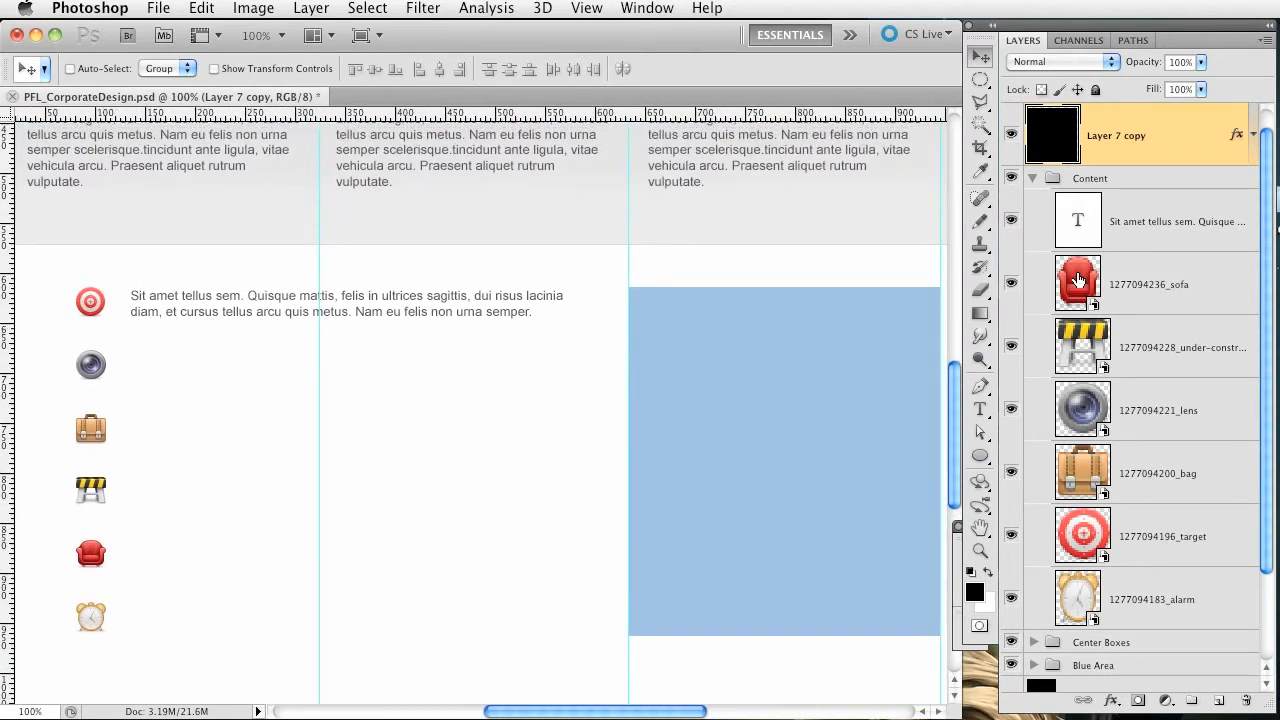
pyautogui.click(1176, 220)
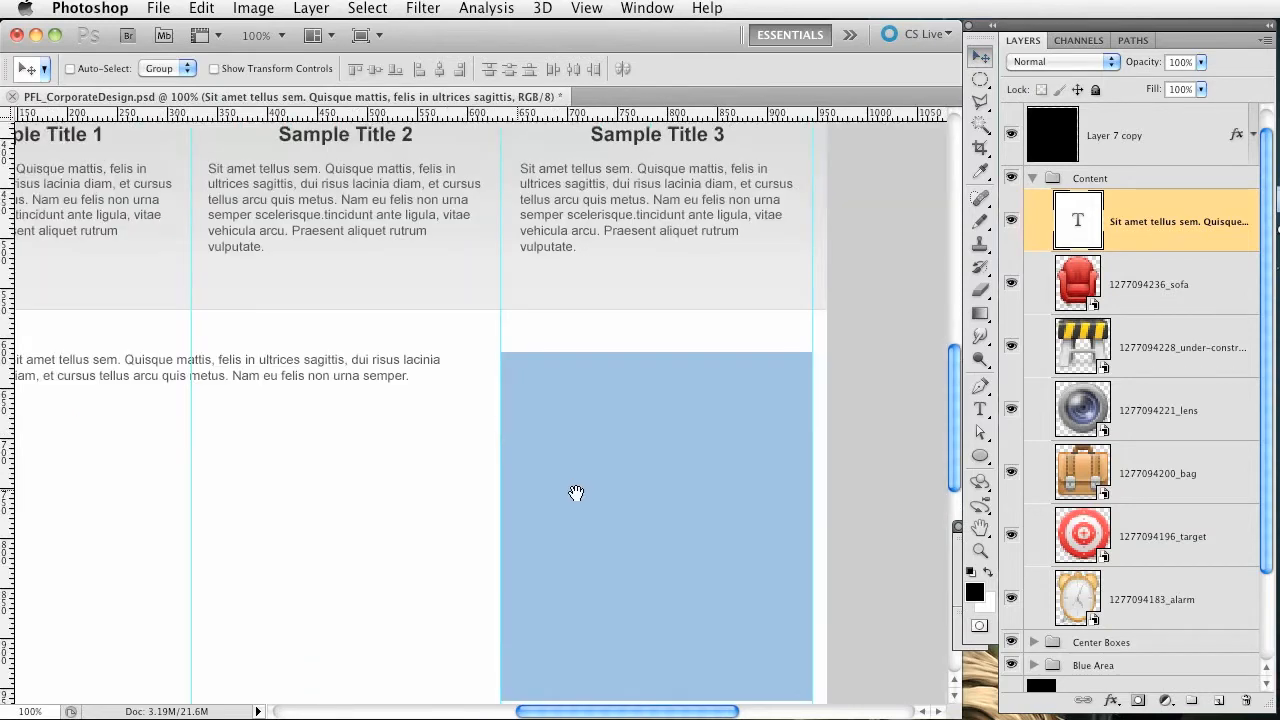
pyautogui.scroll(3)
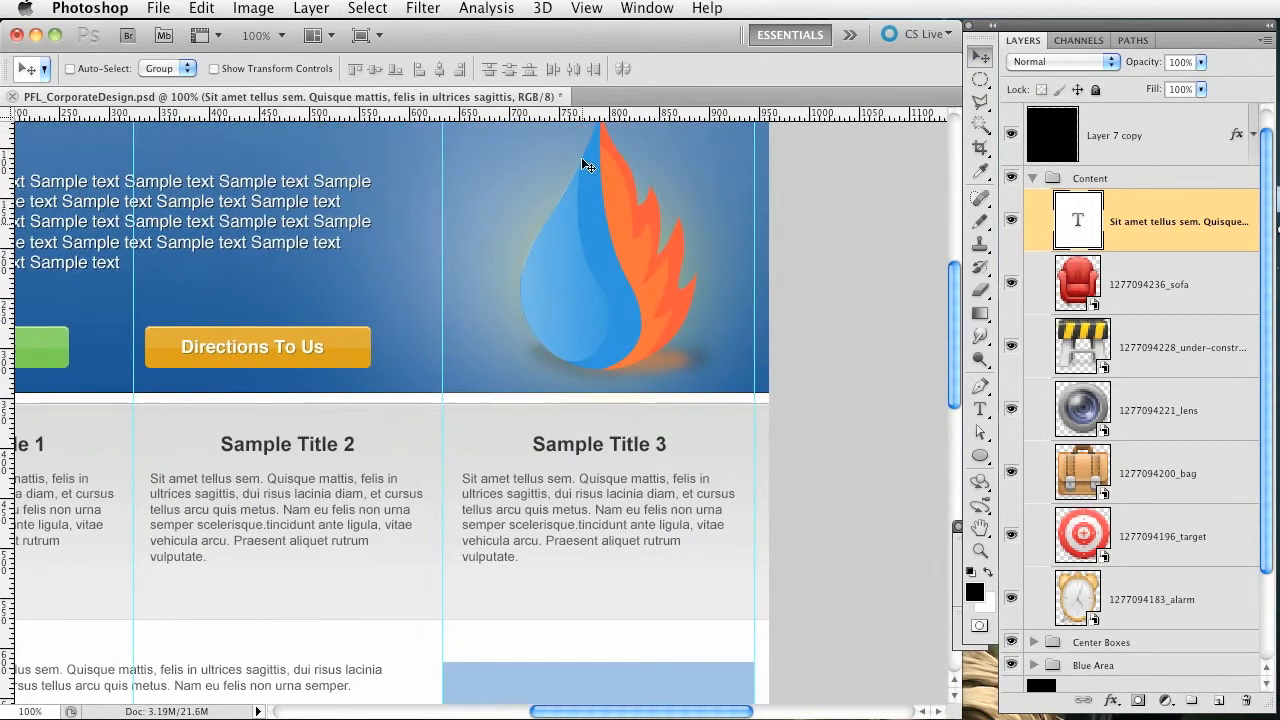
pyautogui.moveTo(824, 294)
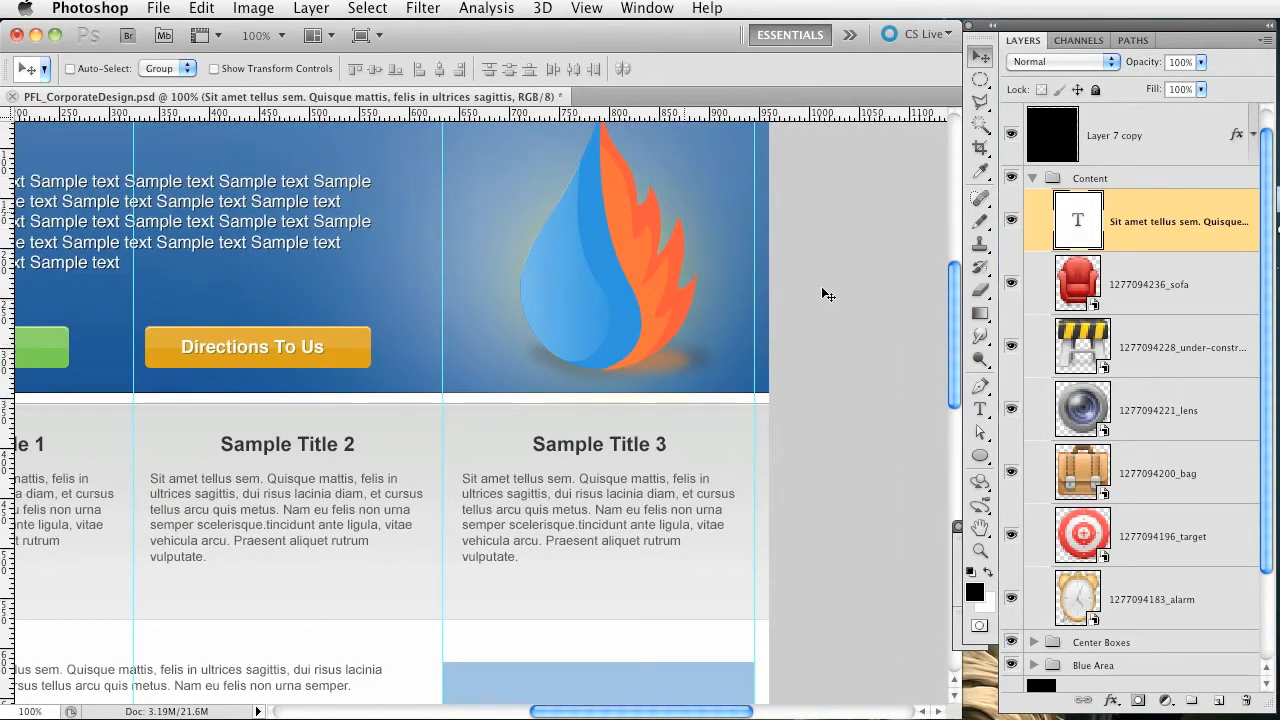
# - Scroll the view toward the duplicated flame logo layer
pyautogui.scroll(-3)
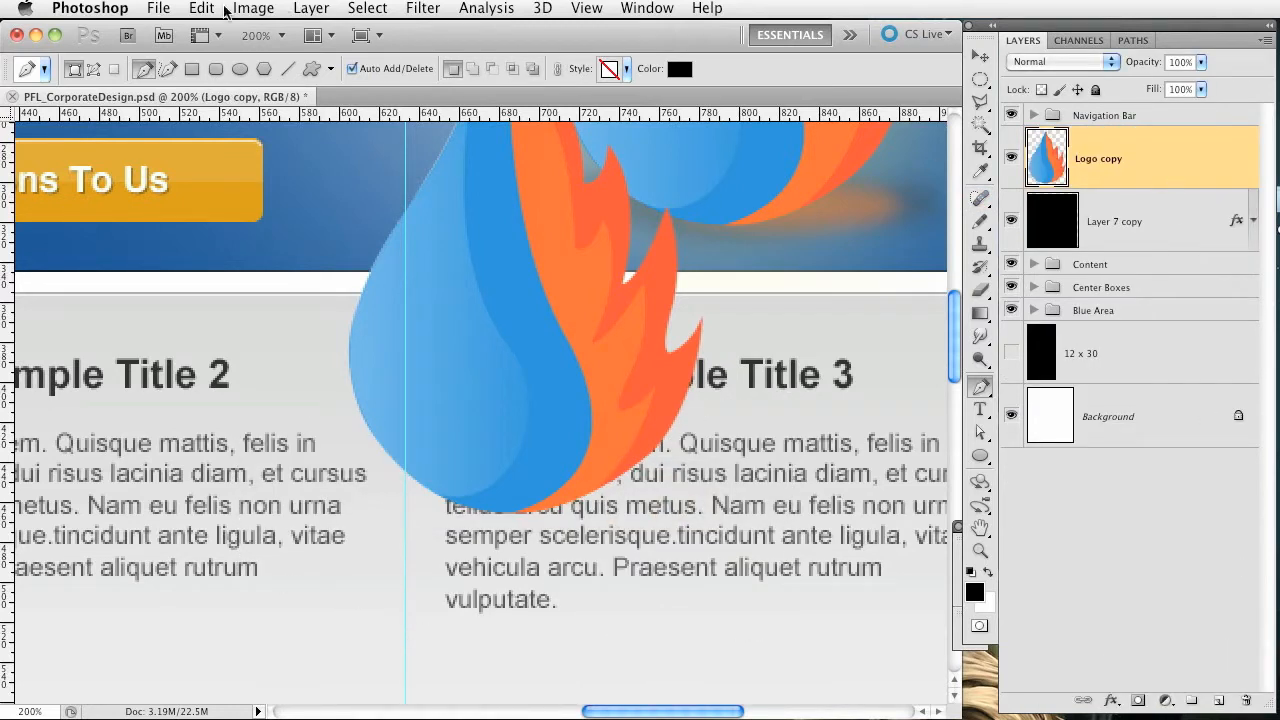
# - Desaturate and lighten the Logo copy to a pale near-white grey via Hue/Saturation
pyautogui.click(252, 8)
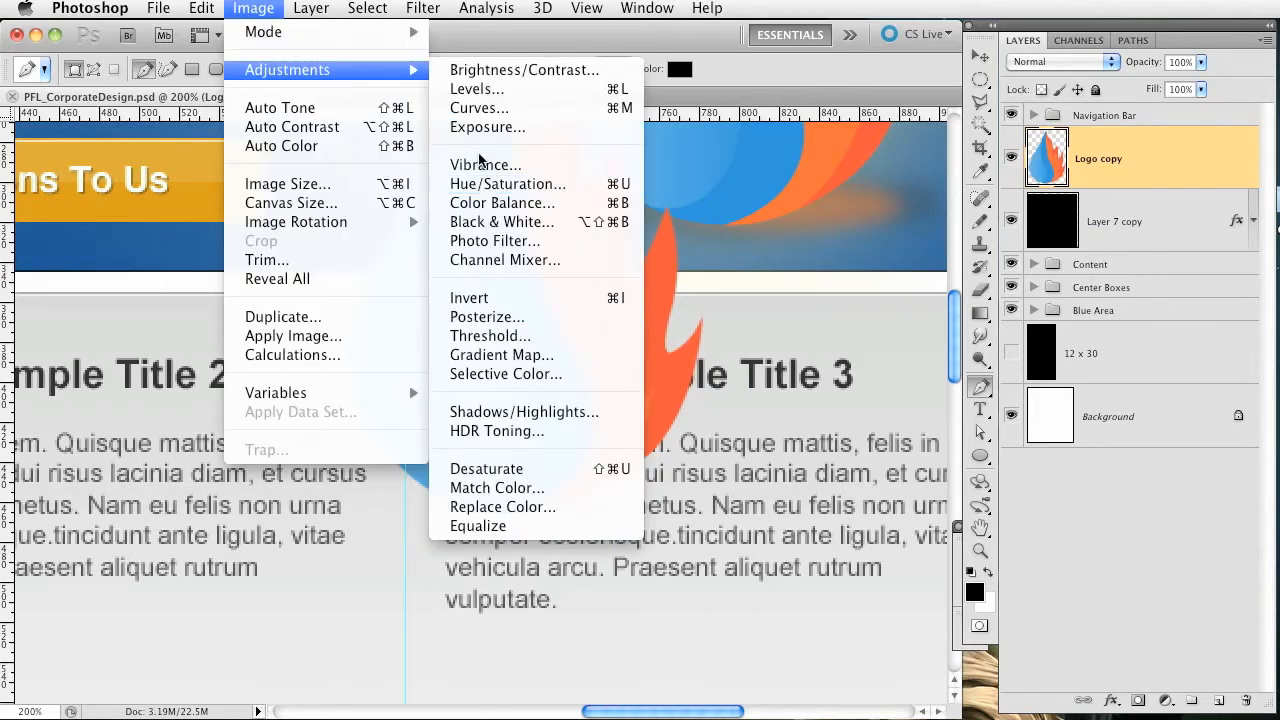
pyautogui.moveTo(508, 184)
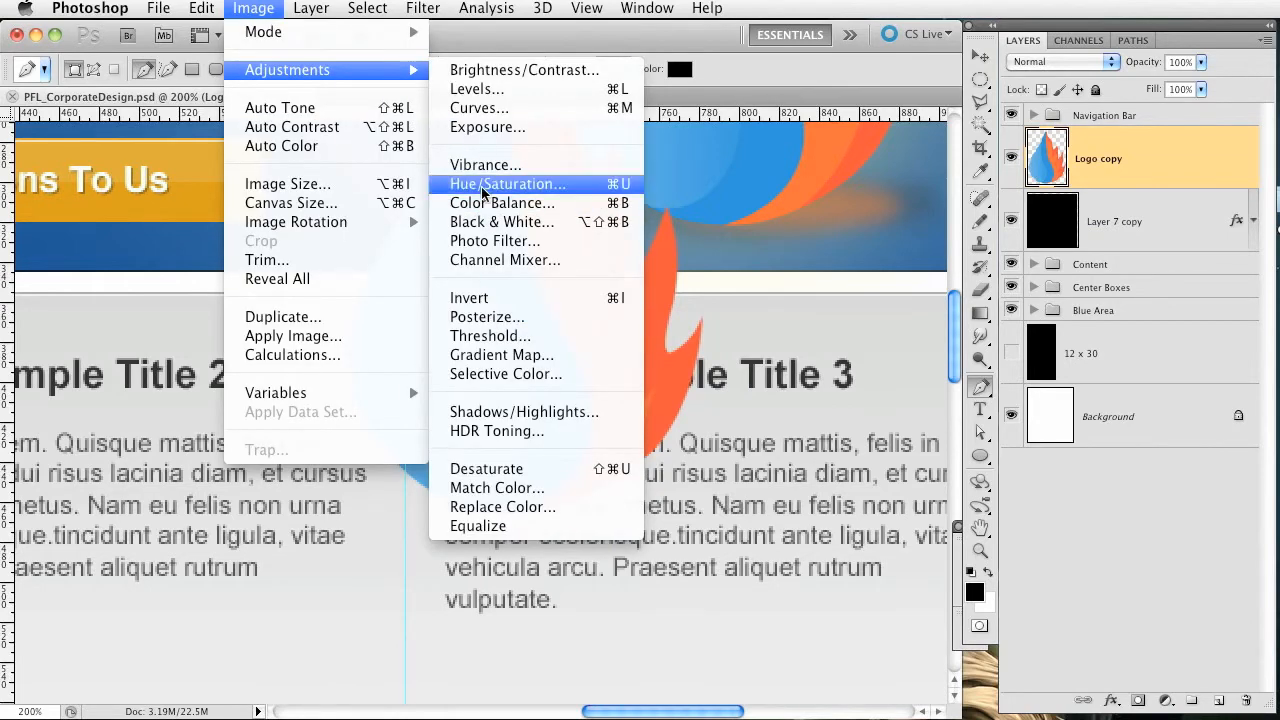
pyautogui.click(508, 184)
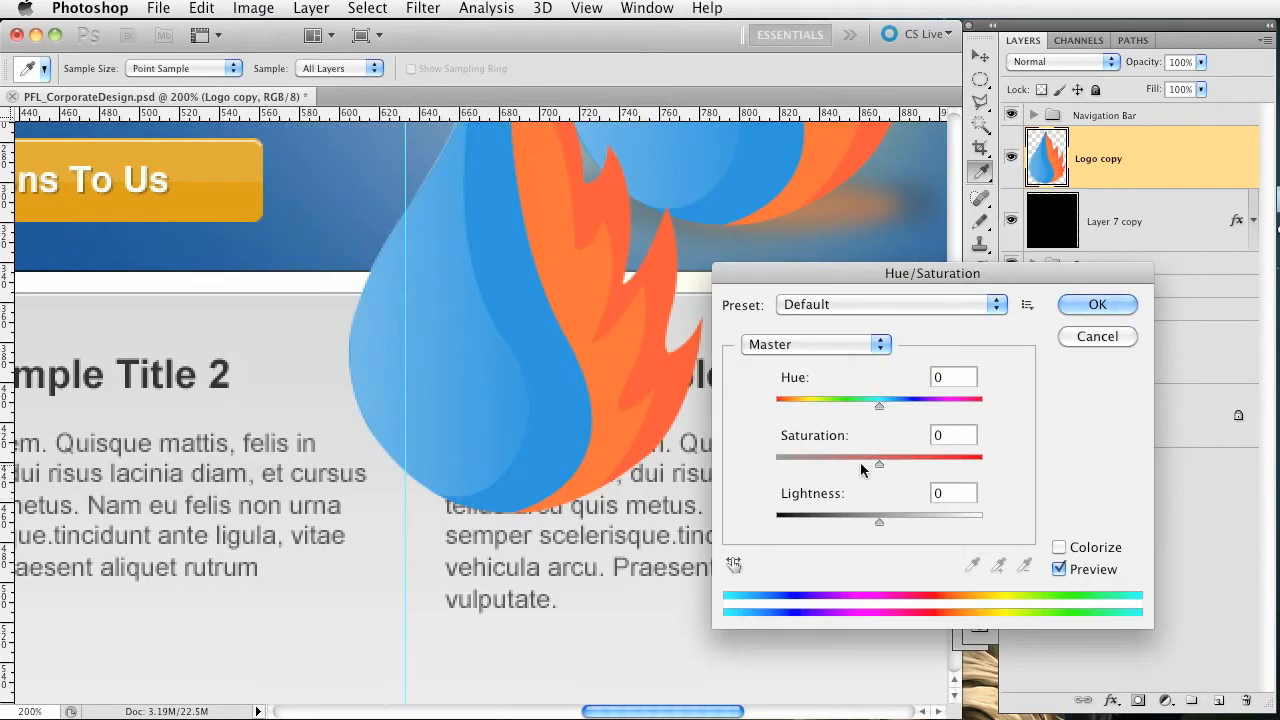
pyautogui.moveTo(878, 460); pyautogui.dragTo(776, 460)
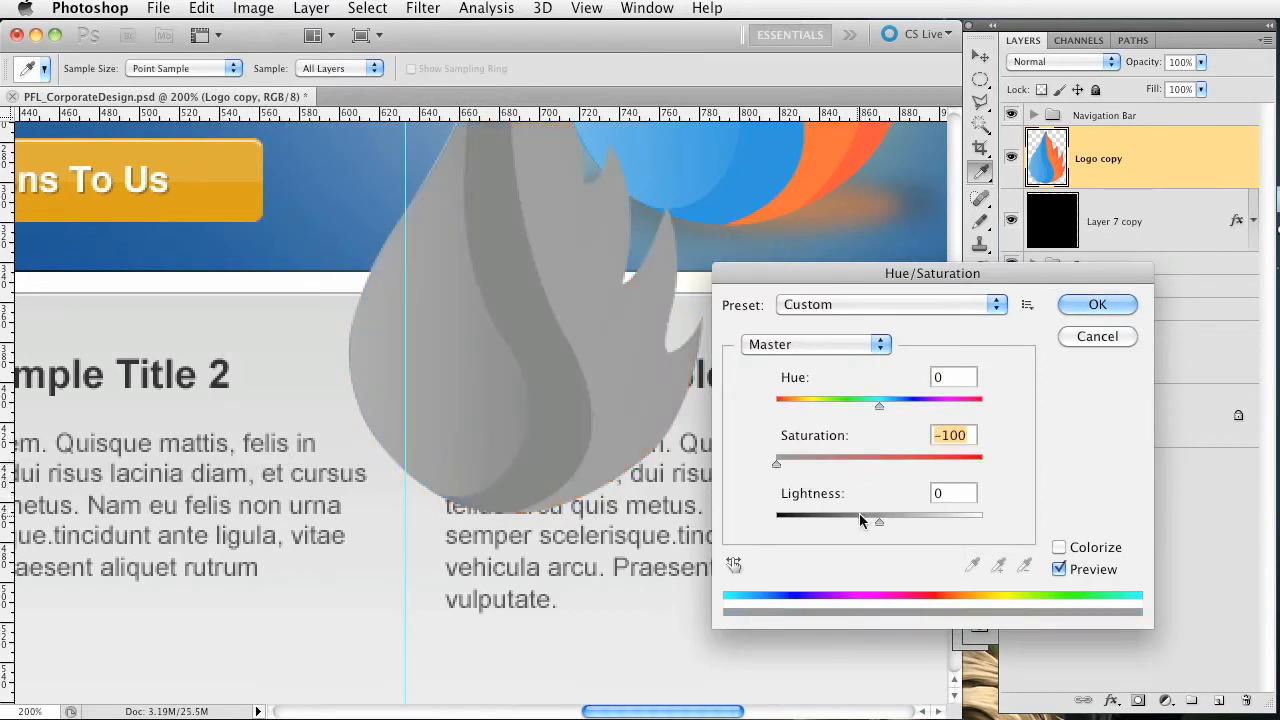
pyautogui.moveTo(878, 522); pyautogui.dragTo(928, 522)
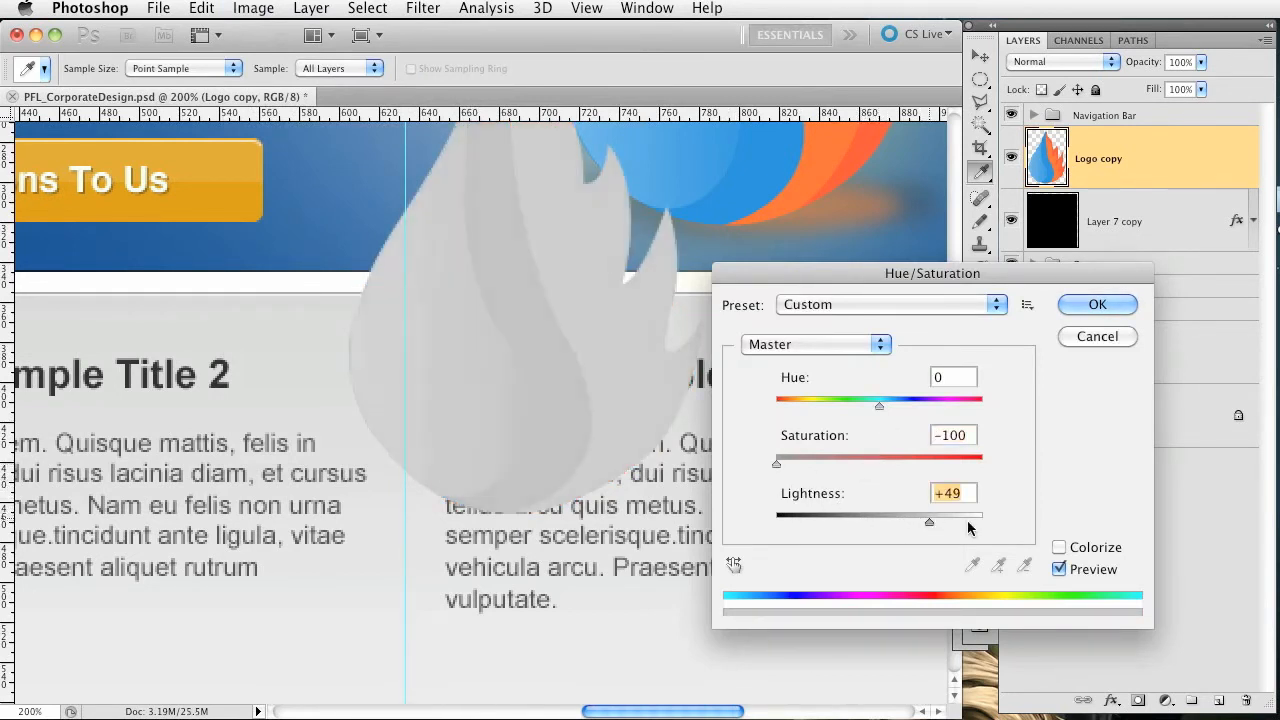
pyautogui.moveTo(928, 522); pyautogui.dragTo(956, 522)
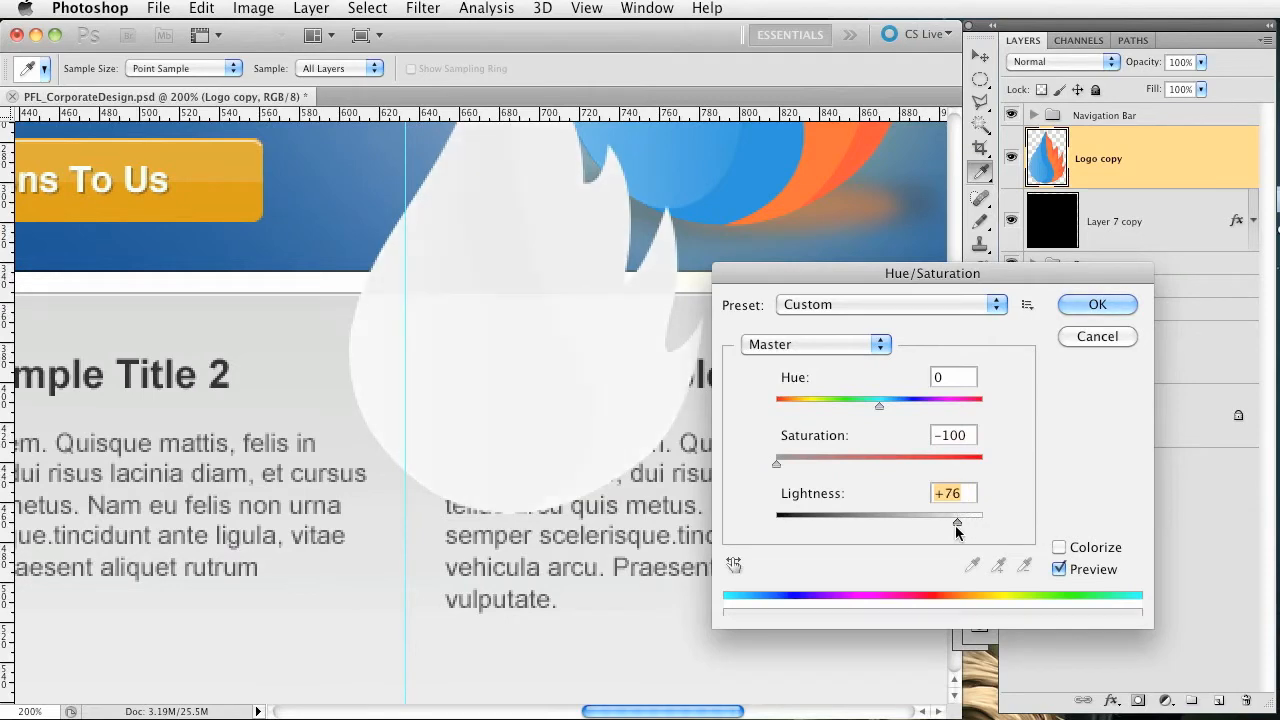
# - Shrink the pale logo to about 42% and place it in the blue box's top-left corner
pyautogui.moveTo(956, 524); pyautogui.dragTo(976, 510)
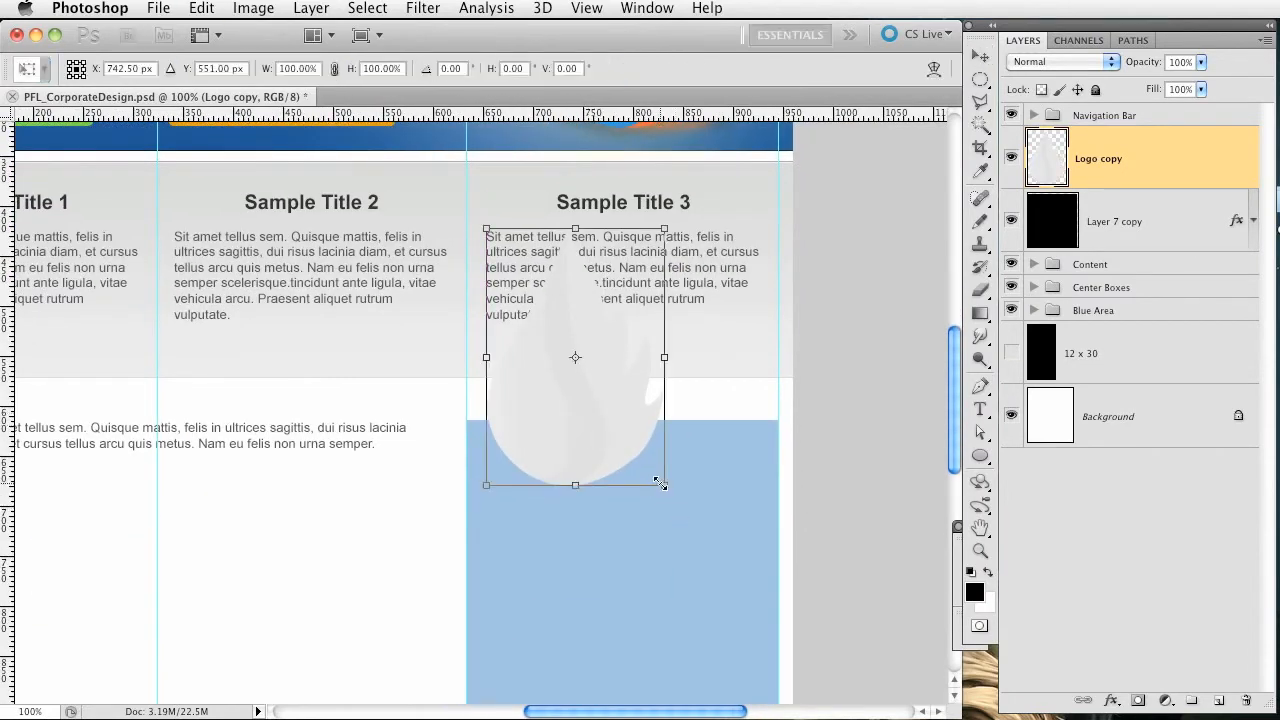
pyautogui.moveTo(658, 482); pyautogui.dragTo(612, 408)
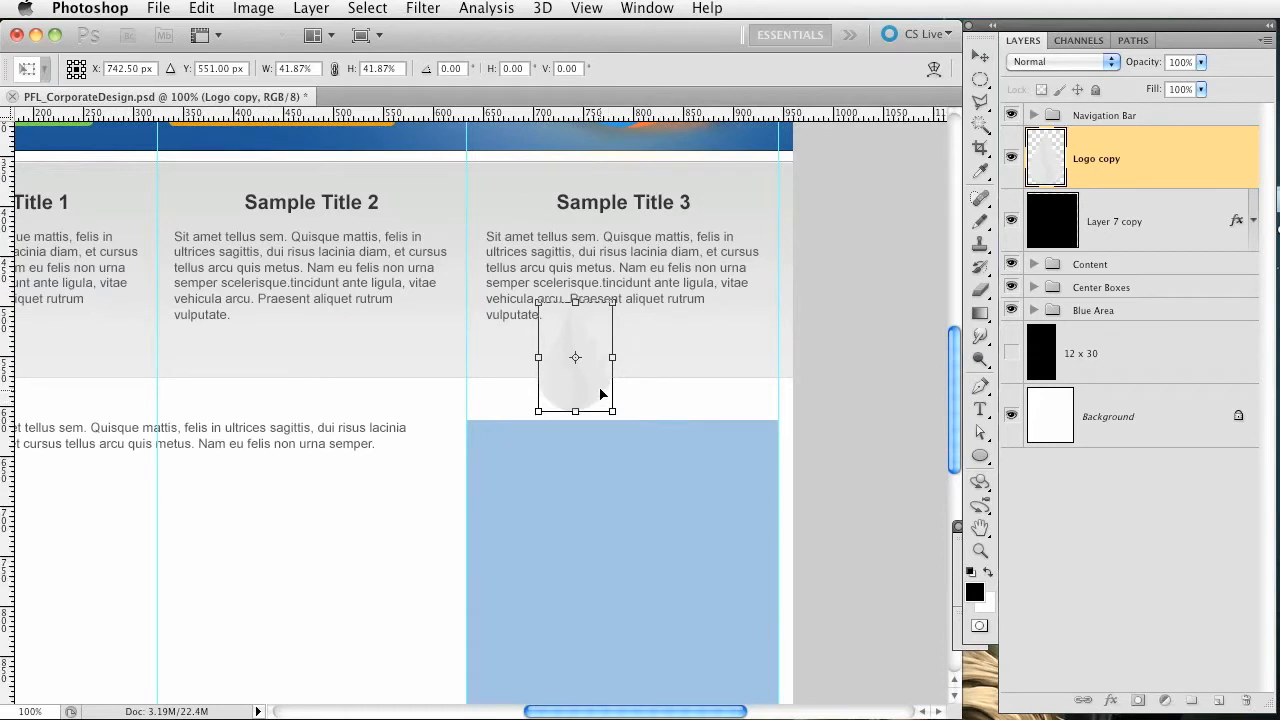
pyautogui.moveTo(576, 356); pyautogui.dragTo(522, 486)
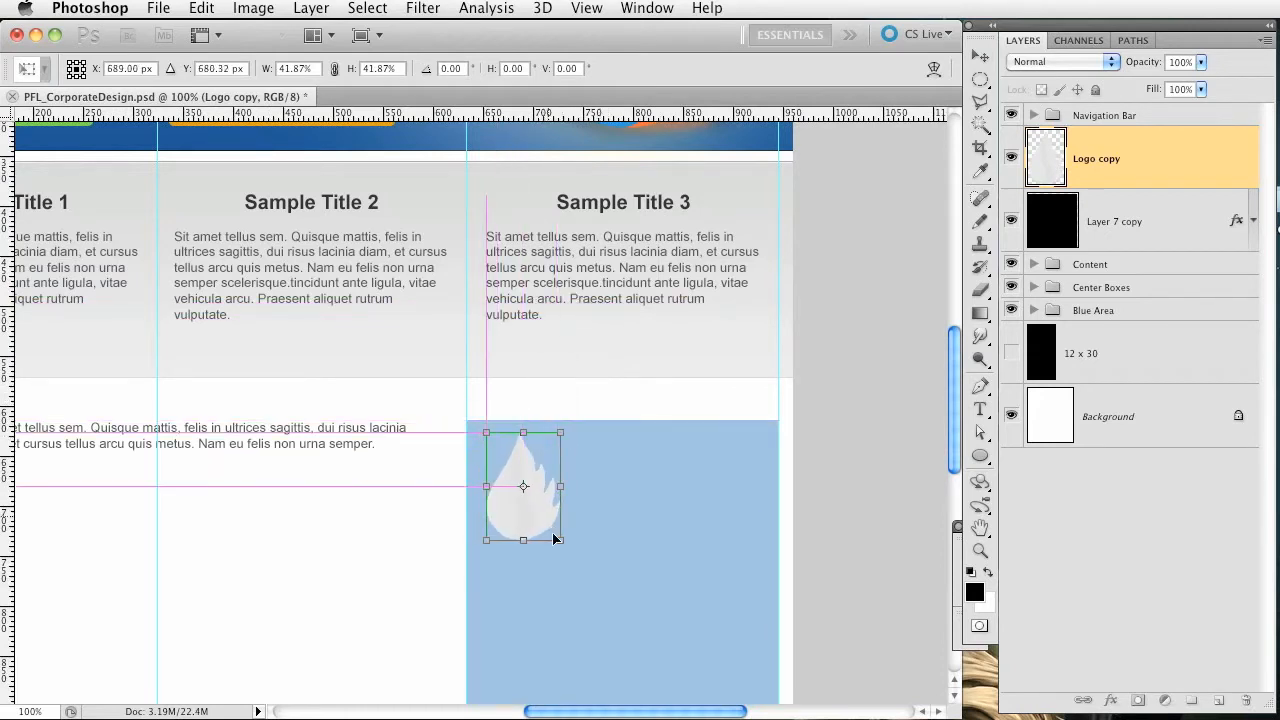
pyautogui.moveTo(560, 540); pyautogui.dragTo(544, 508)
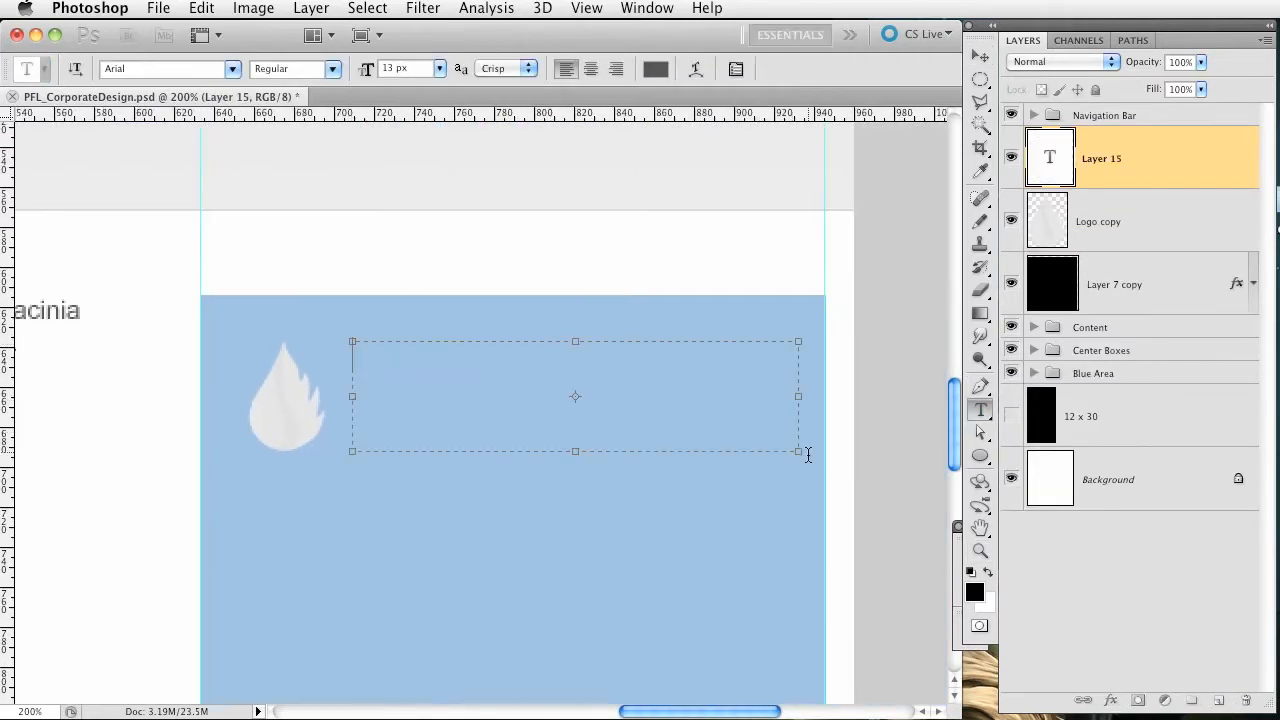
# - Add a 'Live Blog' heading in Arial Bold 18px coloured dark slate blue #2a3e52
pyautogui.write('Live Blog')
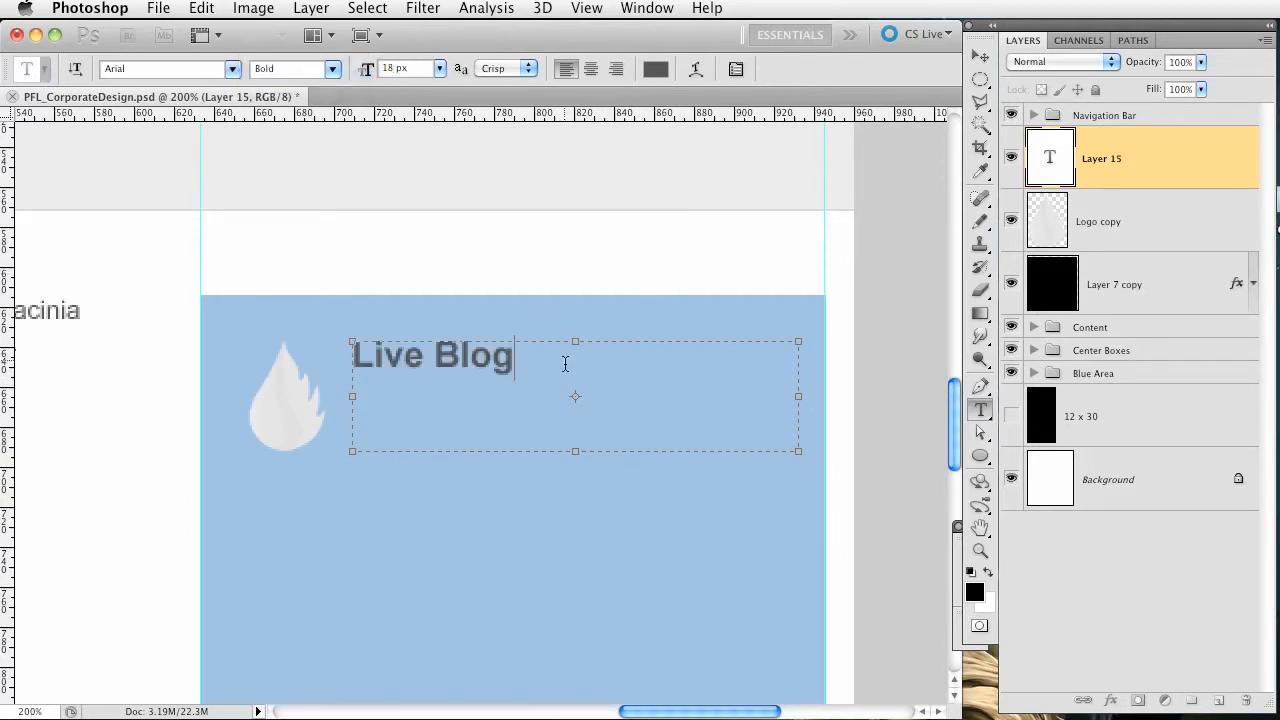
pyautogui.click(656, 68)
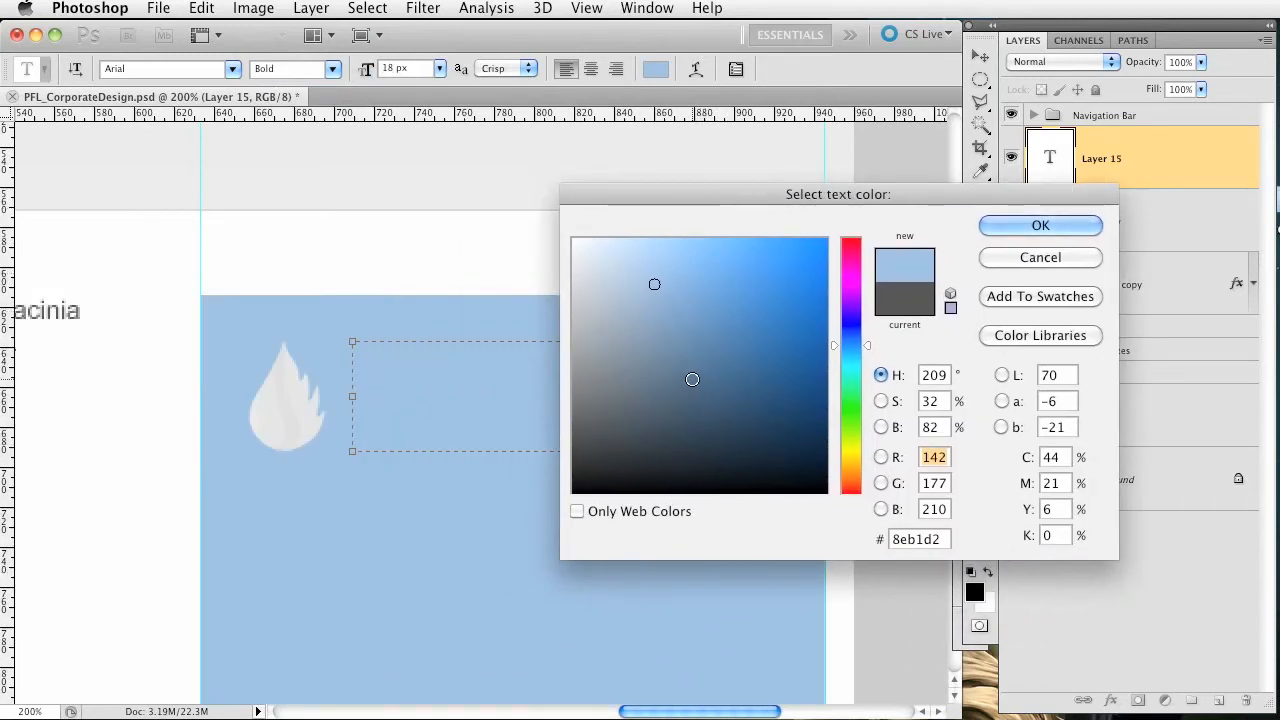
pyautogui.click(698, 428)
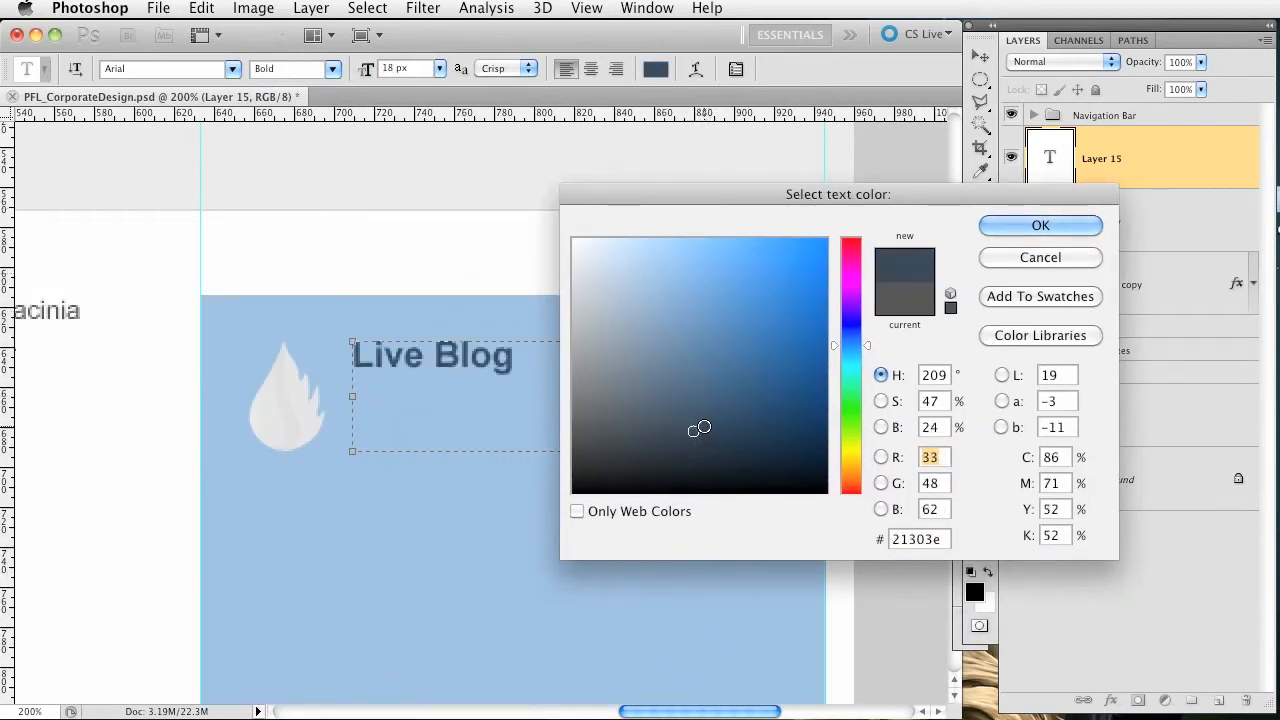
pyautogui.click(698, 412)
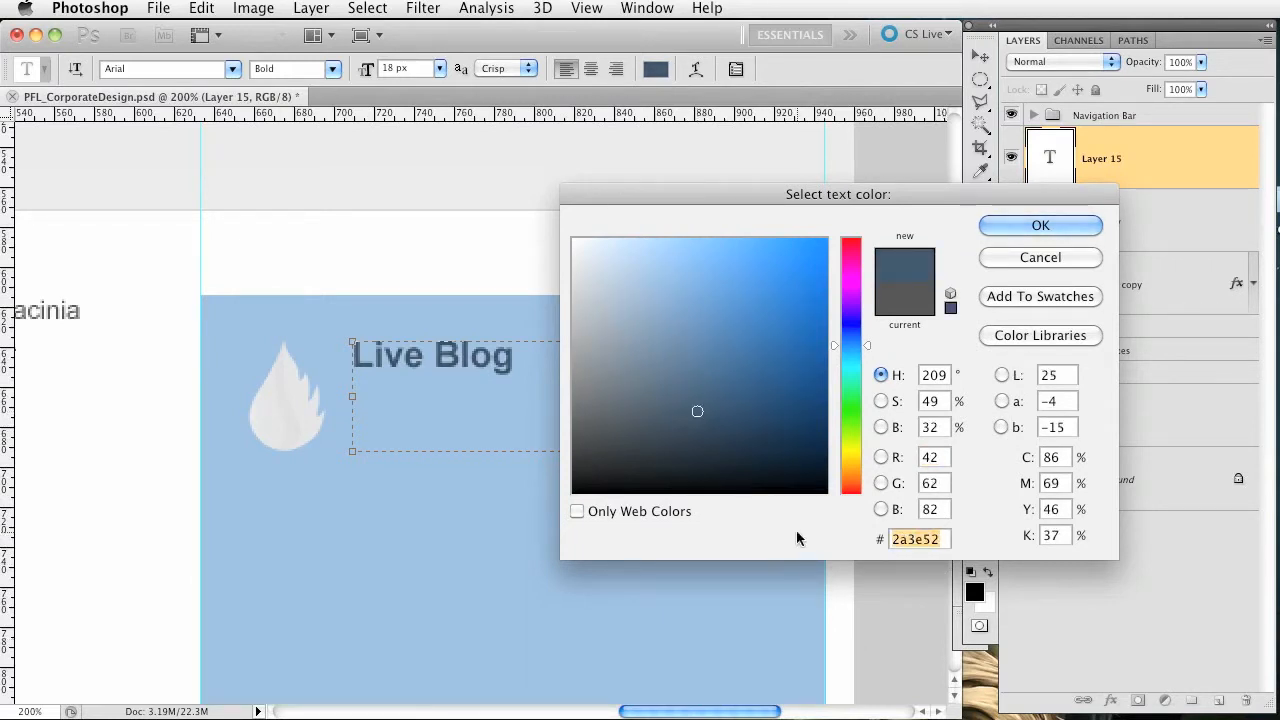
pyautogui.click(1040, 224)
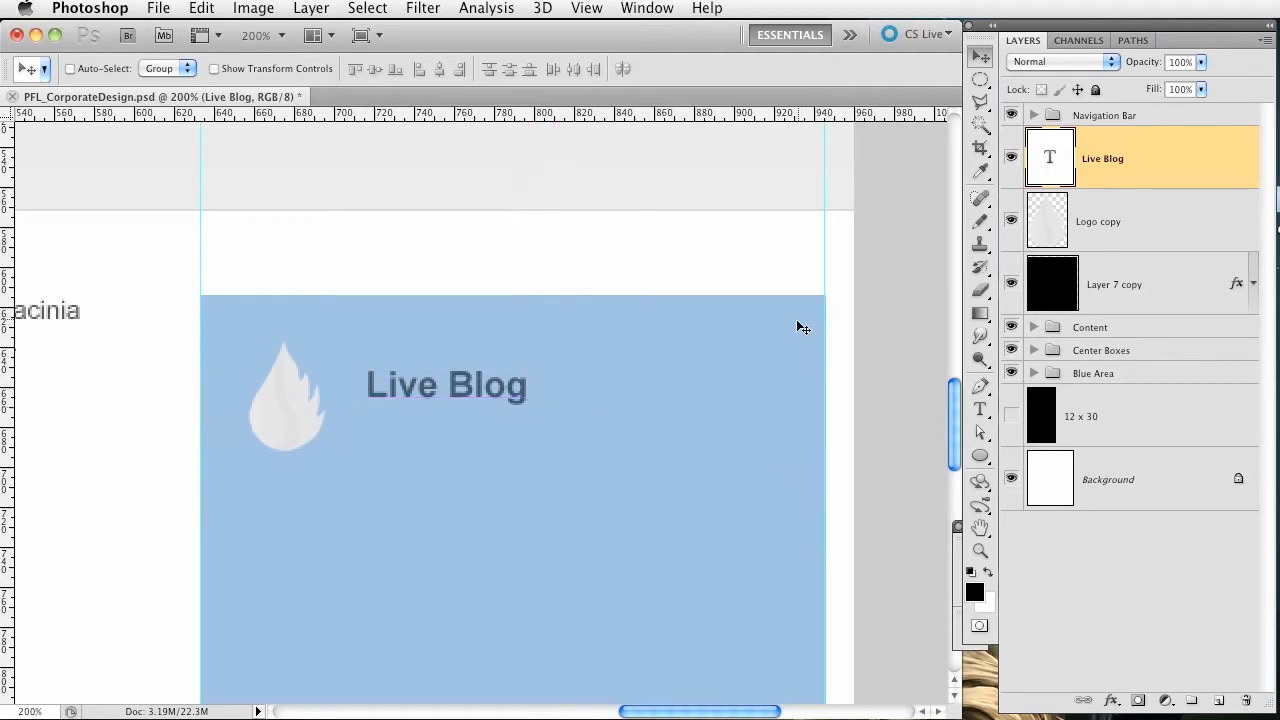
# - Nudge the small flame logo into place beside the Live Blog heading
pyautogui.click(1098, 220)
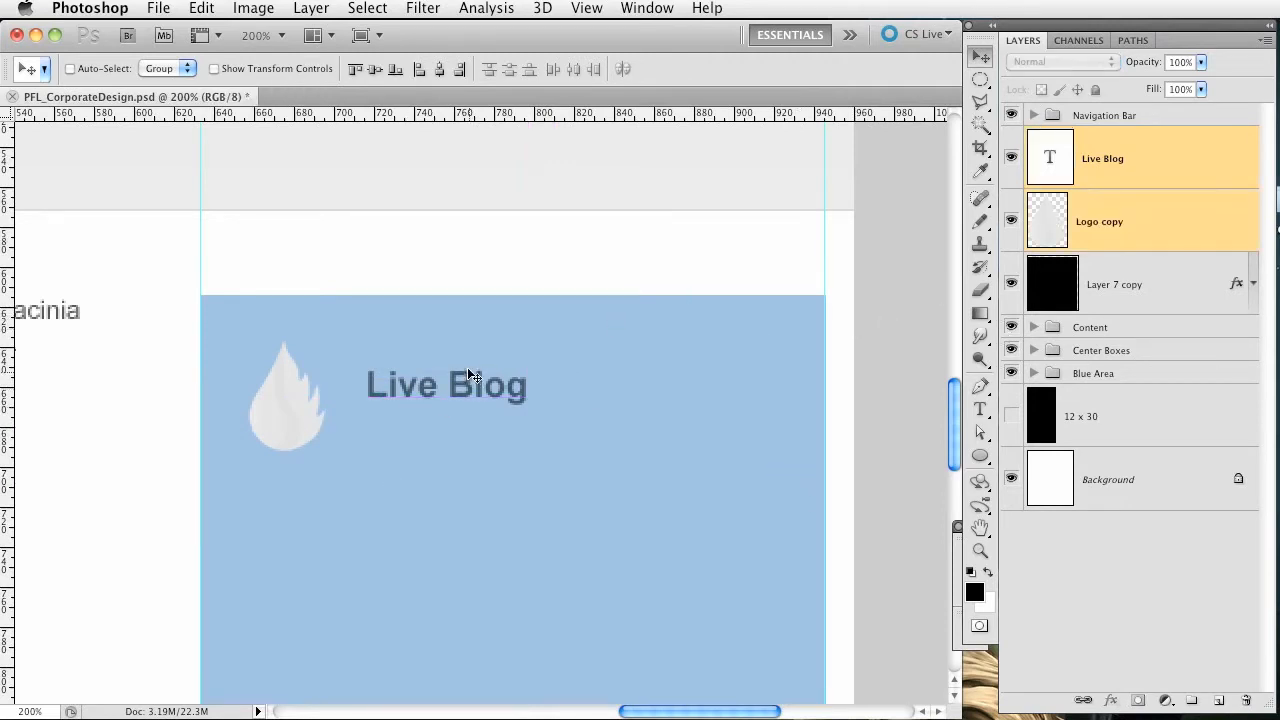
pyautogui.click(1100, 220)
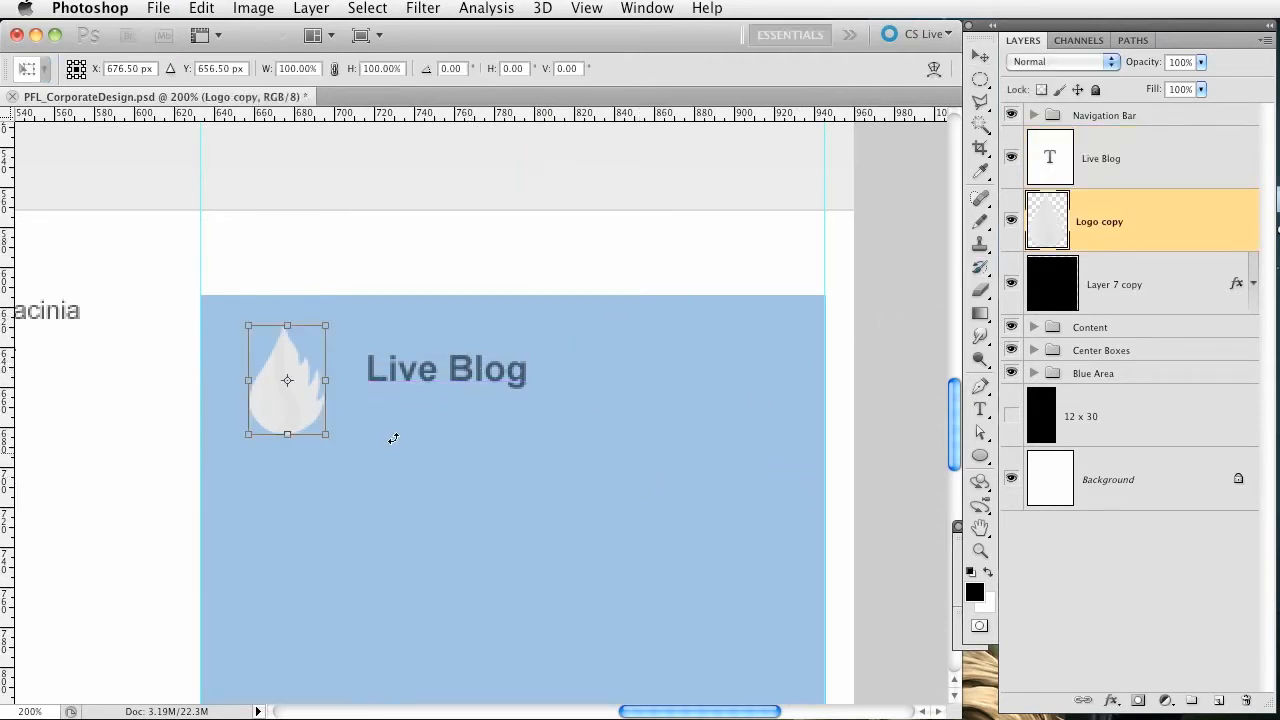
pyautogui.moveTo(326, 438); pyautogui.dragTo(314, 420)
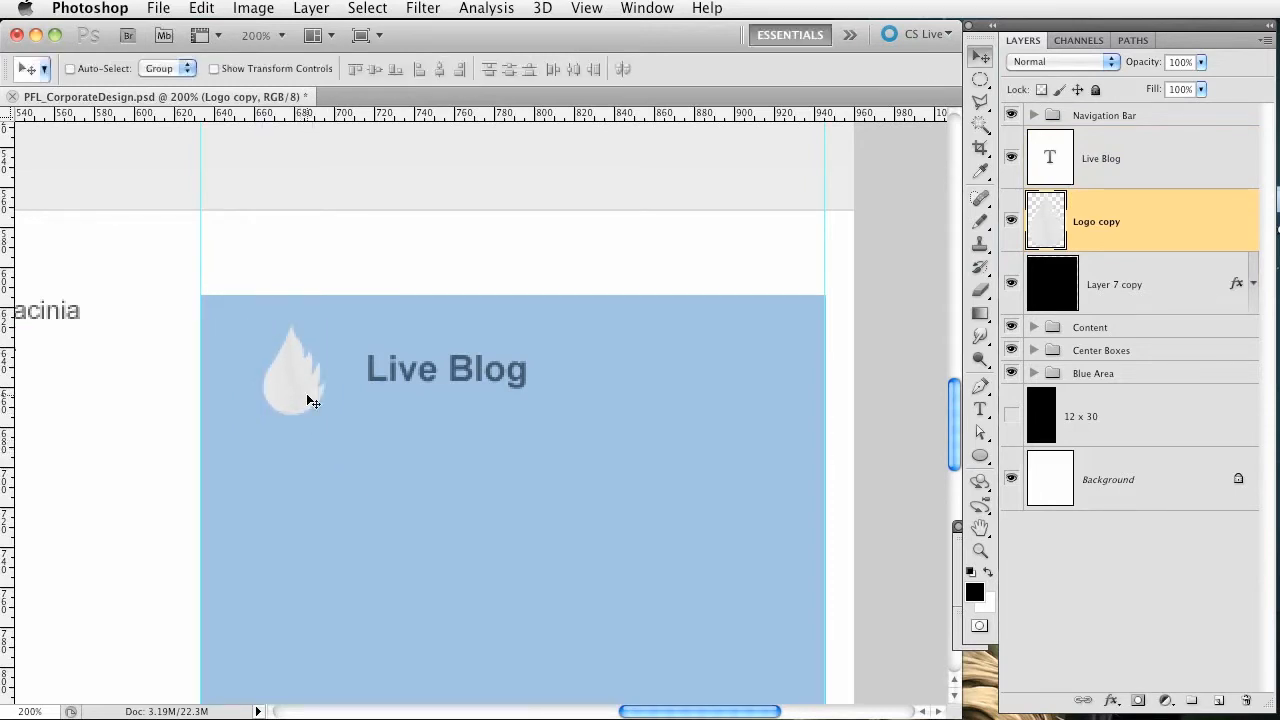
# - Give the Live Blog layer a white Normal-mode drop shadow at 75% opacity
pyautogui.click(1100, 158)
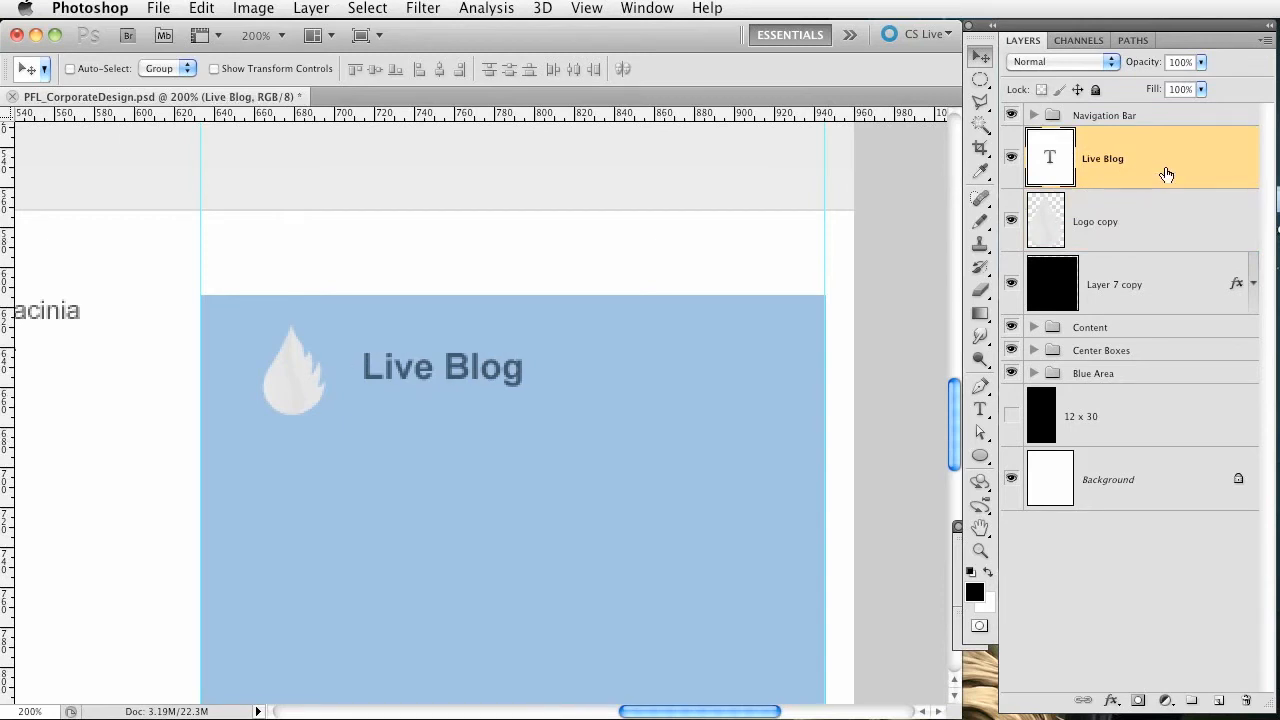
pyautogui.doubleClick(1102, 158)
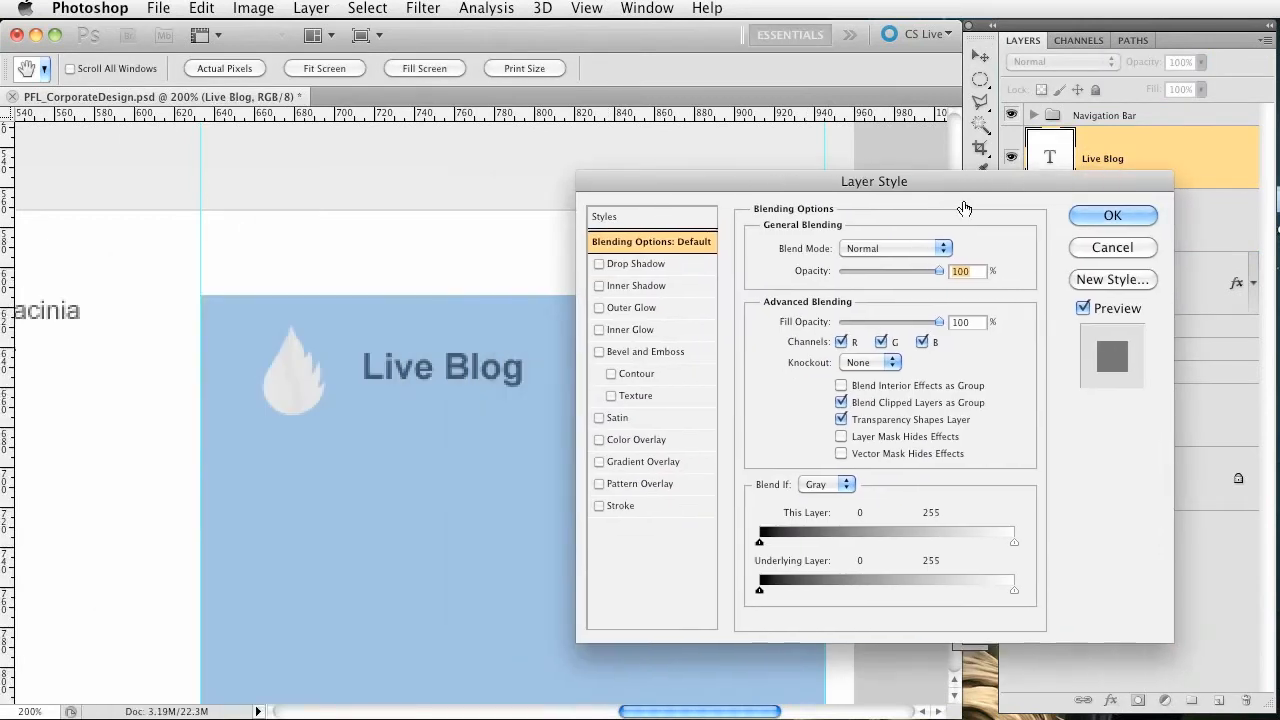
pyautogui.click(636, 264)
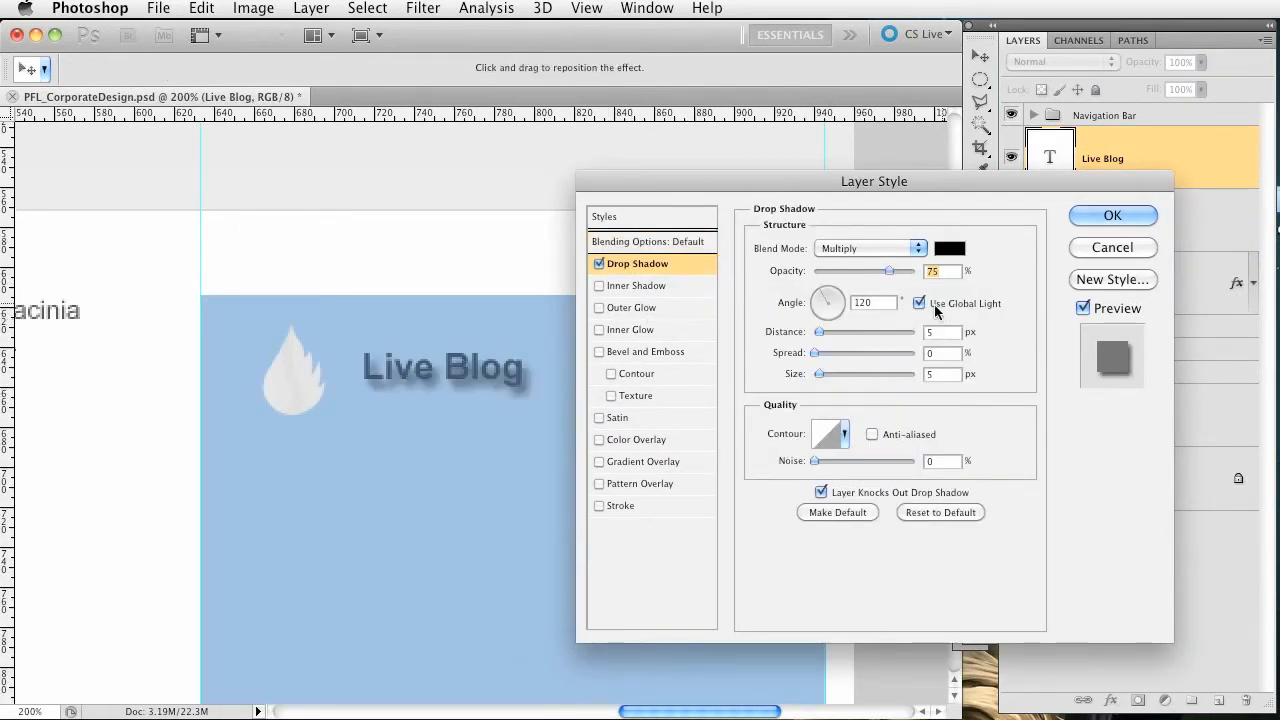
pyautogui.moveTo(462, 204)
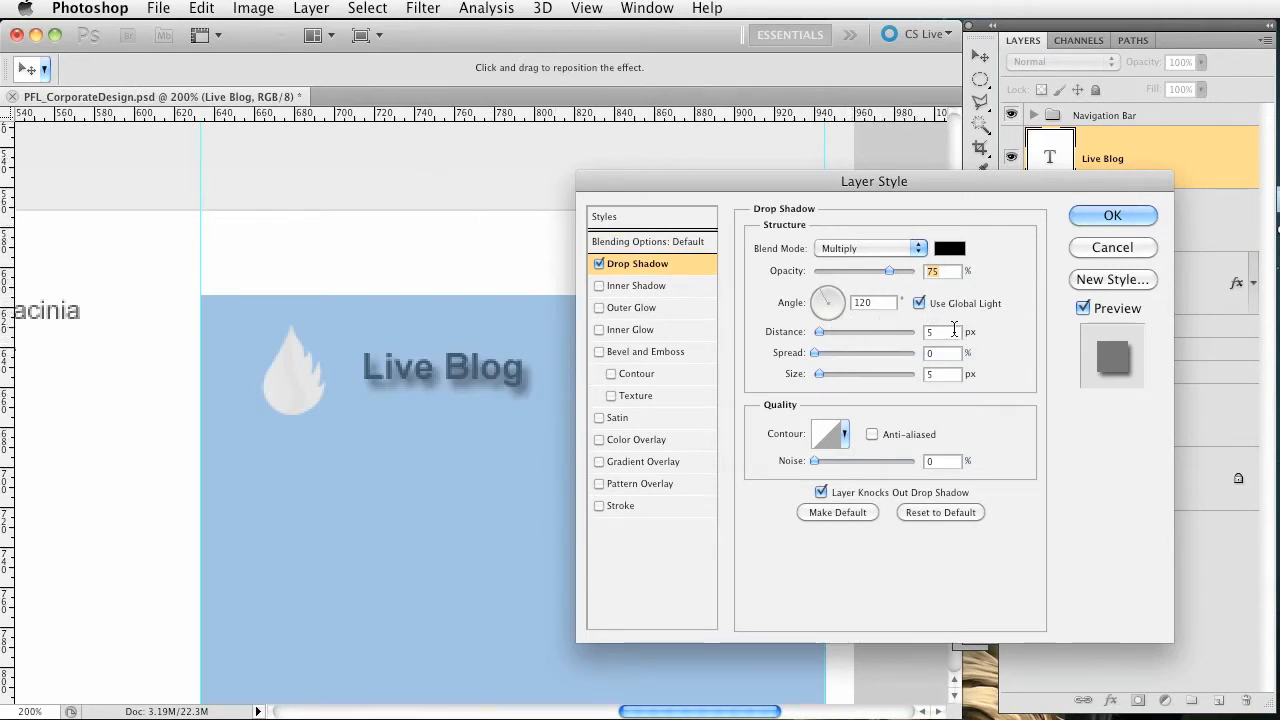
pyautogui.click(948, 248)
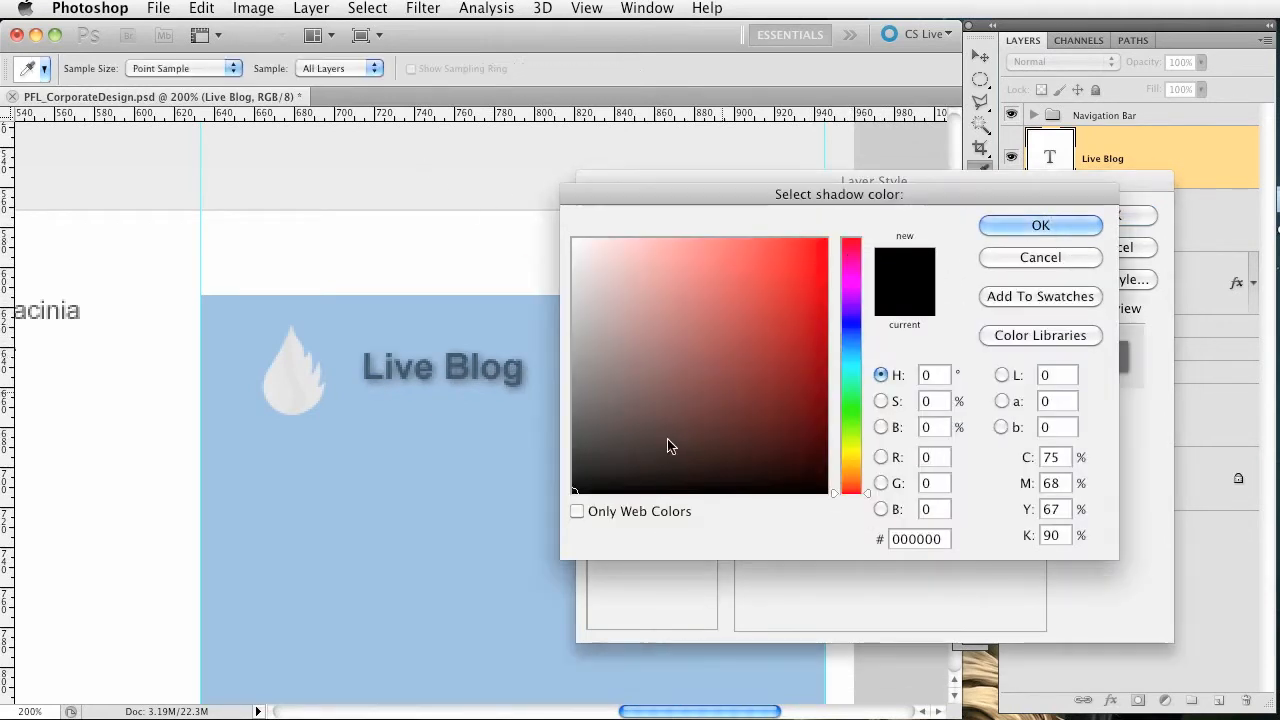
pyautogui.click(1040, 224)
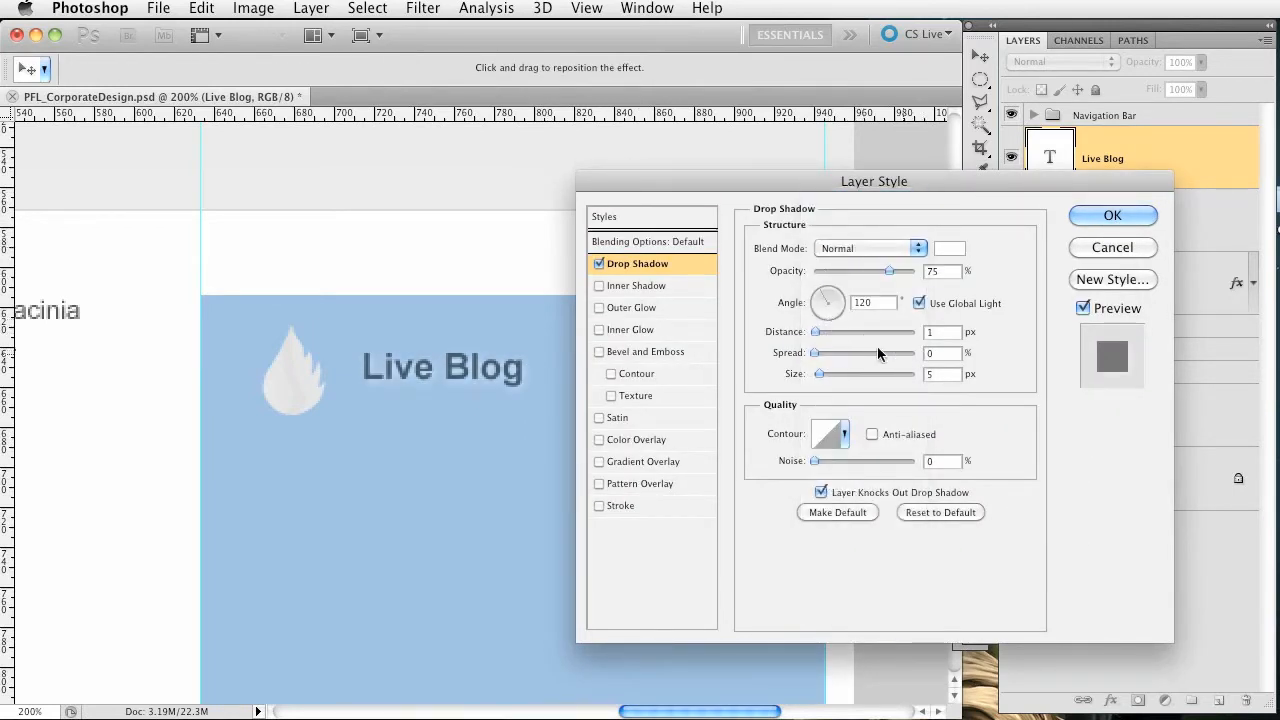
# - Set the shadow to distance 1, spread 100, size 0, angle 90 and apply it
pyautogui.moveTo(816, 352); pyautogui.dragTo(904, 352)
pyautogui.write('0')
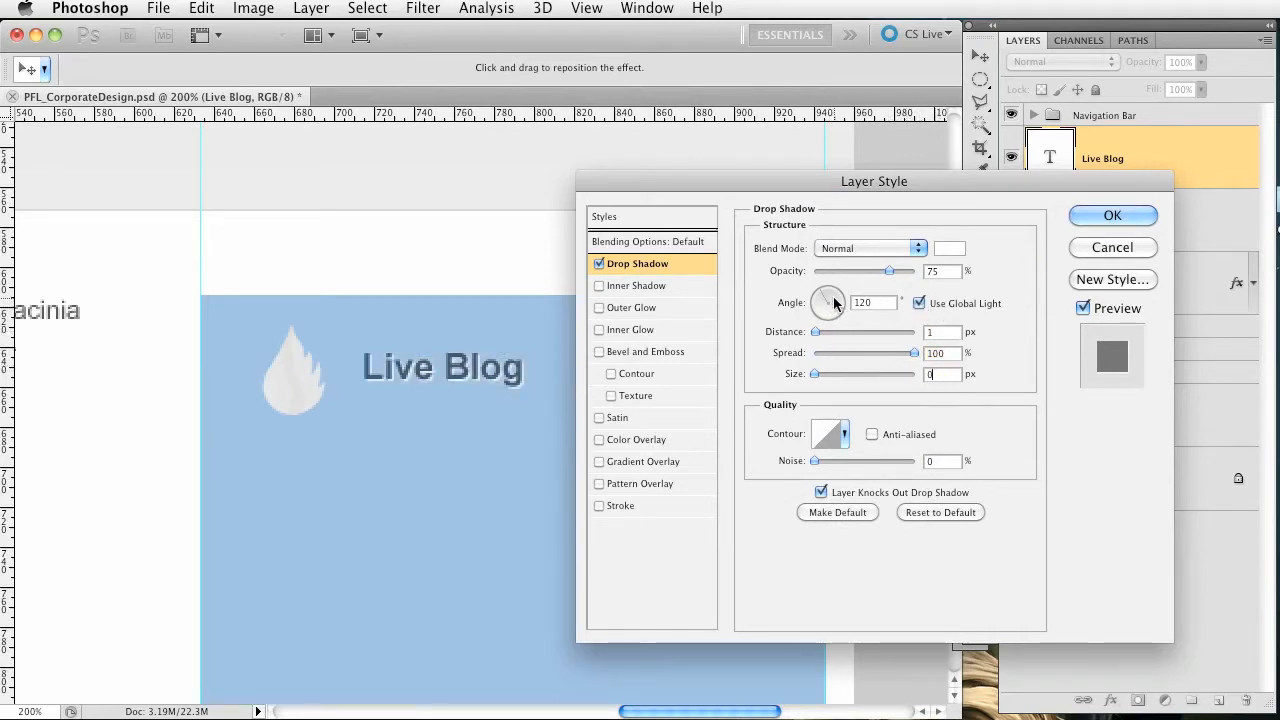
pyautogui.moveTo(836, 304); pyautogui.dragTo(820, 300)
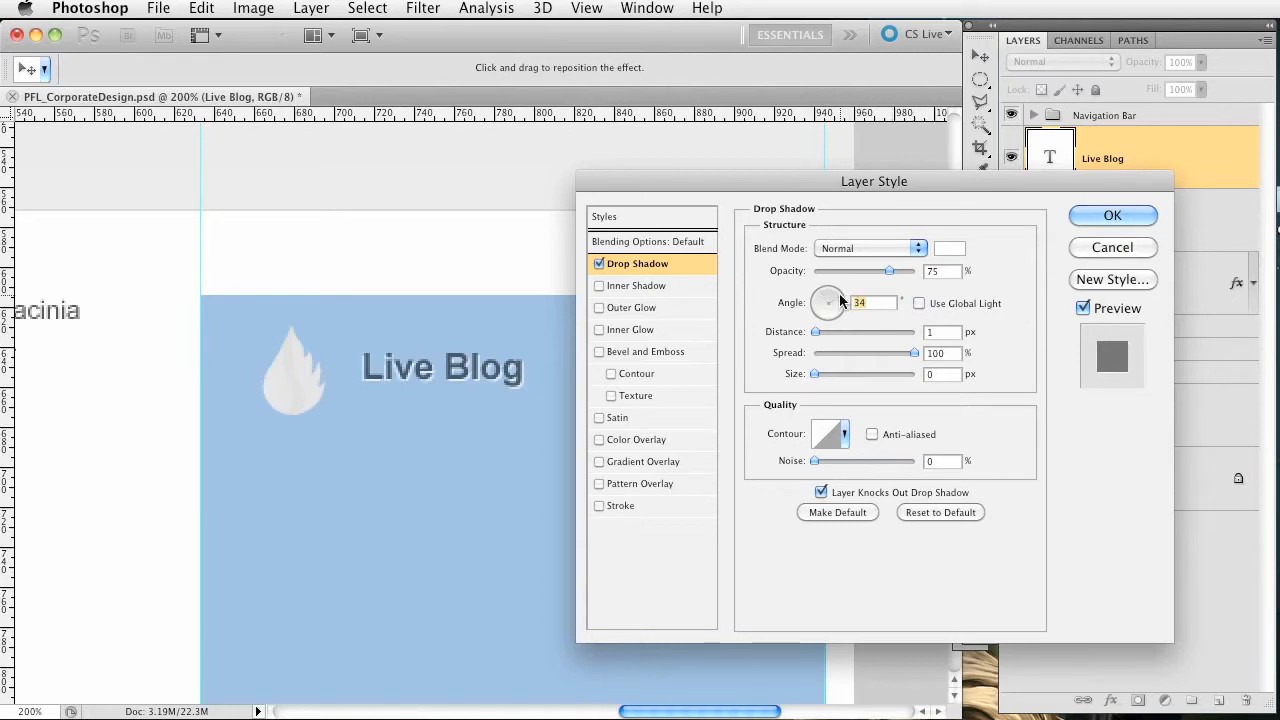
pyautogui.moveTo(832, 296); pyautogui.dragTo(824, 300)
pyautogui.write('80')
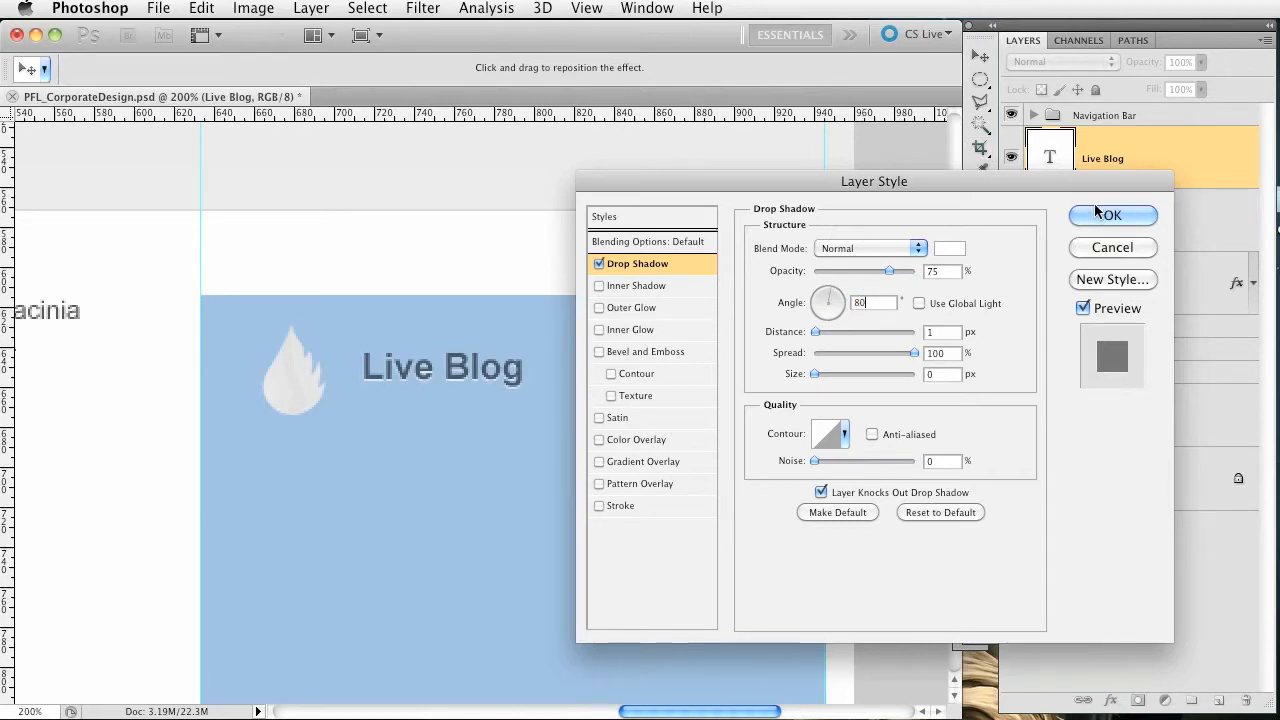
pyautogui.click(1112, 216)
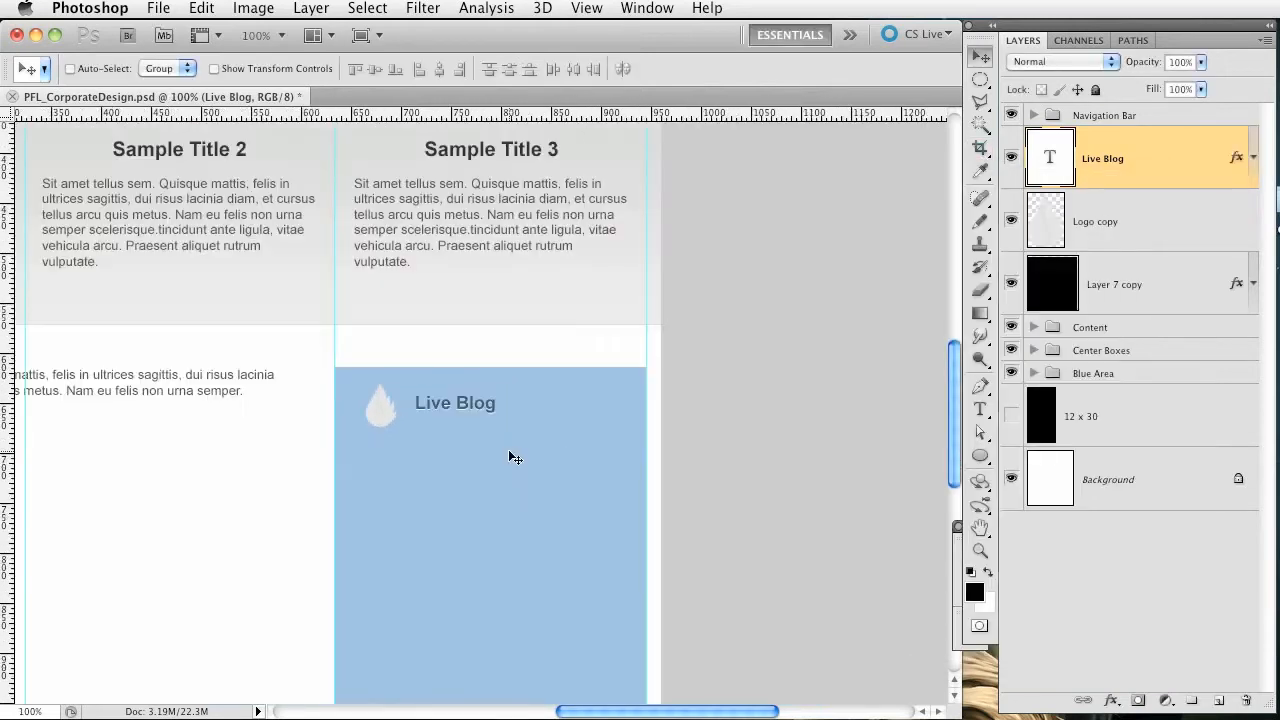
# - On a new layer, draw a white rounded rectangle with a white pen-drawn tail below Live Blog
pyautogui.hscroll(-3)
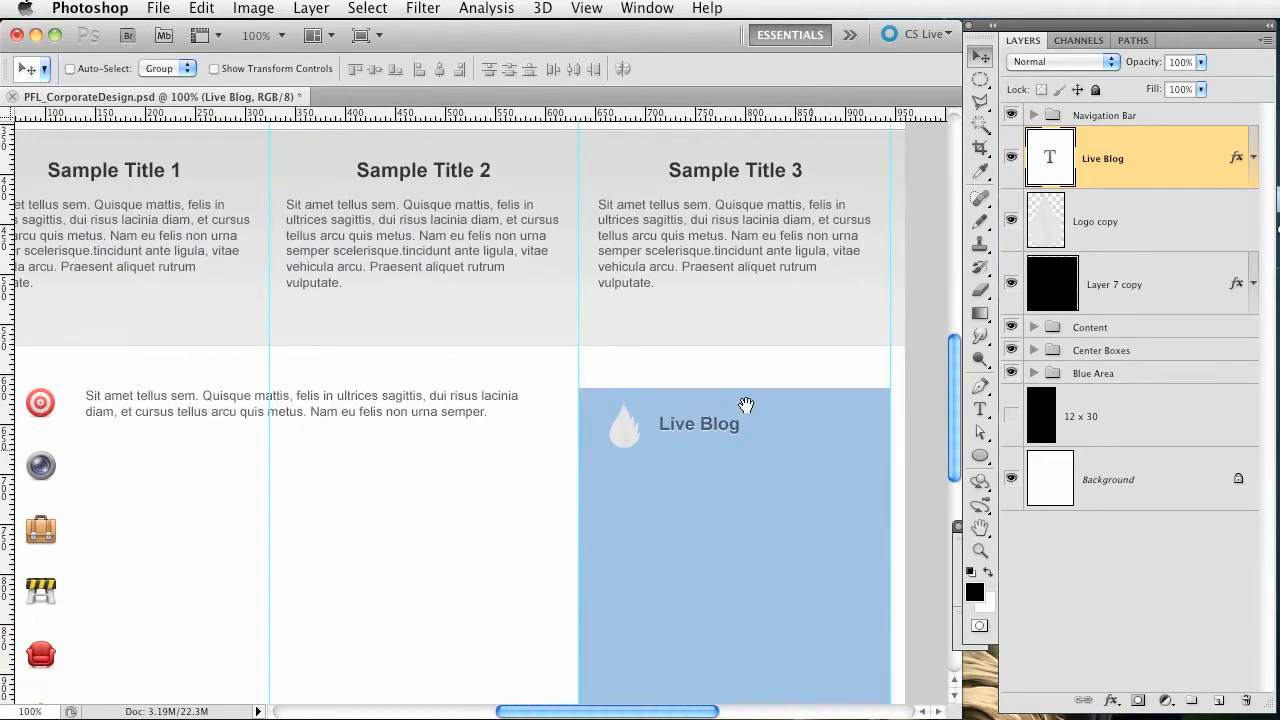
pyautogui.scroll(-3)
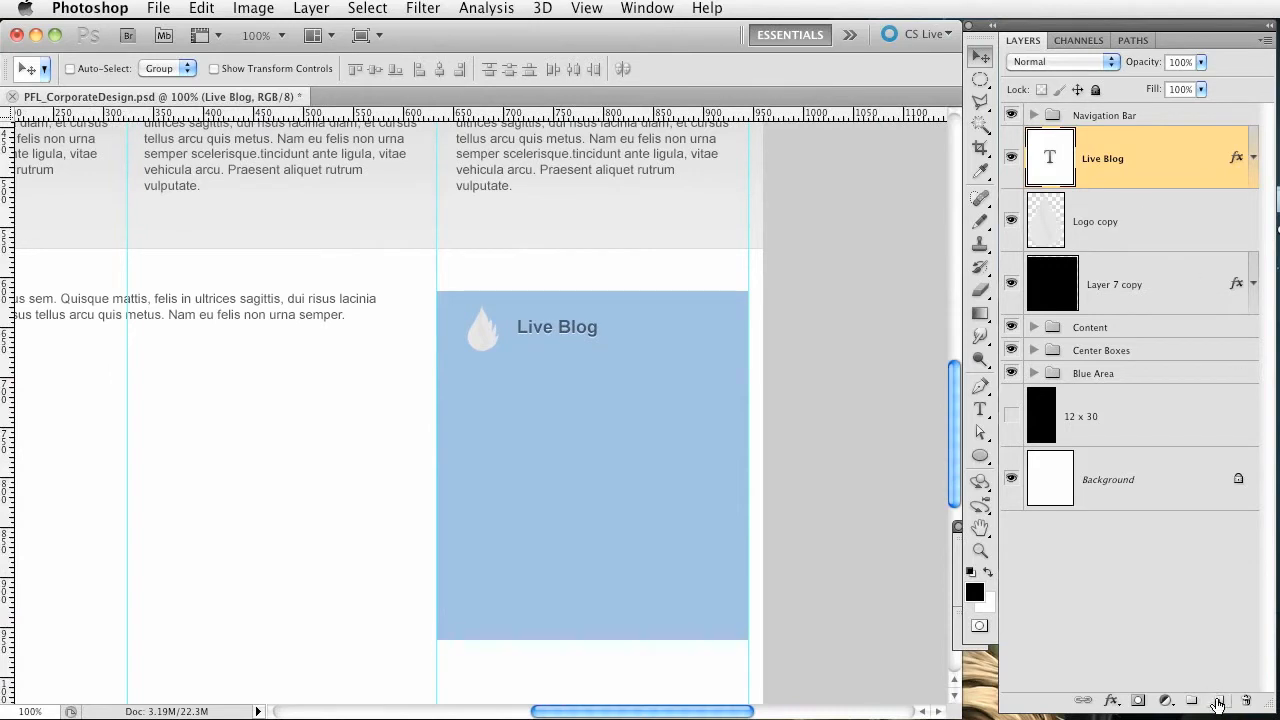
pyautogui.click(1216, 700)
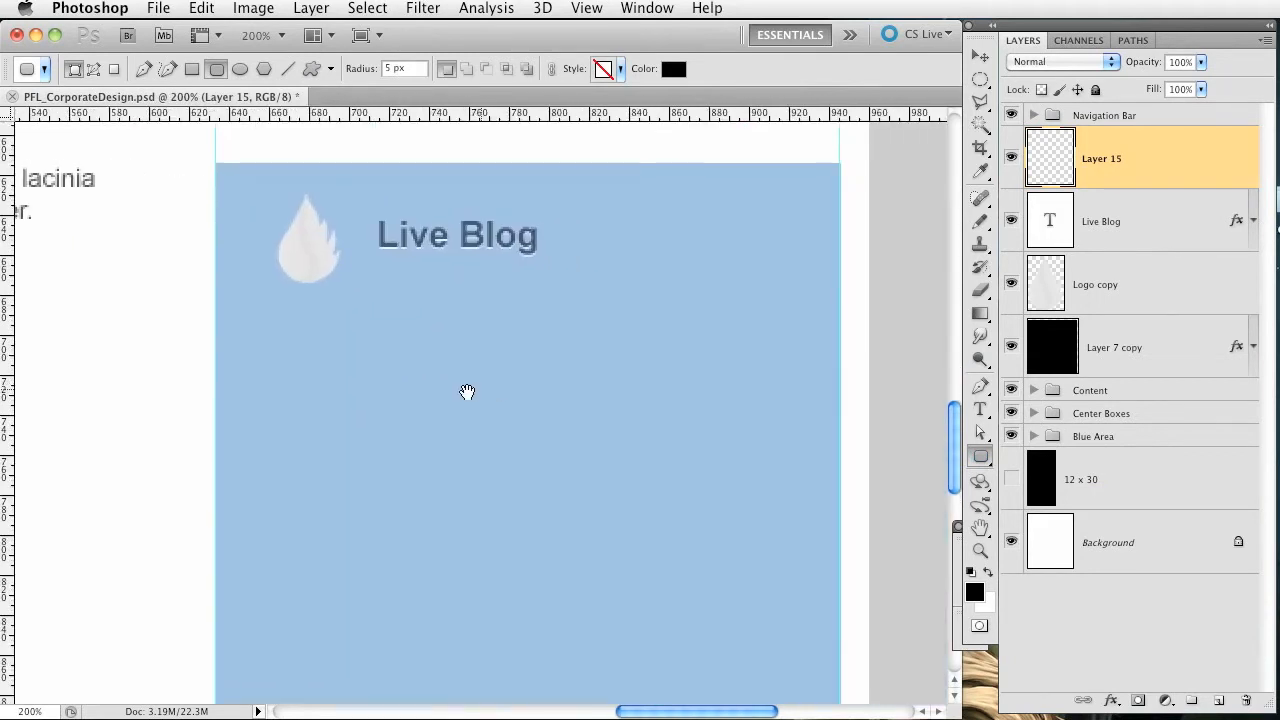
pyautogui.moveTo(196, 356); pyautogui.dragTo(710, 480)
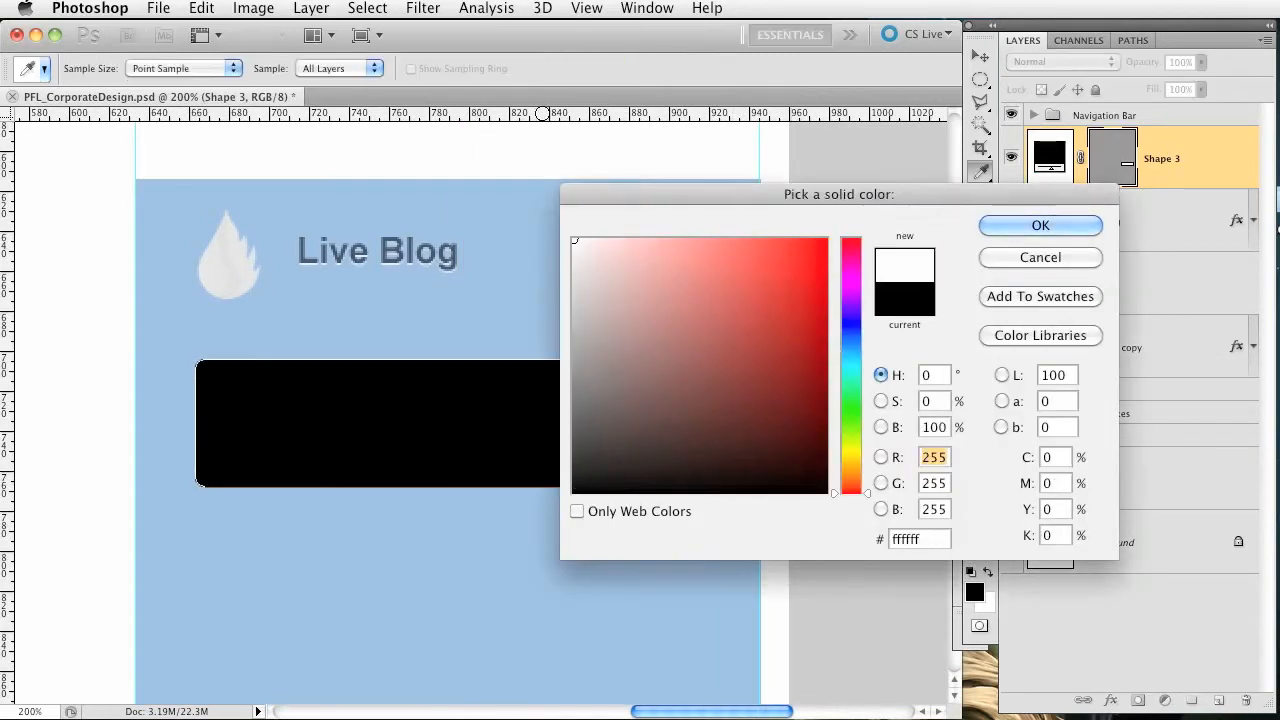
pyautogui.click(1040, 224)
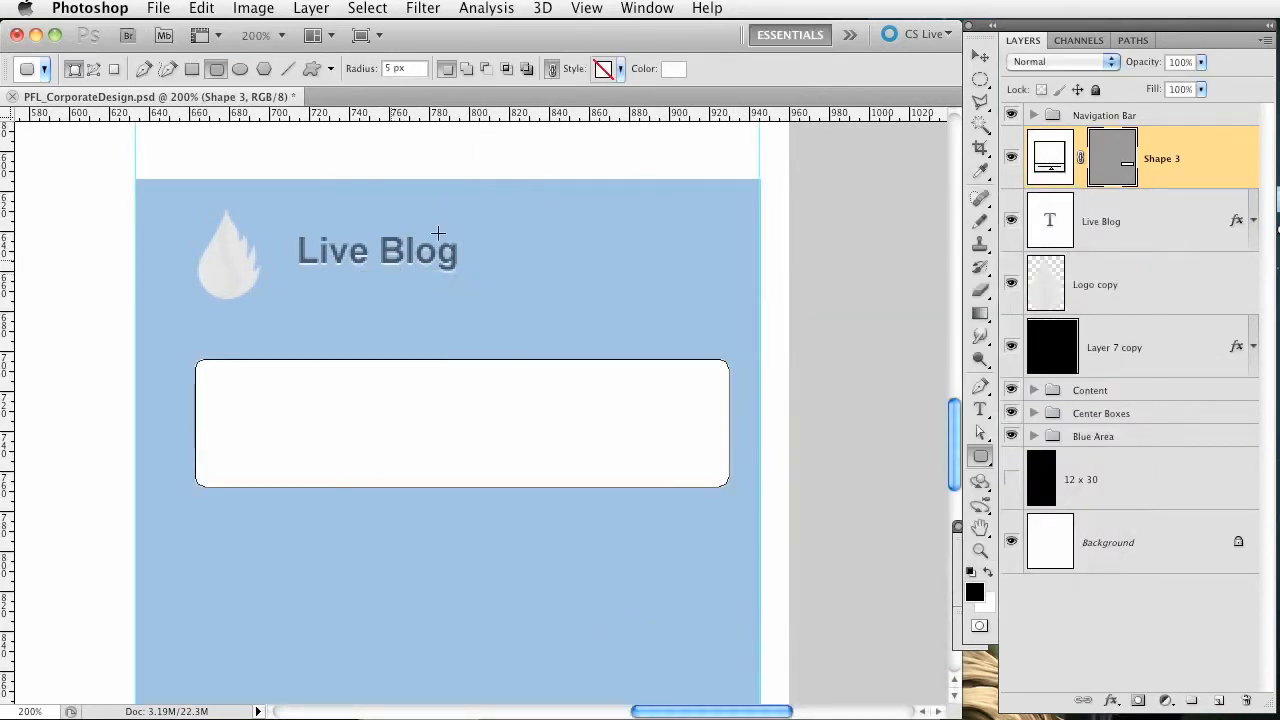
pyautogui.moveTo(616, 104)
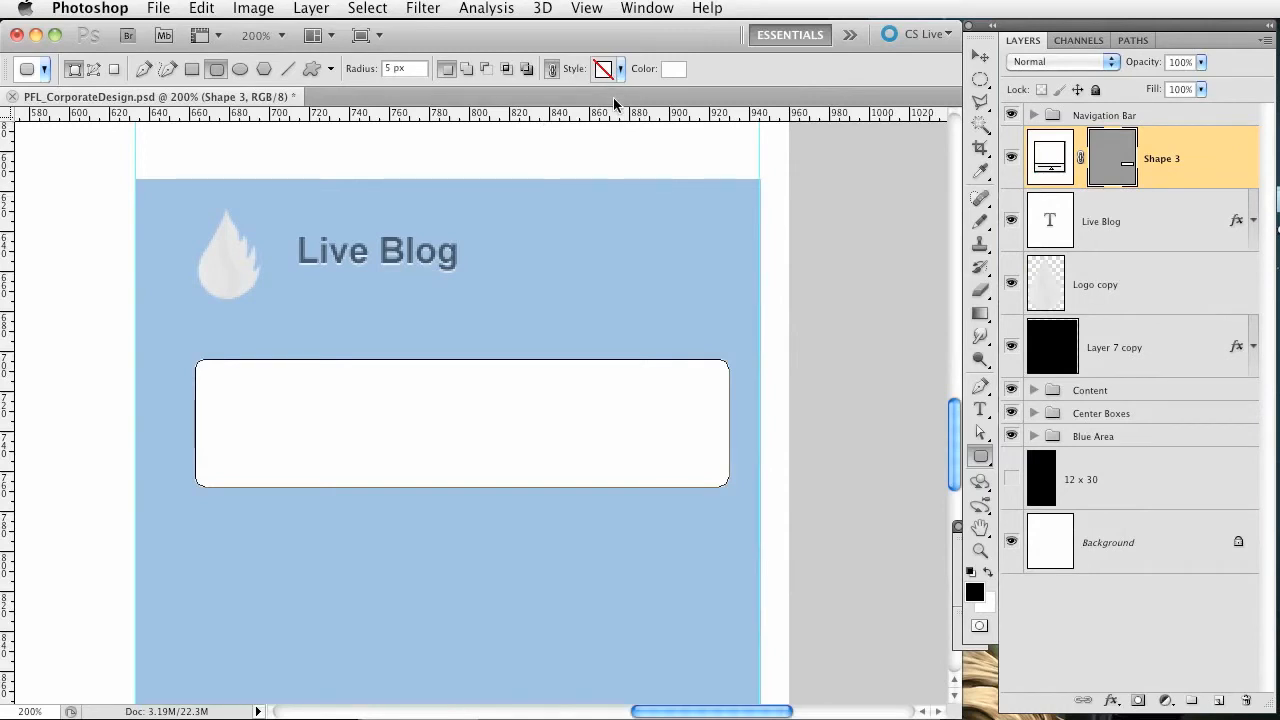
pyautogui.moveTo(980, 382)
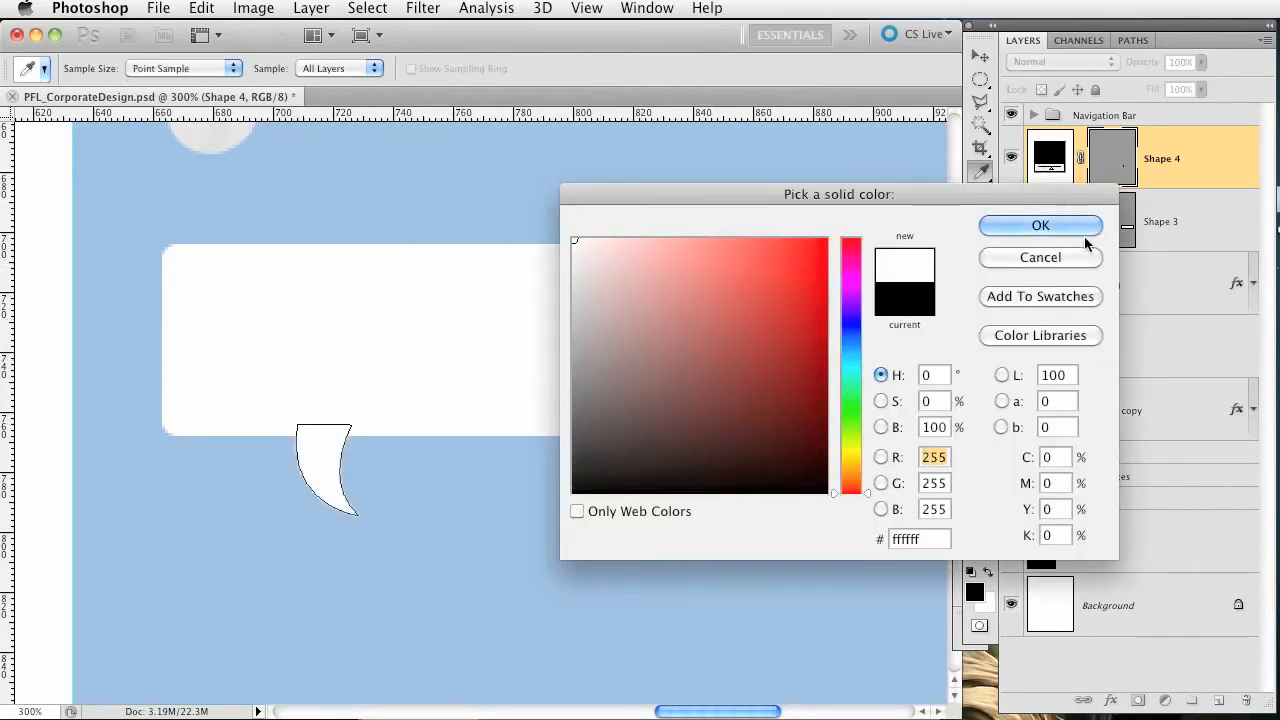
pyautogui.click(1040, 224)
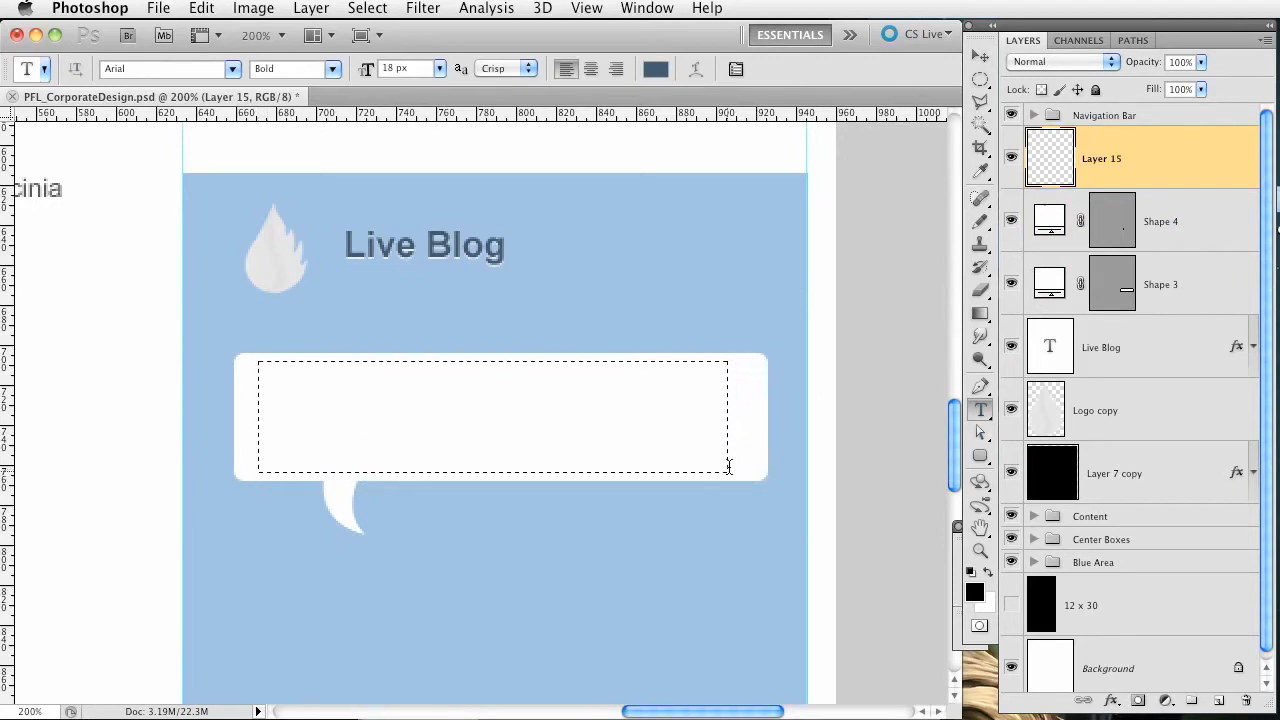
# - Start a paragraph text box inside the bubble with text colour #2a3e52
pyautogui.click(490, 410)
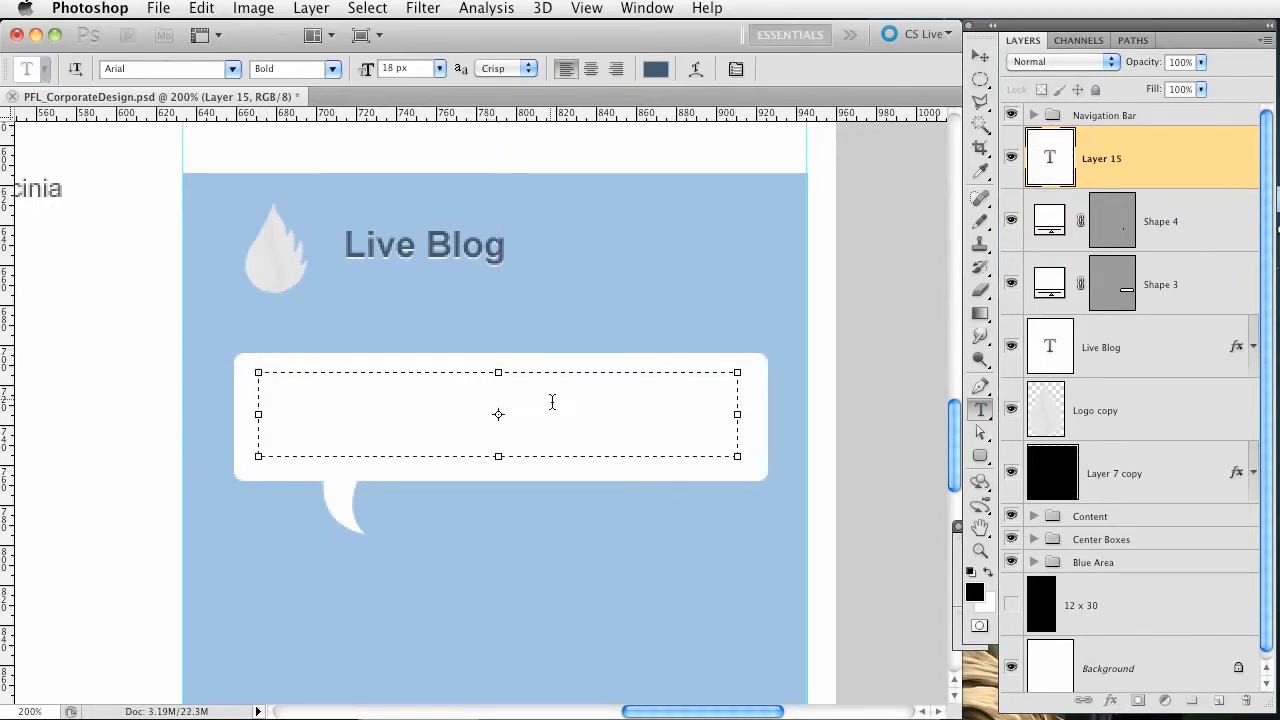
pyautogui.write('2a3e52')
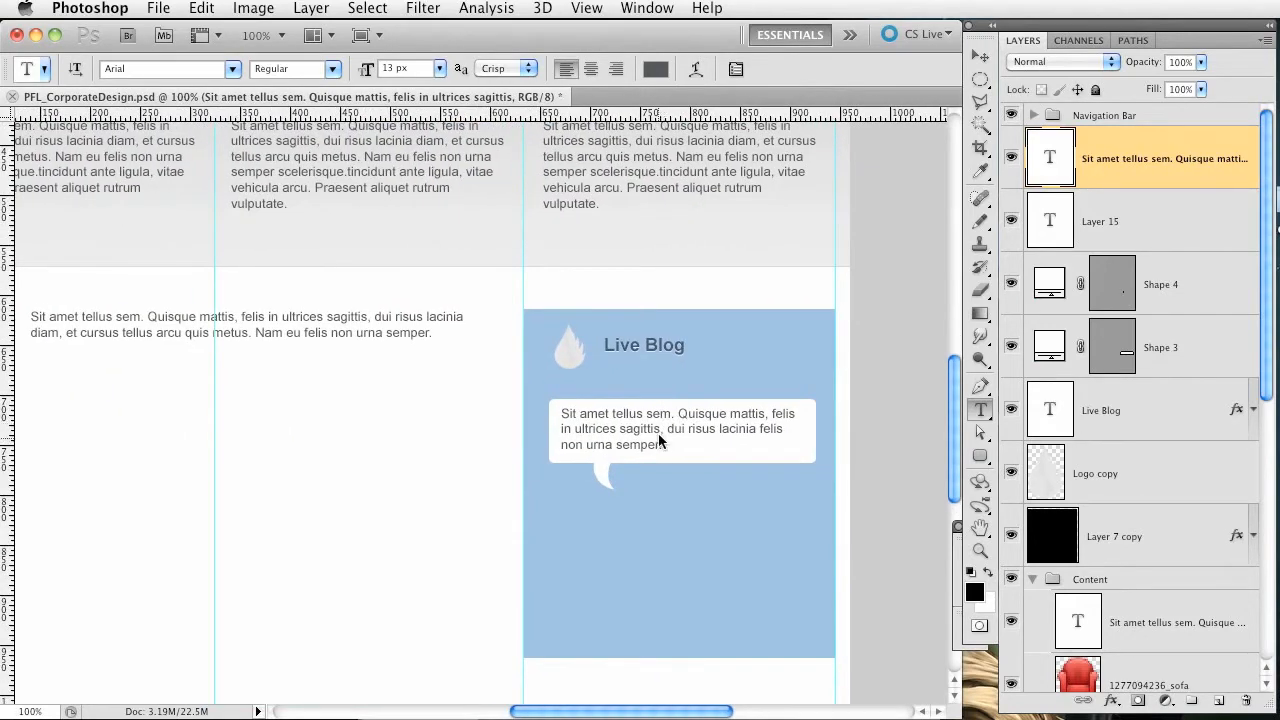
# - Change the heading text from 'Live Blog' to 'Live Twitter Feed' and commit it
pyautogui.click(680, 428)
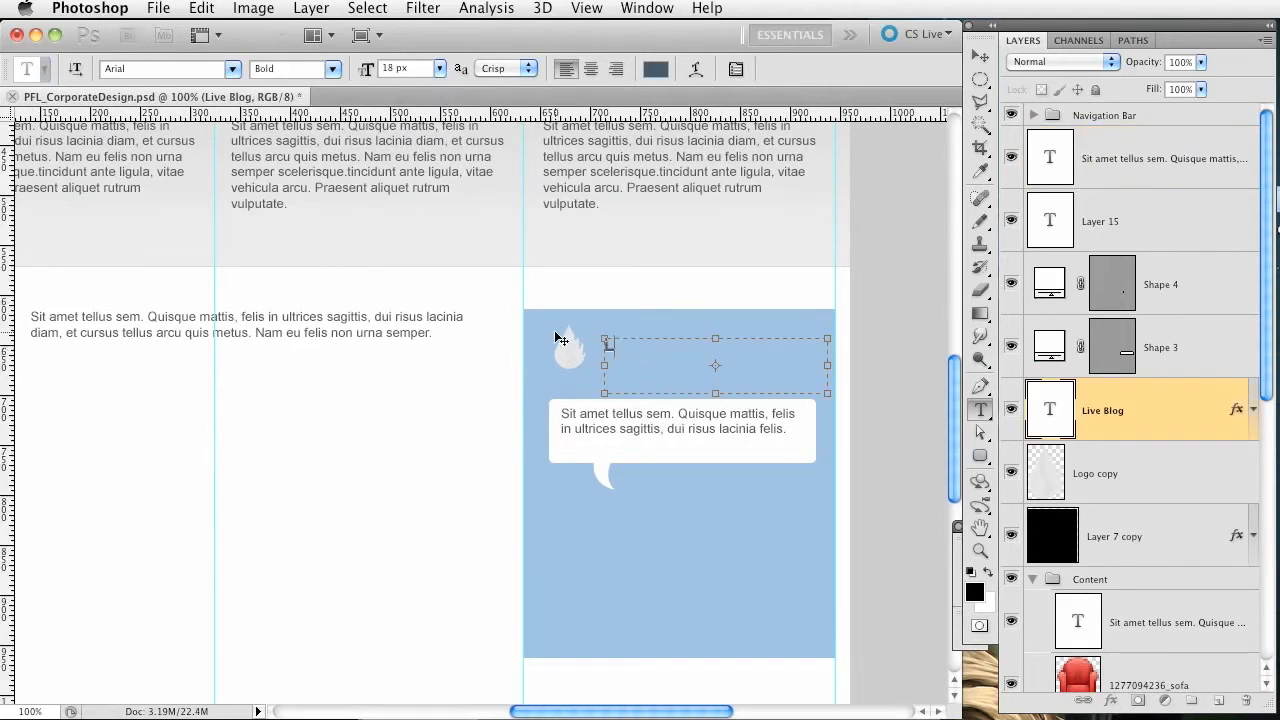
pyautogui.write('Live Twitter Feed')
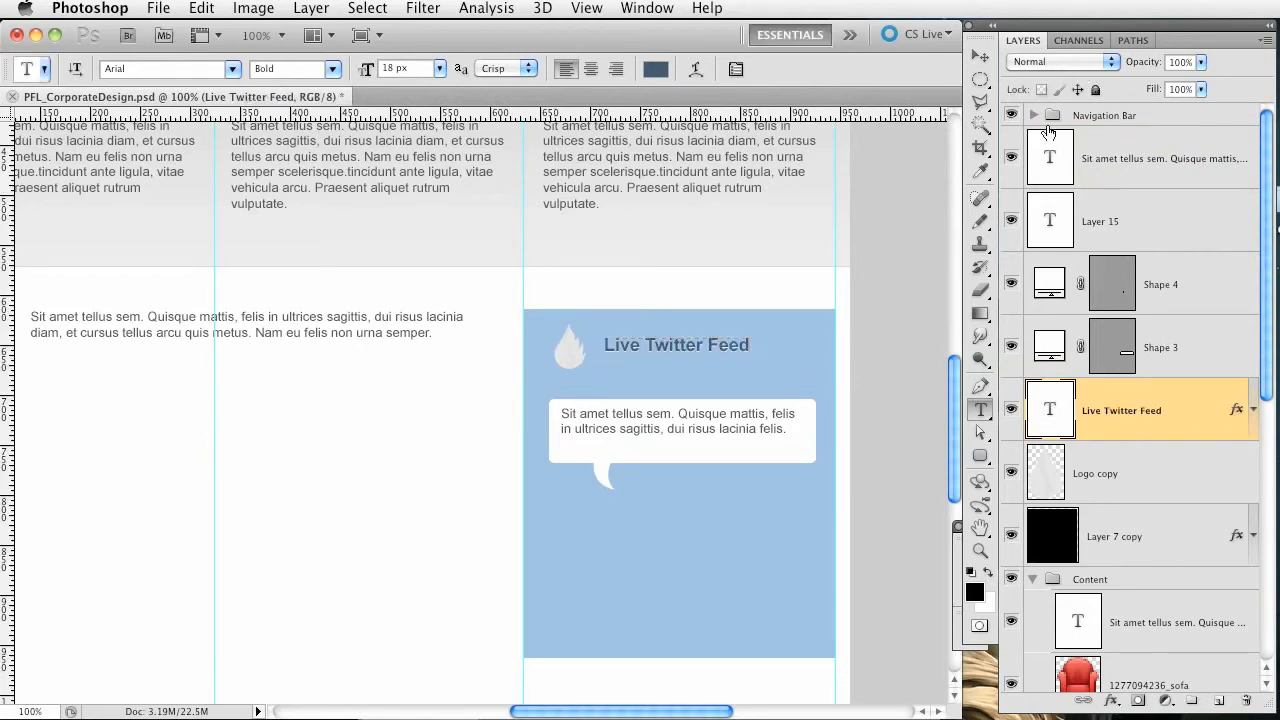
pyautogui.click(980, 56)
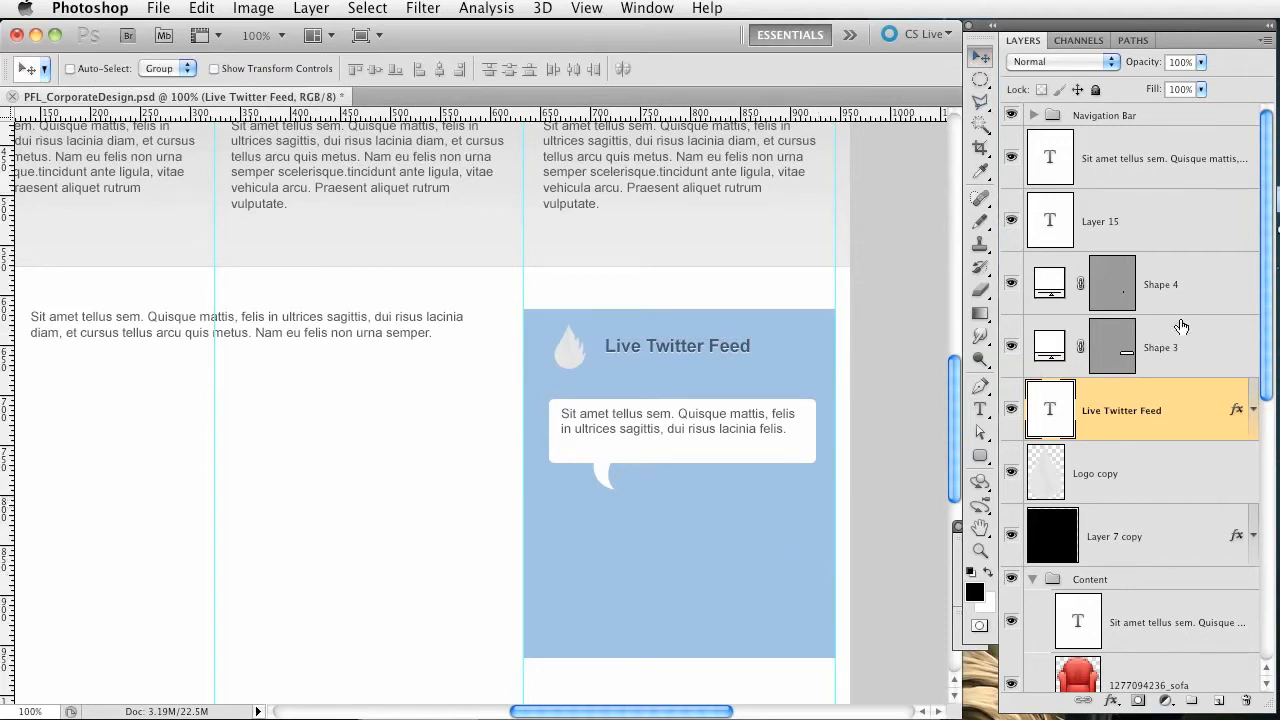
pyautogui.click(1100, 220)
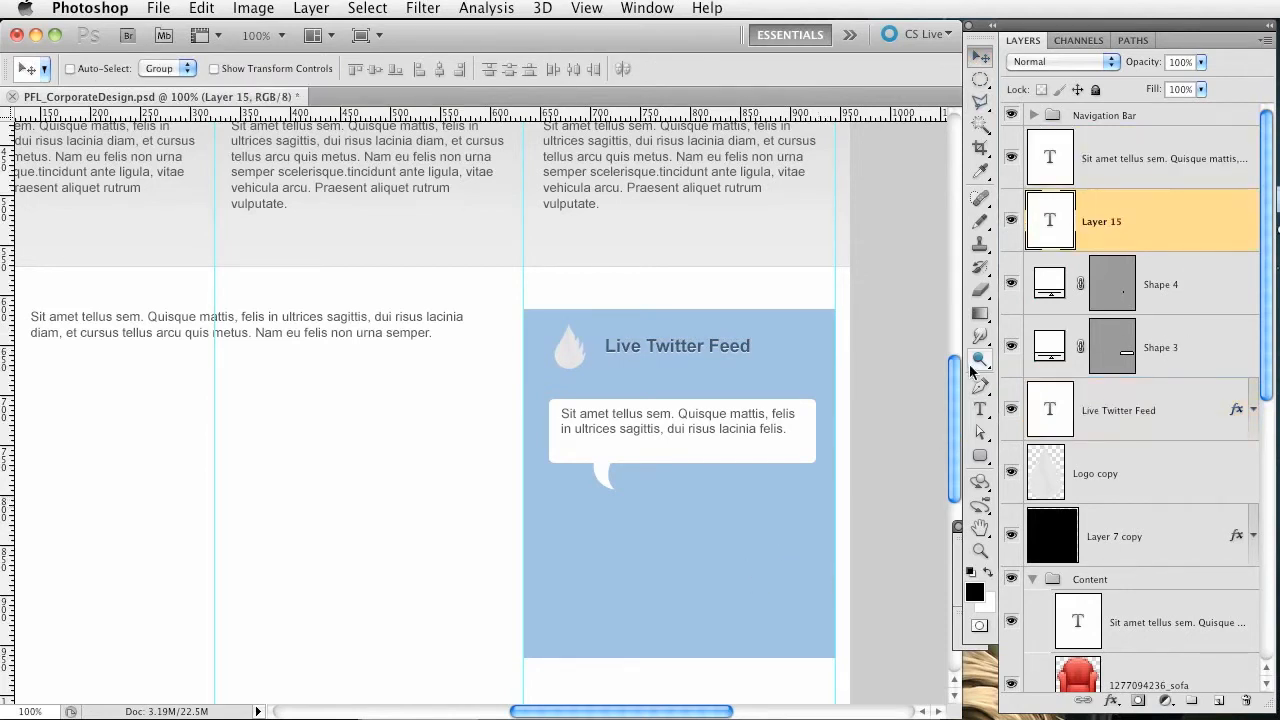
pyautogui.click(980, 408)
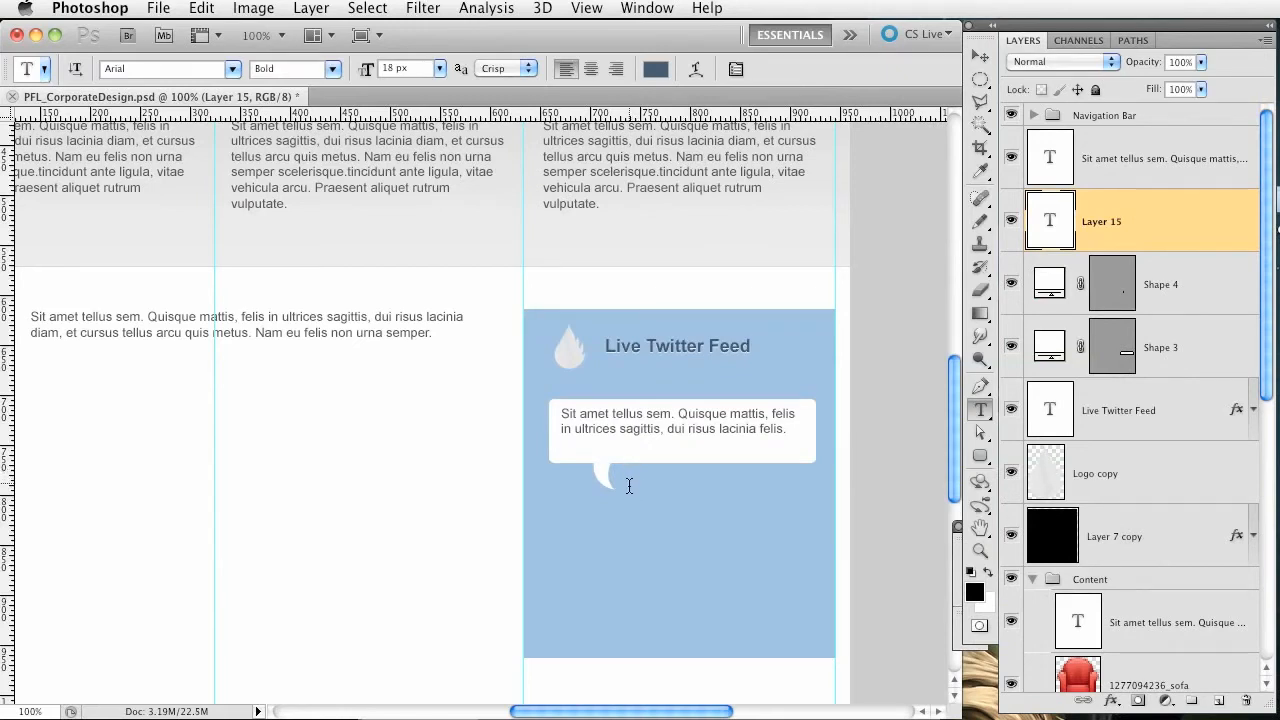
pyautogui.click(636, 480)
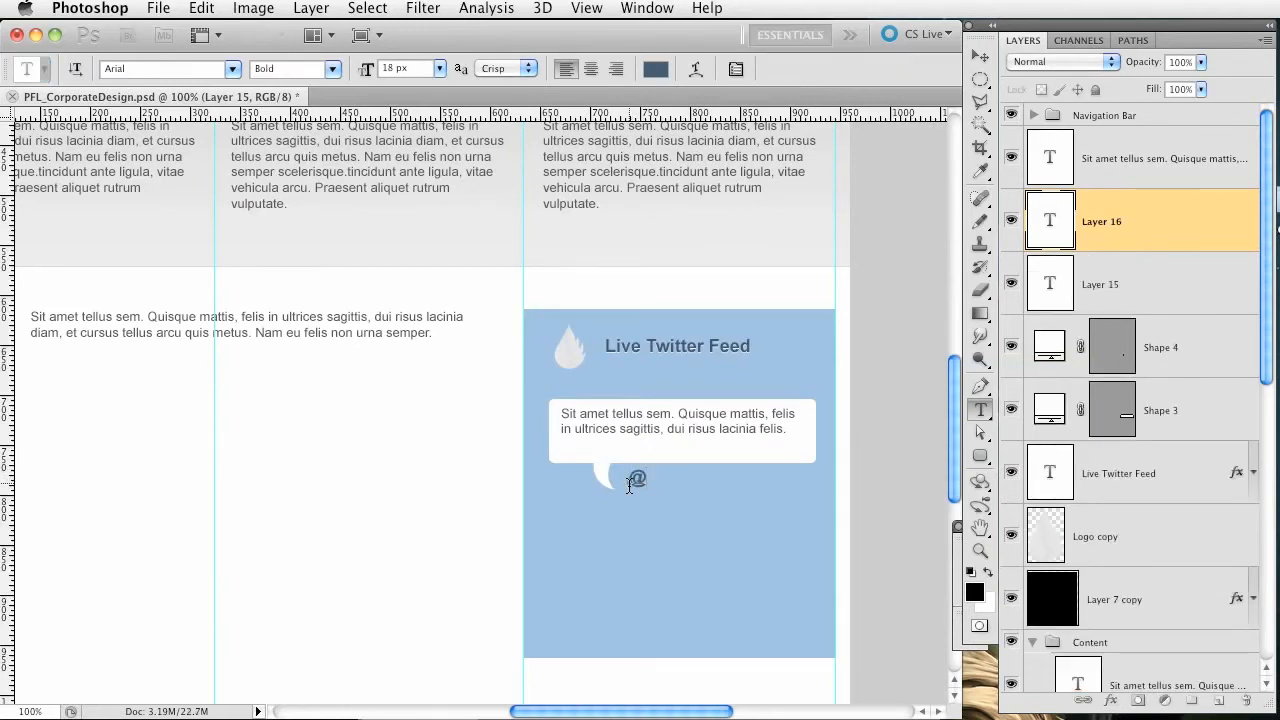
pyautogui.write('pixelforlife')
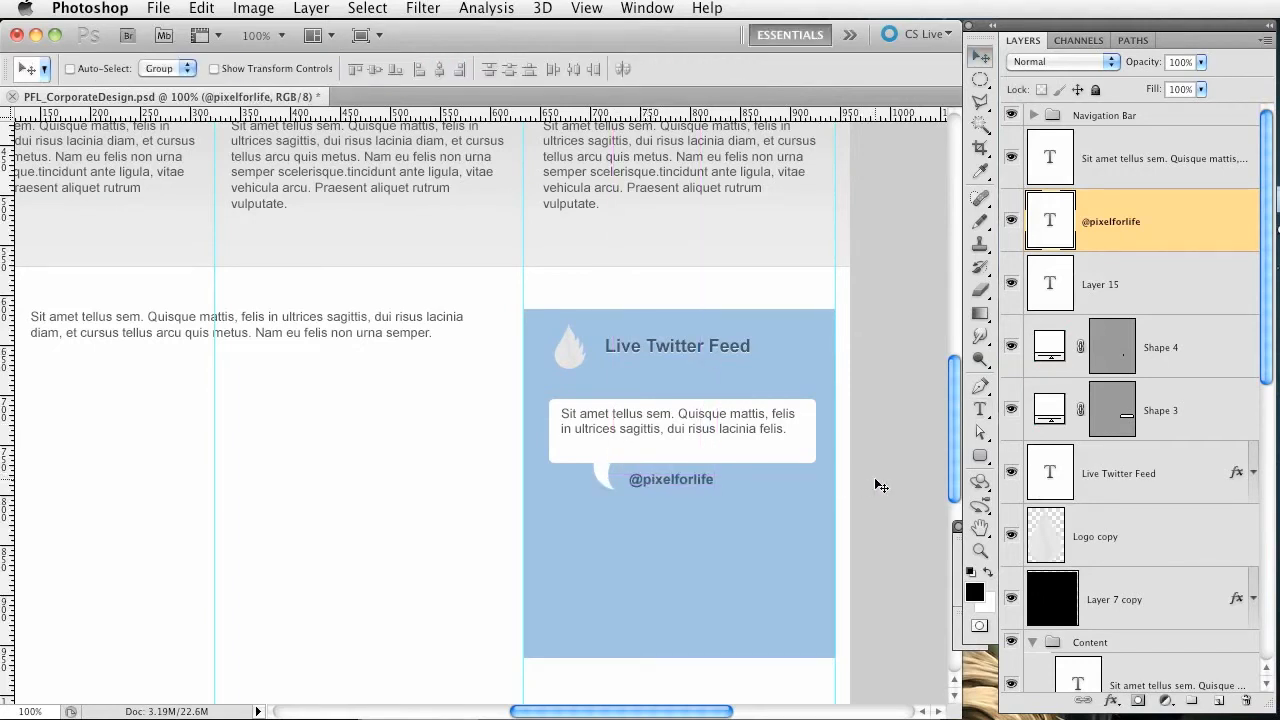
pyautogui.moveTo(1120, 284)
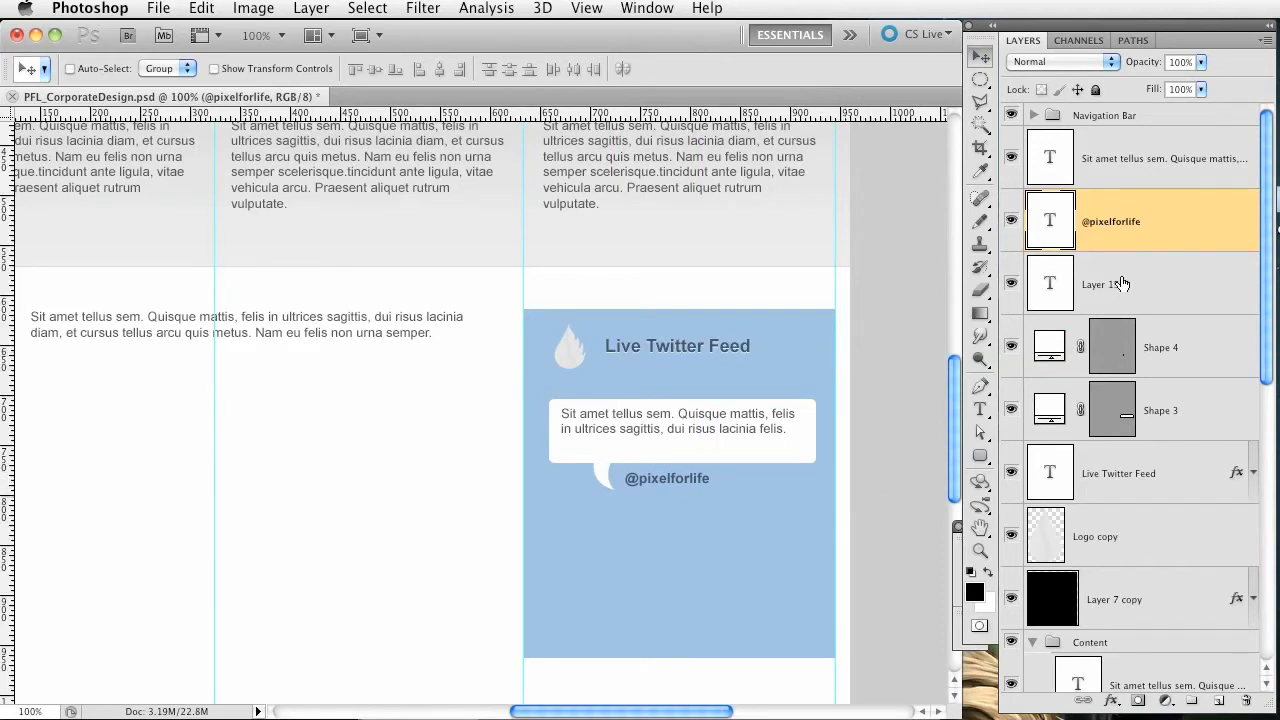
pyautogui.click(1160, 156)
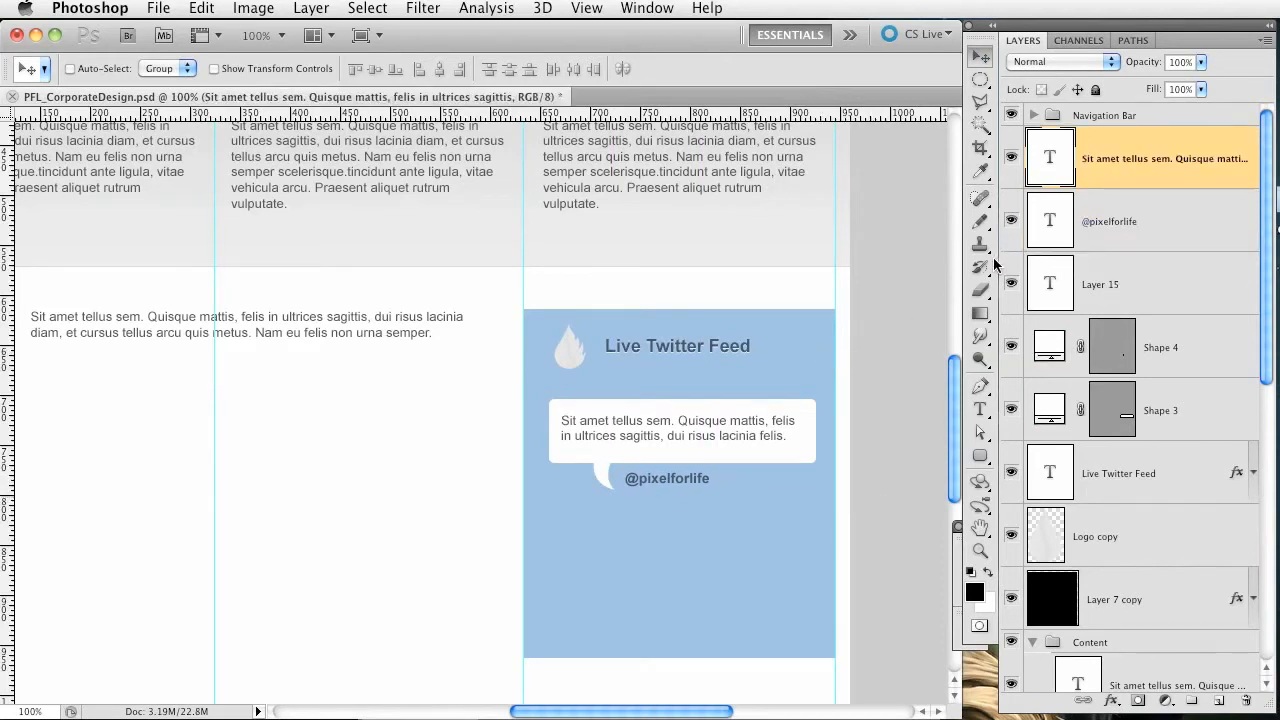
pyautogui.moveTo(1142, 308)
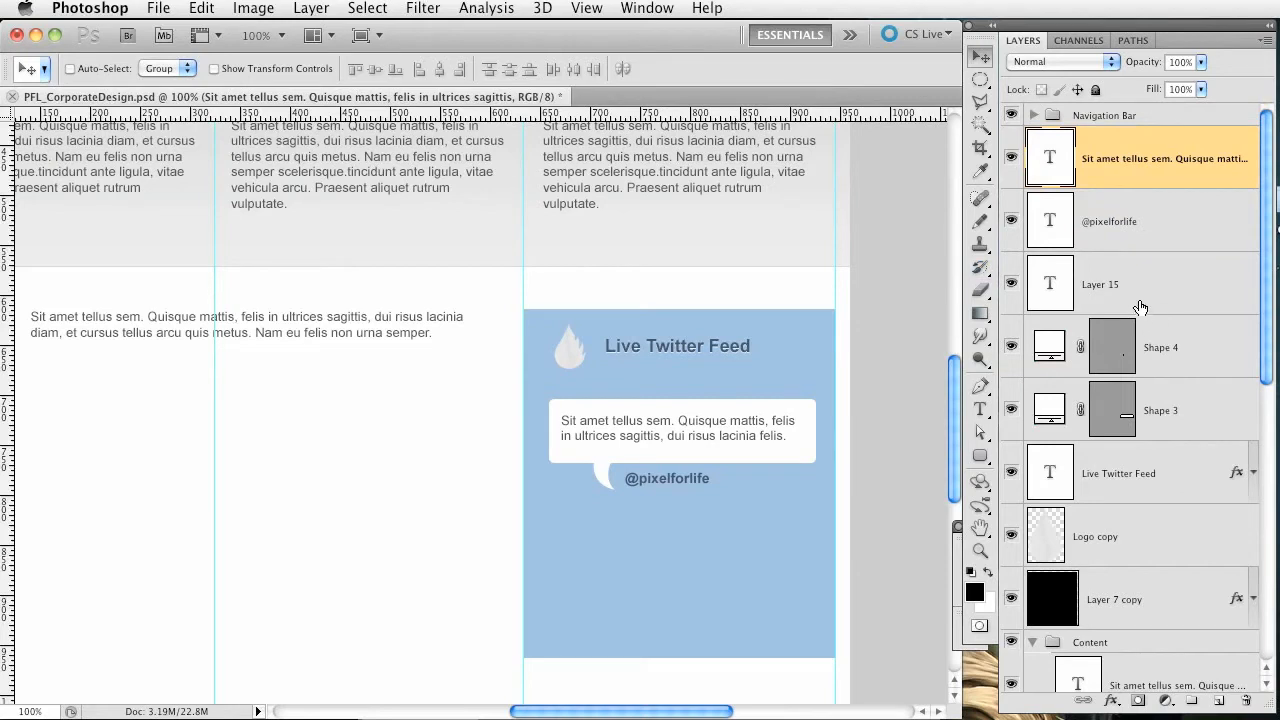
pyautogui.click(1160, 348)
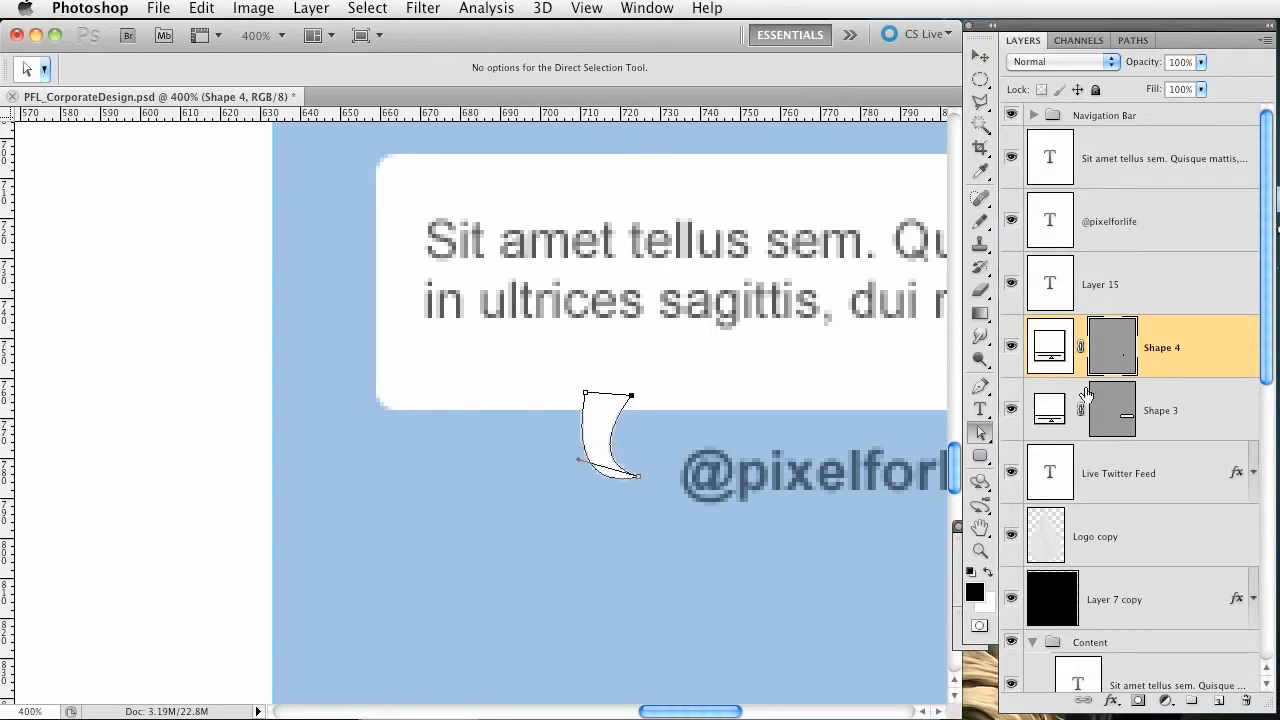
pyautogui.click(1120, 284)
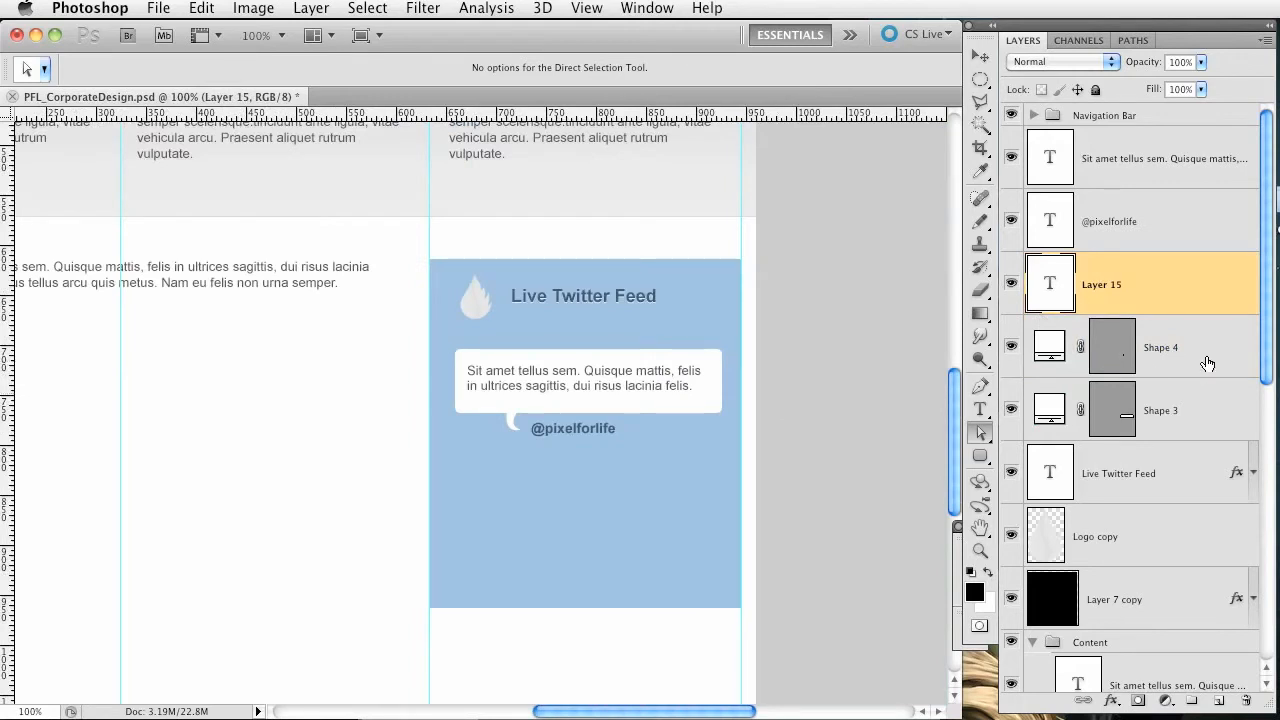
pyautogui.moveTo(1206, 466)
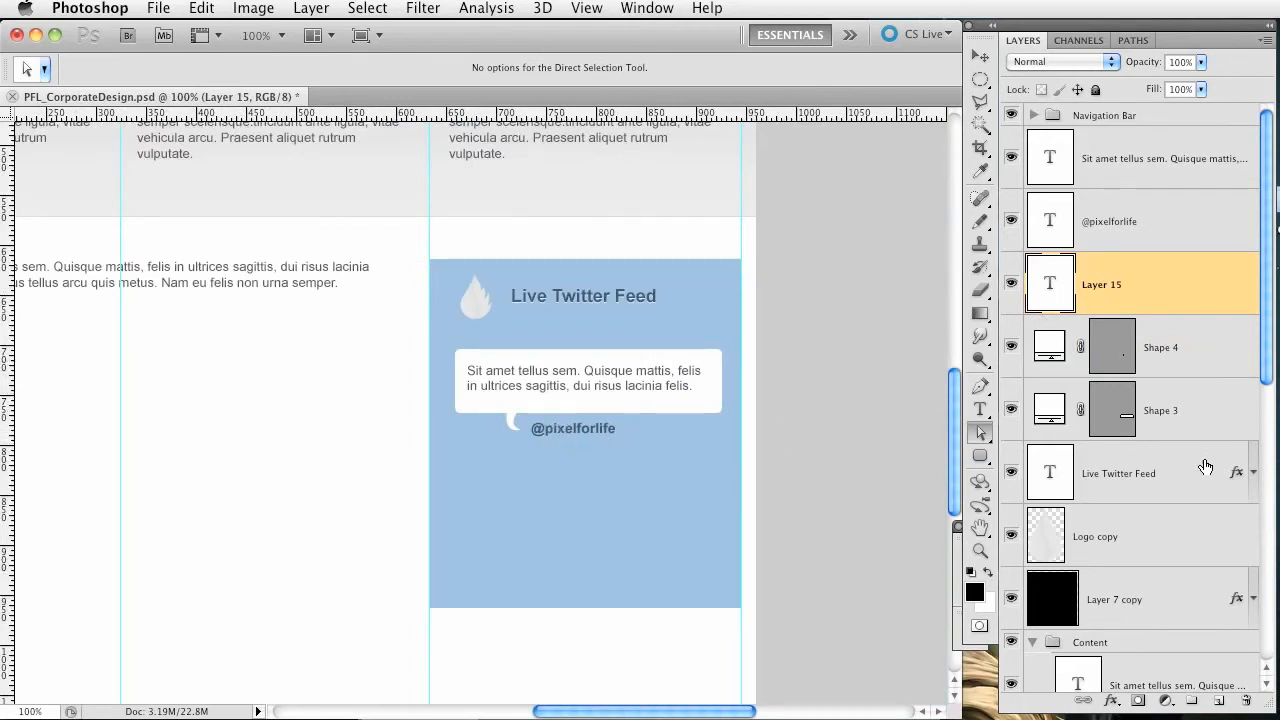
pyautogui.click(1120, 472)
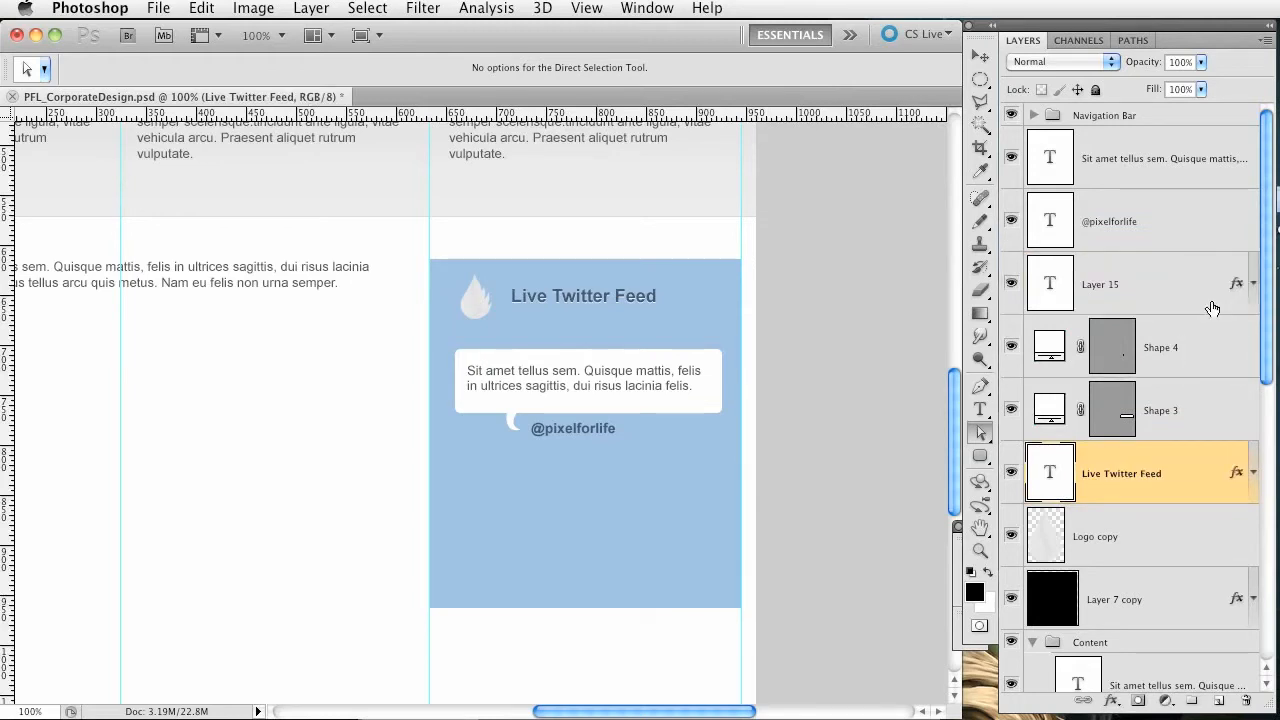
pyautogui.moveTo(1024, 300)
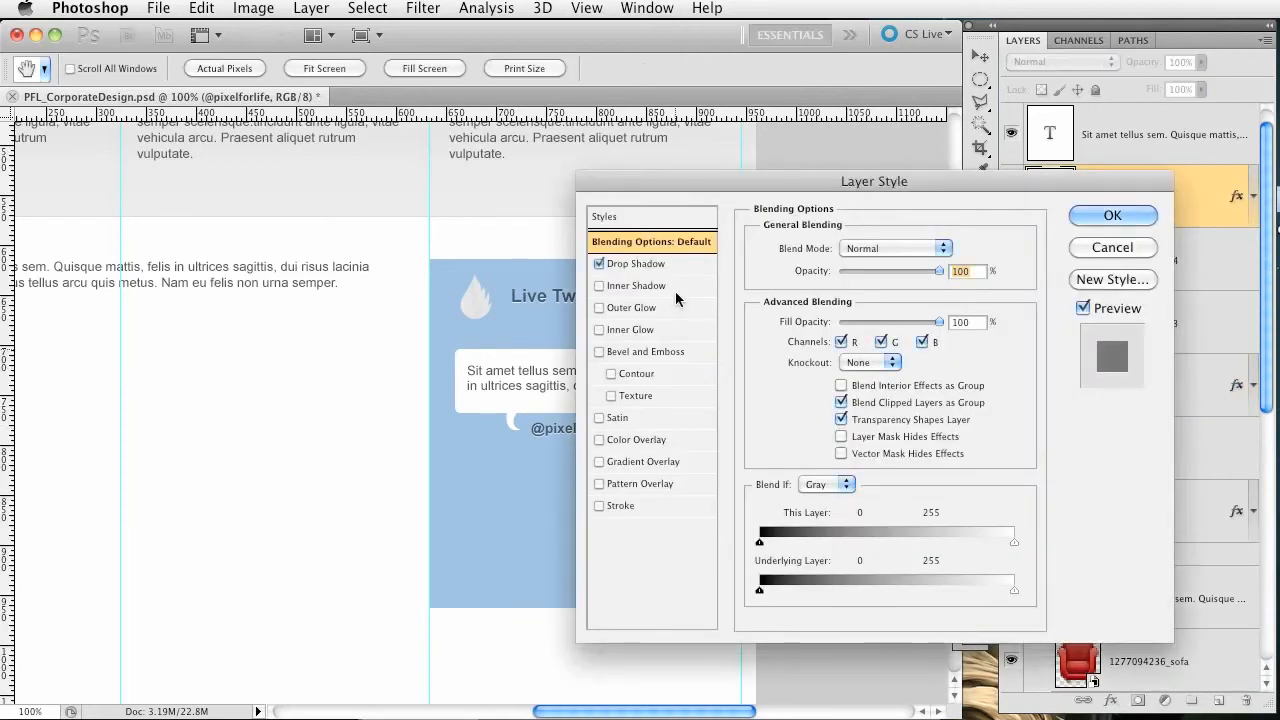
pyautogui.click(636, 264)
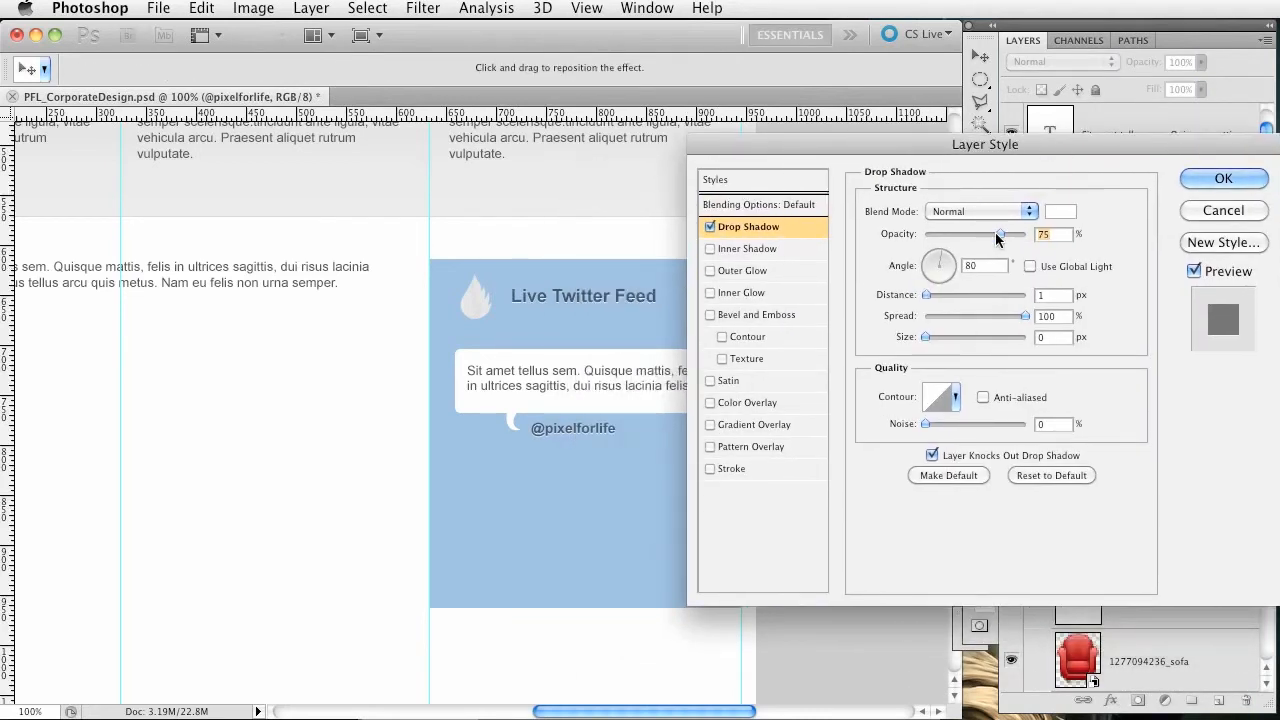
pyautogui.moveTo(998, 234); pyautogui.dragTo(964, 234)
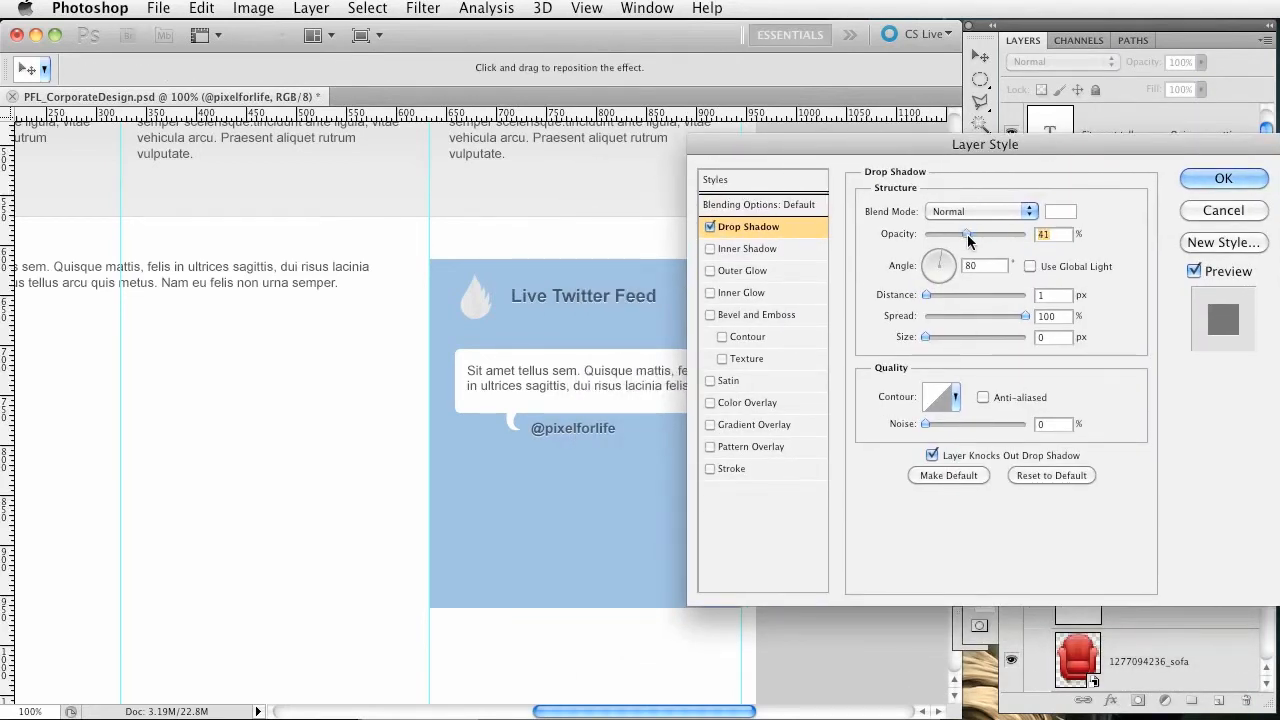
pyautogui.click(1222, 178)
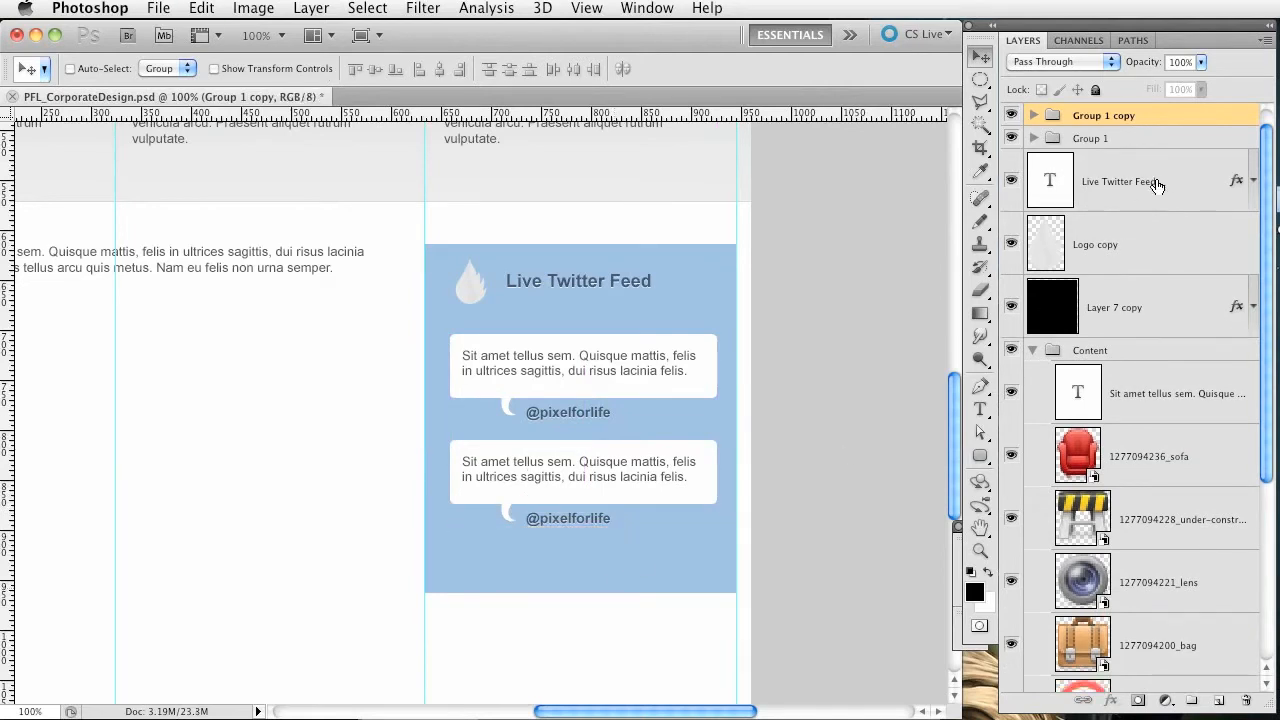
# - Stretch the blue sidebar background (Layer 7 copy) down past both posts and commit the transform
pyautogui.click(1090, 138)
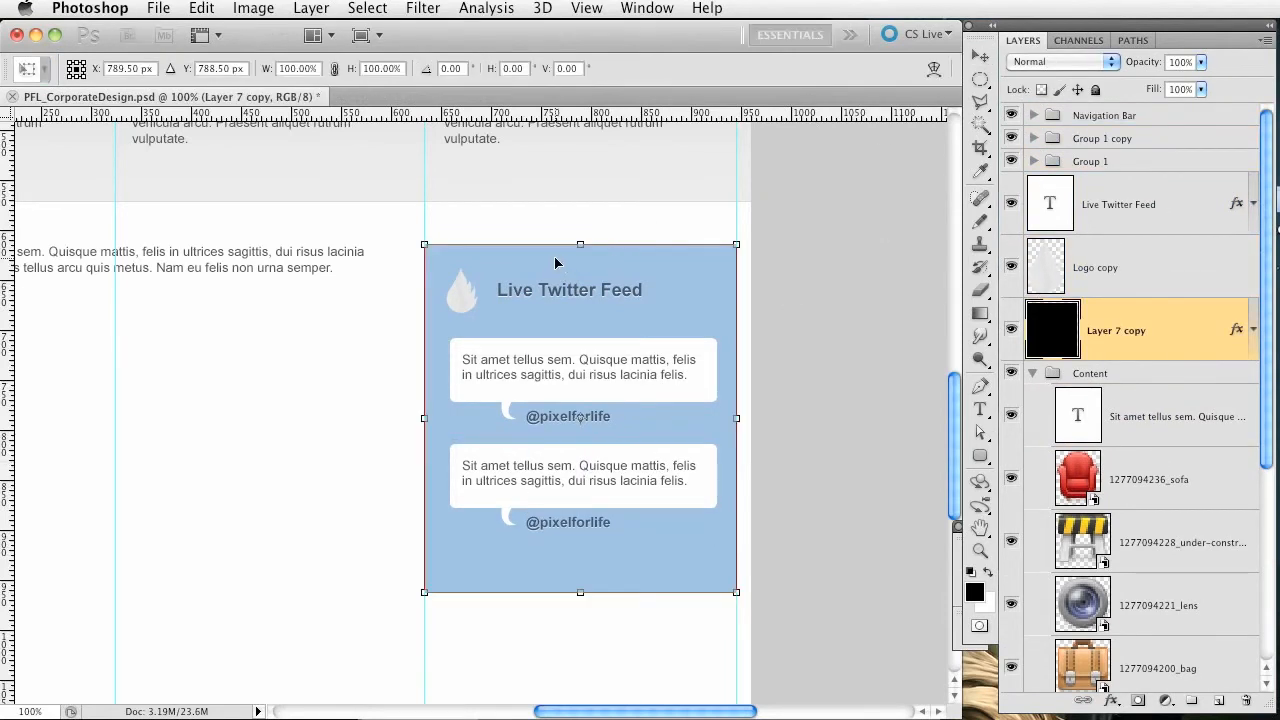
pyautogui.moveTo(580, 244); pyautogui.dragTo(580, 248)
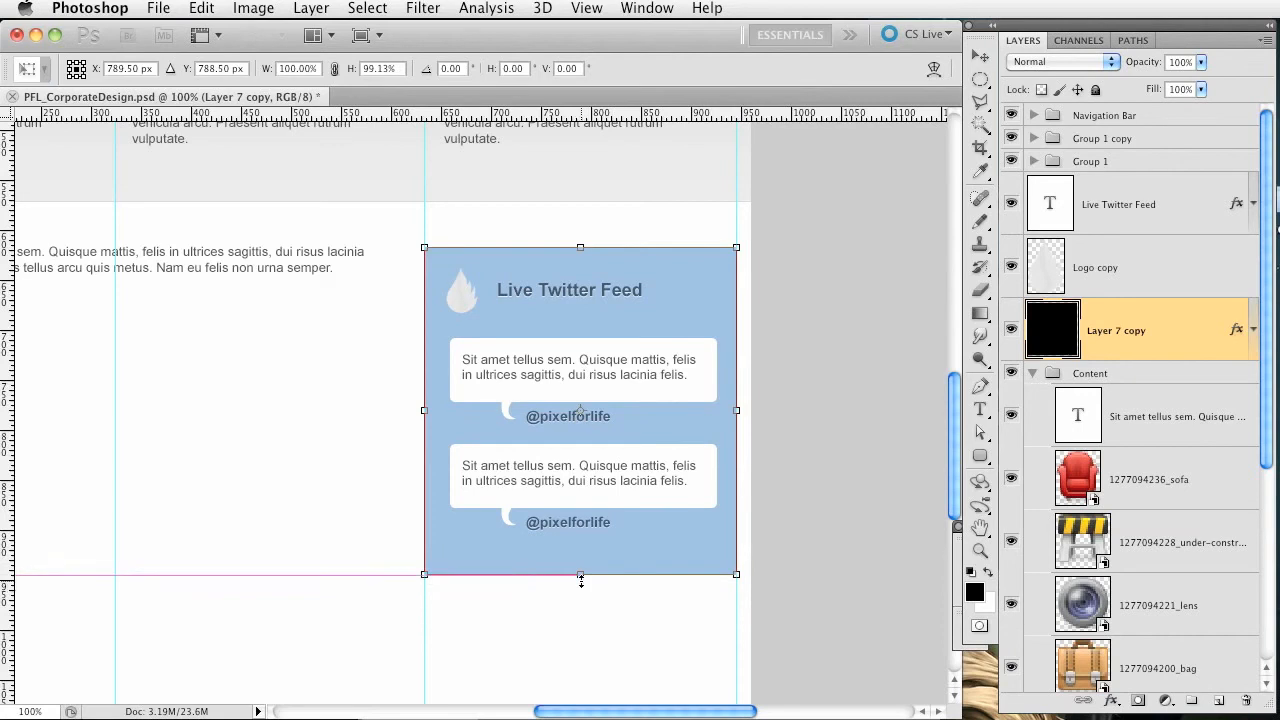
pyautogui.click(28, 68)
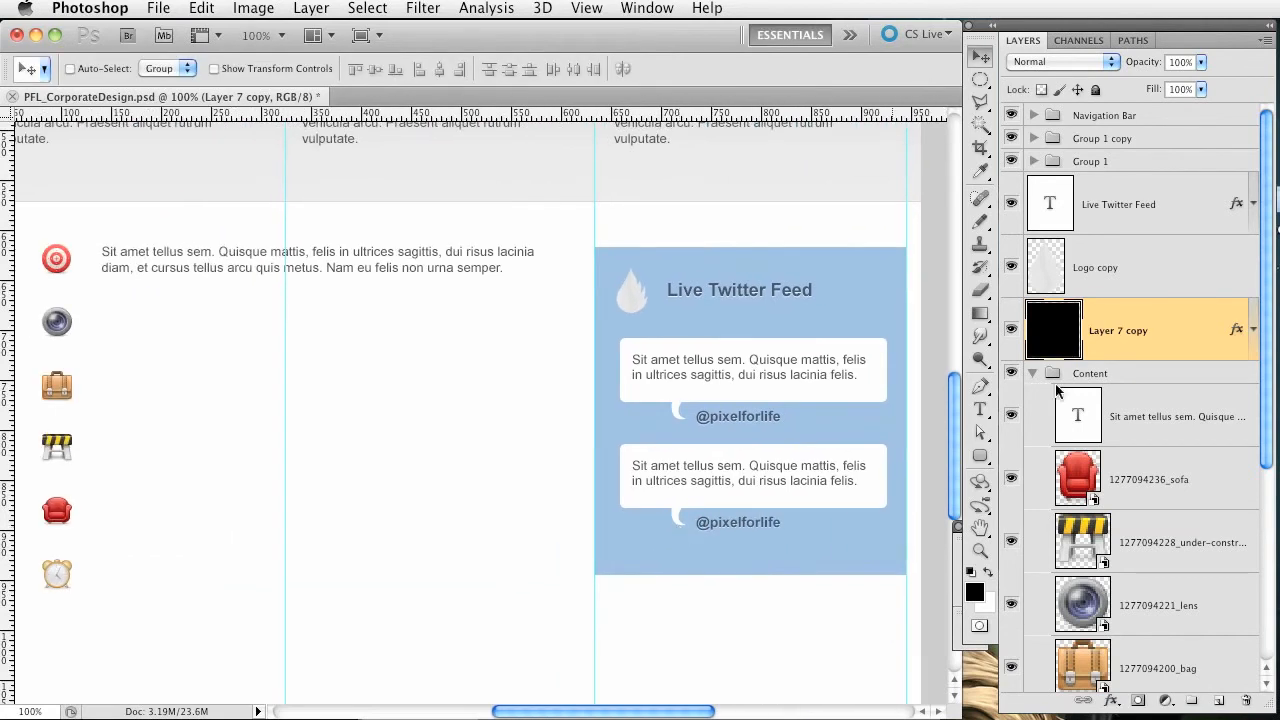
pyautogui.moveTo(1144, 336)
pyautogui.write('Twitter Feed')
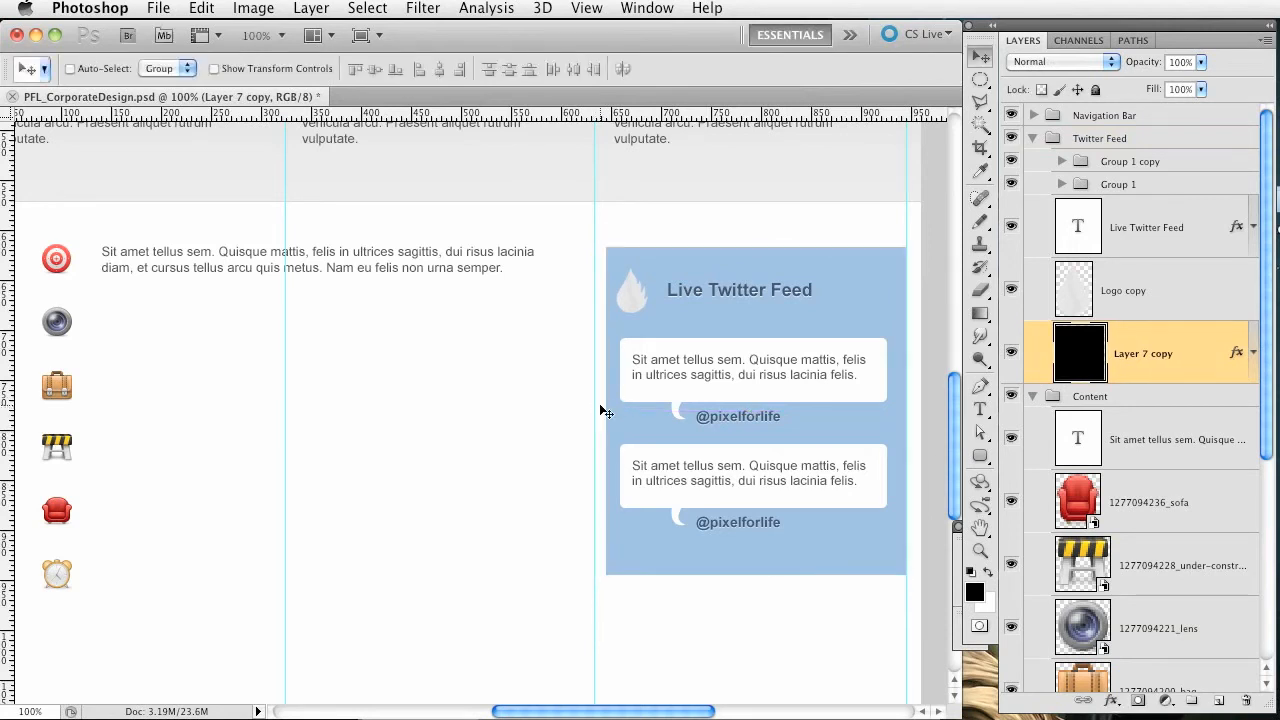
pyautogui.moveTo(1138, 260)
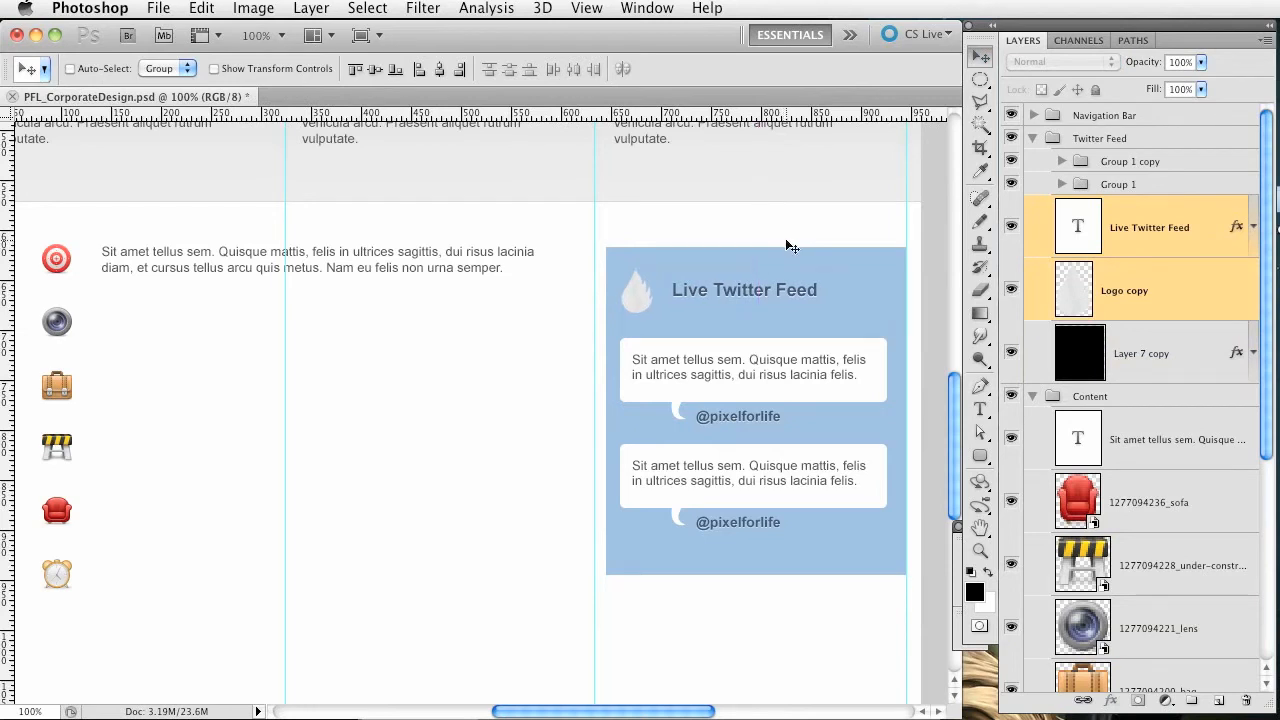
# - Select the copied placeholder paragraph layers so each icon row gets its own two-line text
pyautogui.click(1140, 352)
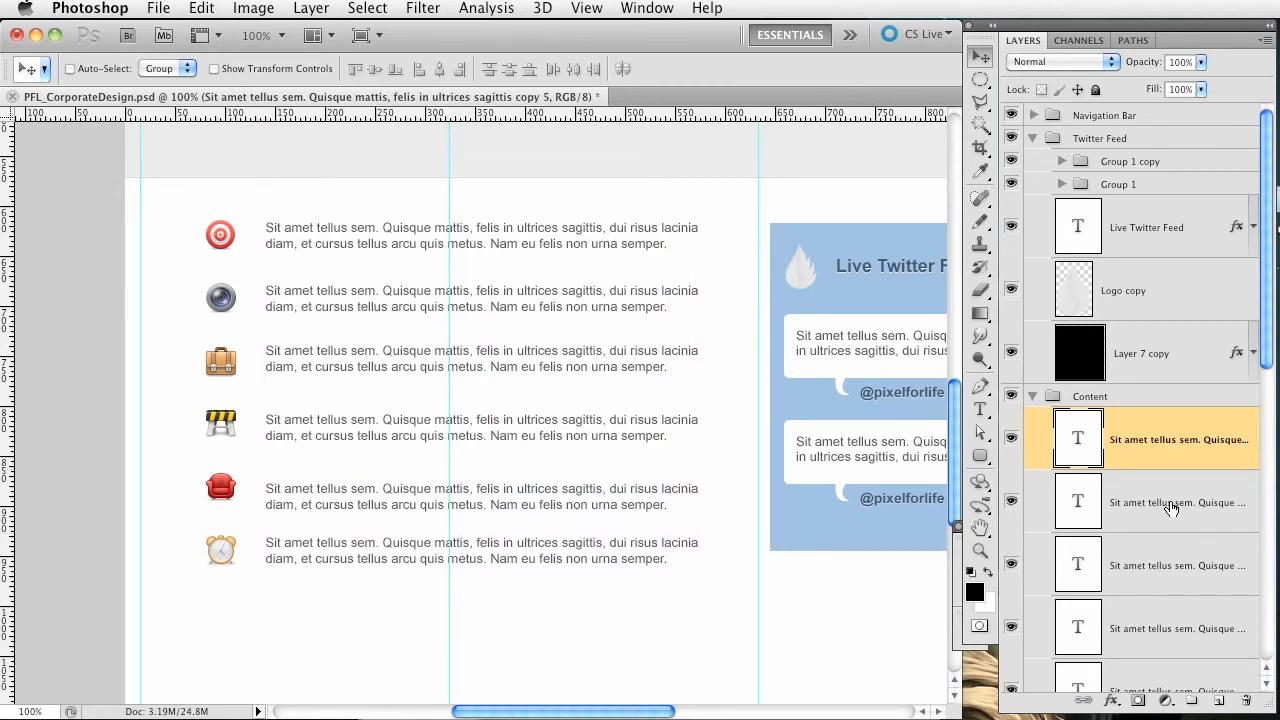
pyautogui.click(1178, 564)
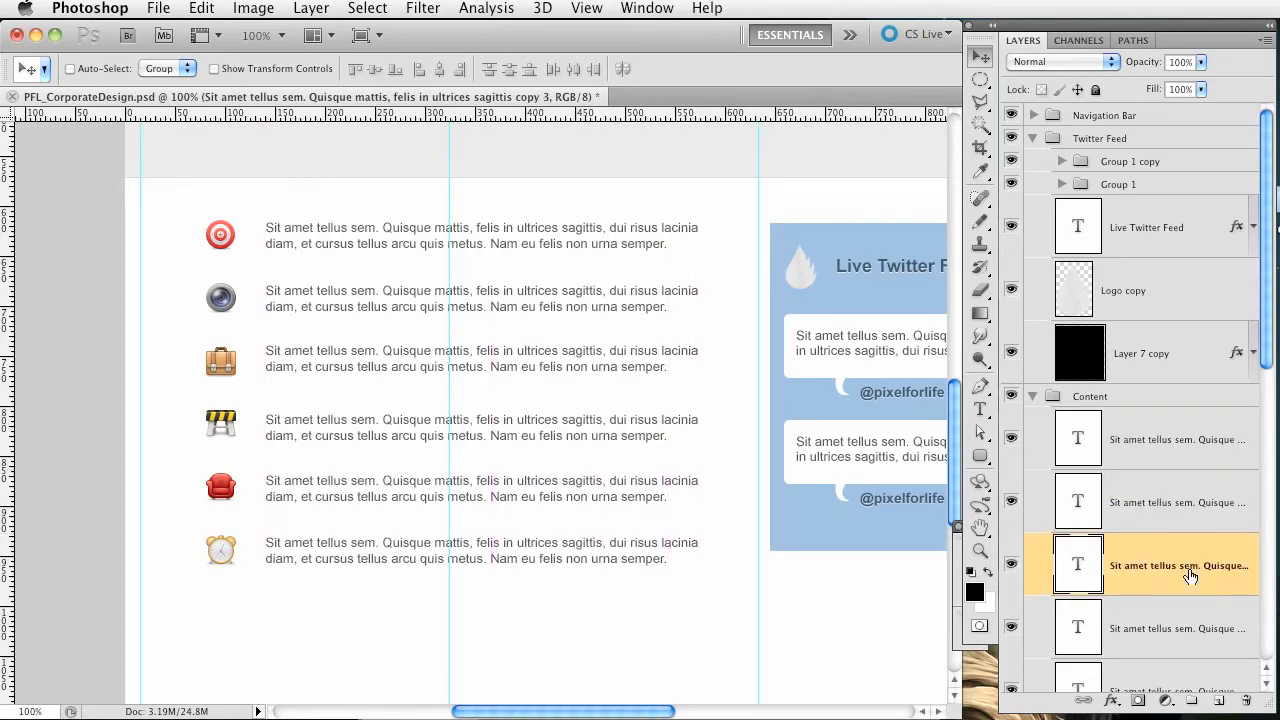
pyautogui.click(1180, 628)
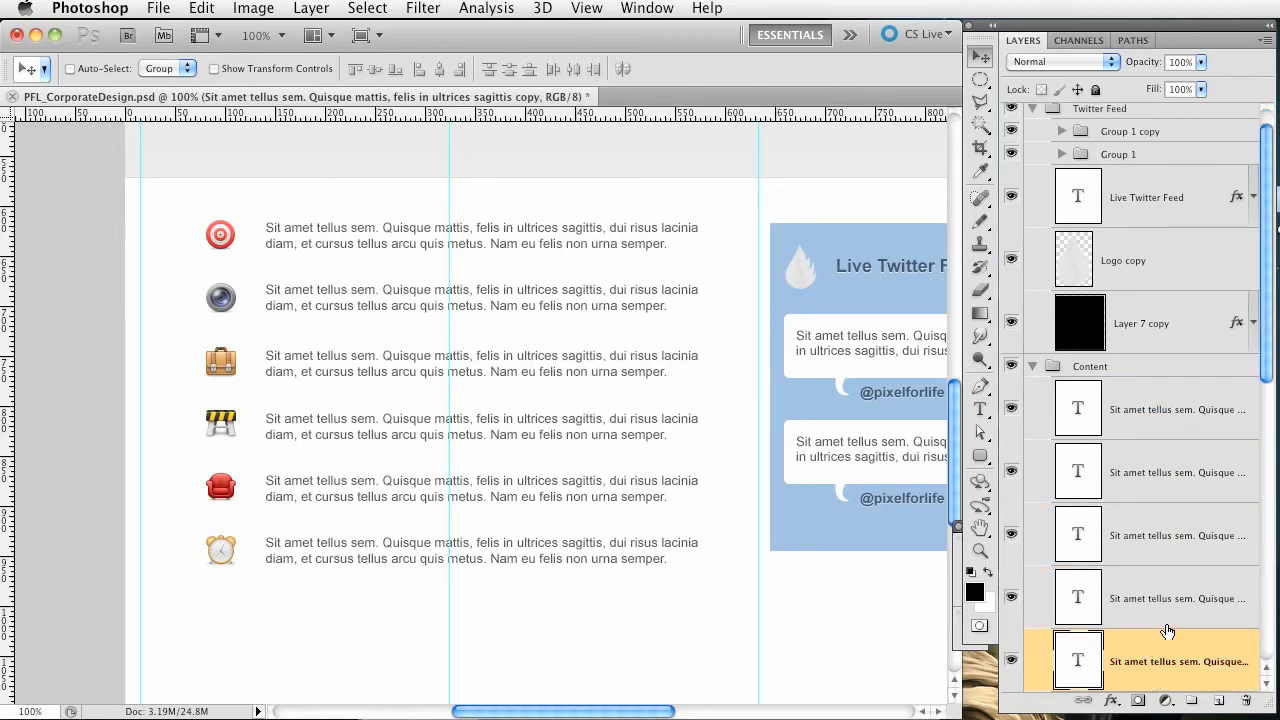
pyautogui.scroll(-3)
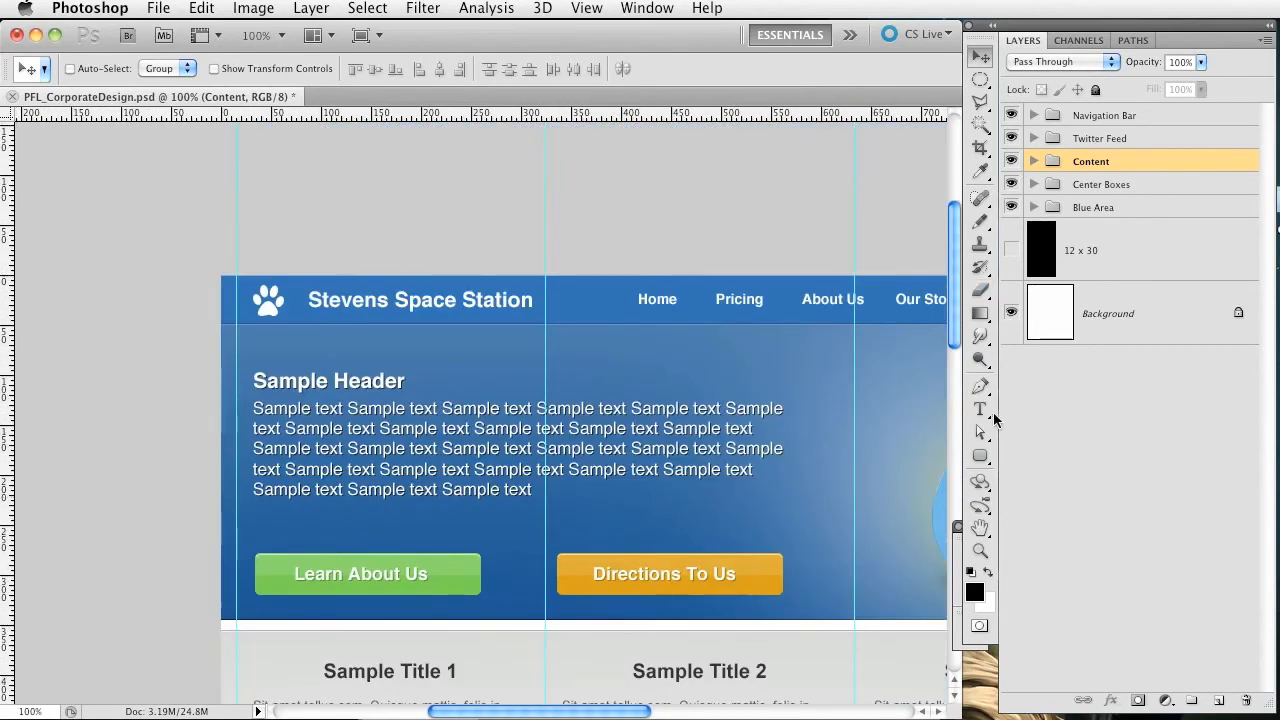
# - Set the Sample Header text to 21 px and increase its leading in the Character panel
pyautogui.click(330, 380)
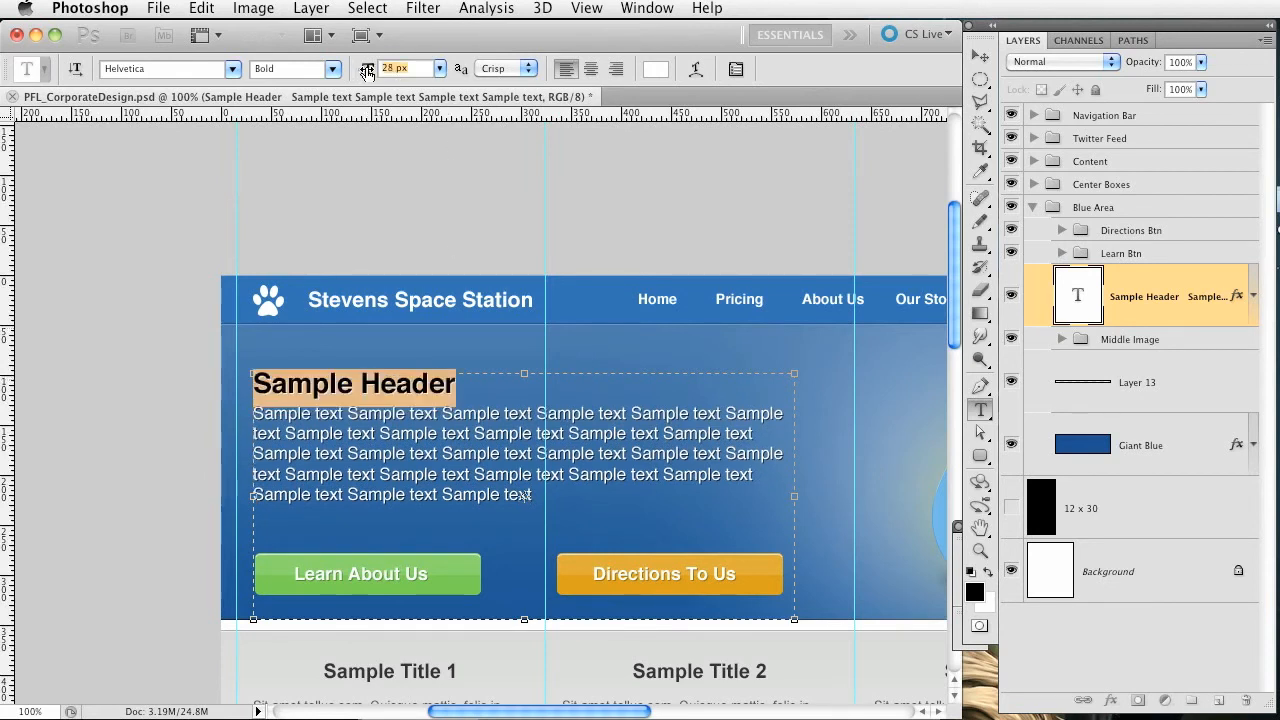
pyautogui.write('21 px')
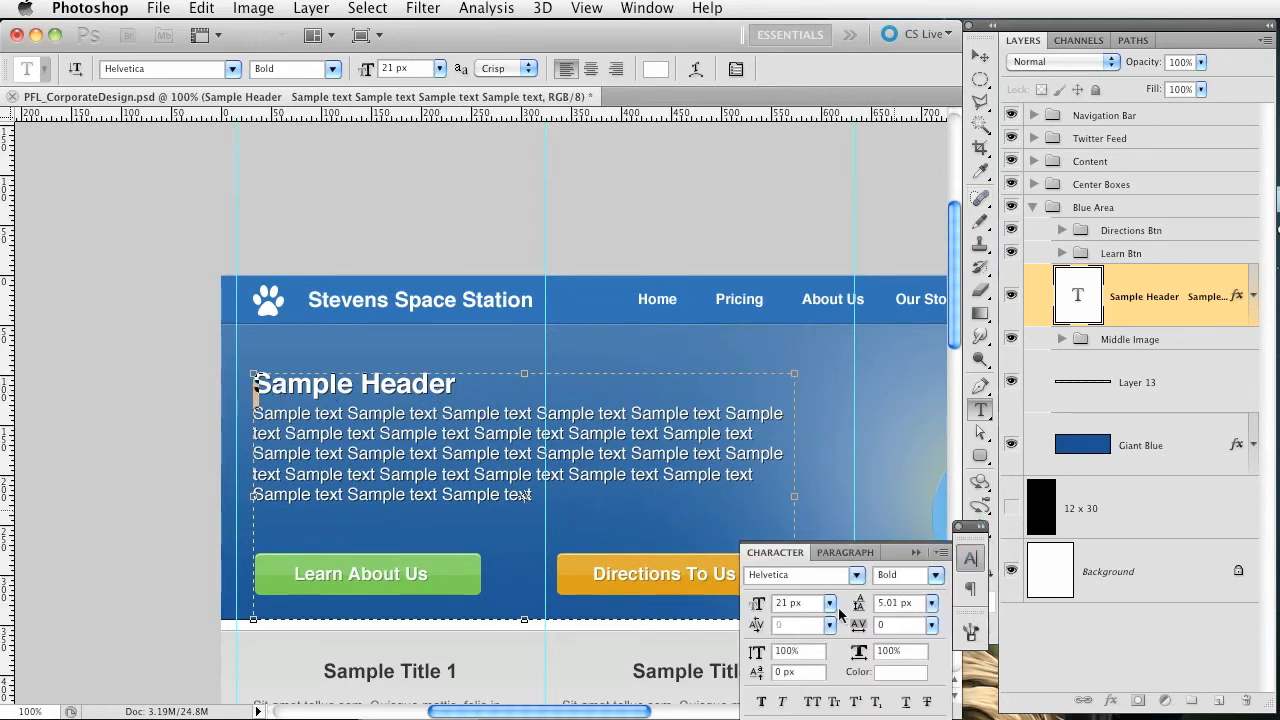
pyautogui.click(896, 602)
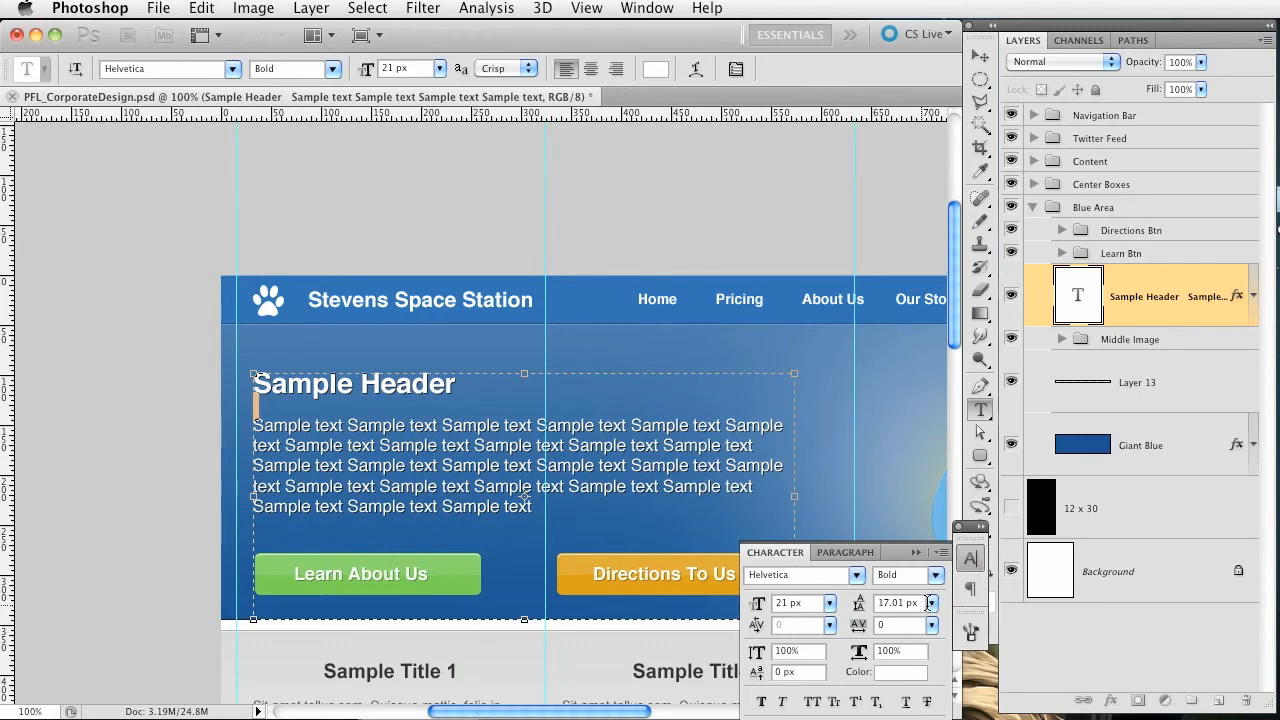
pyautogui.click(930, 602)
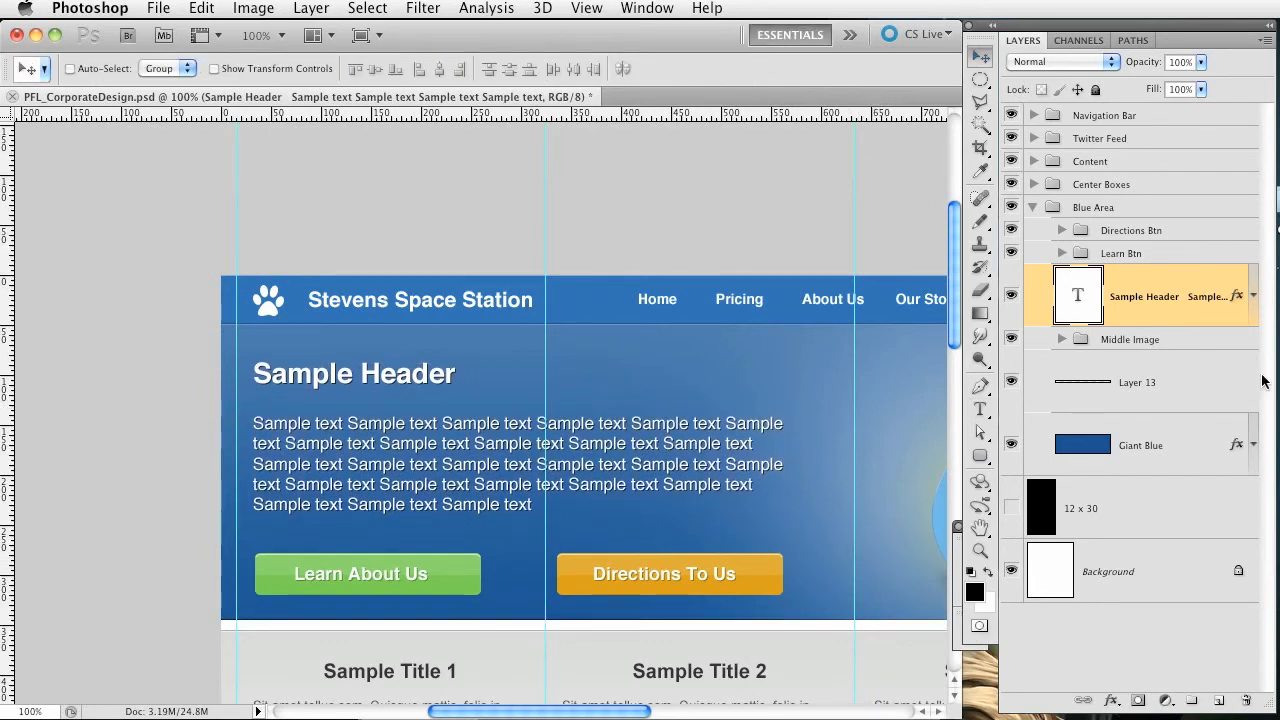
pyautogui.moveTo(344, 412)
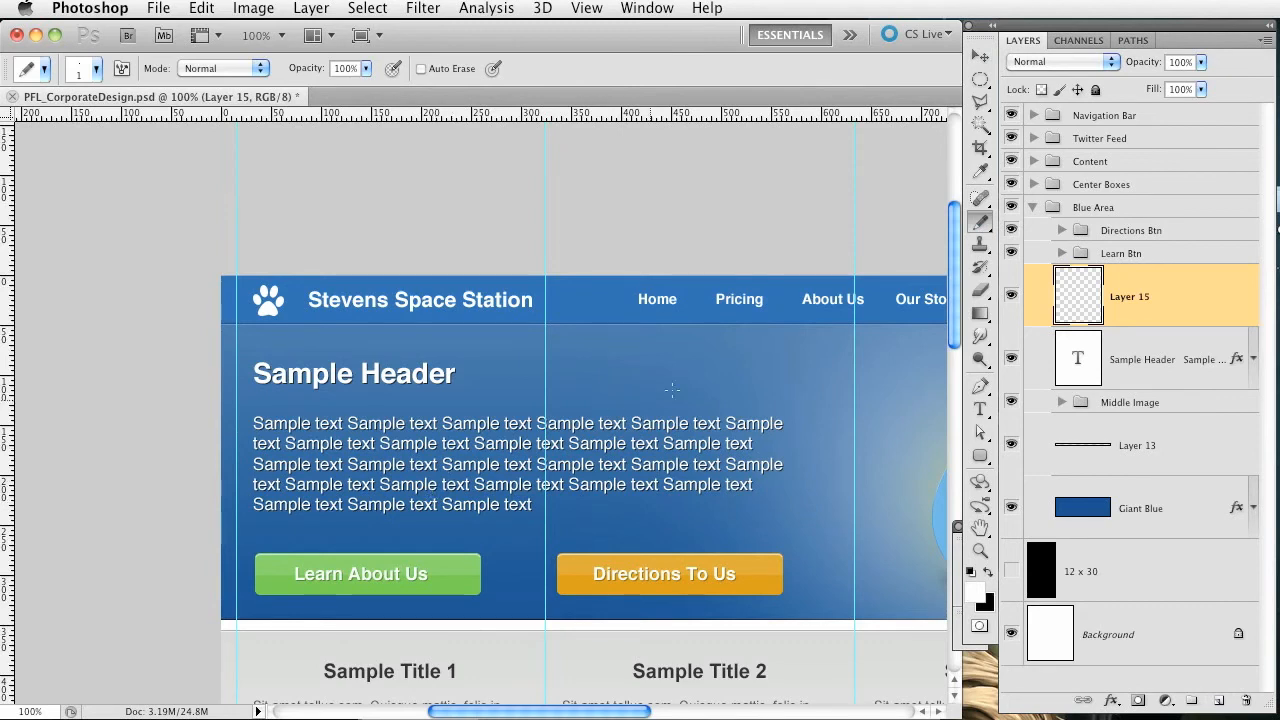
pyautogui.moveTo(930, 590)
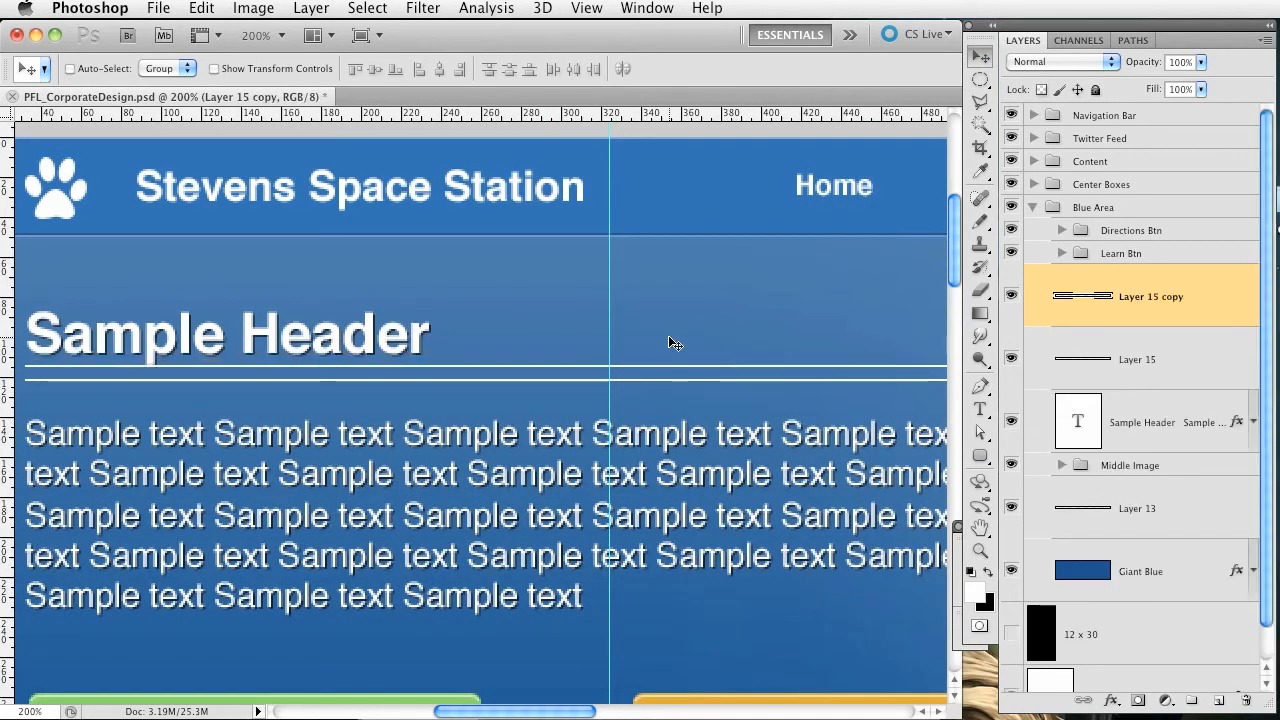
pyautogui.moveTo(648, 338)
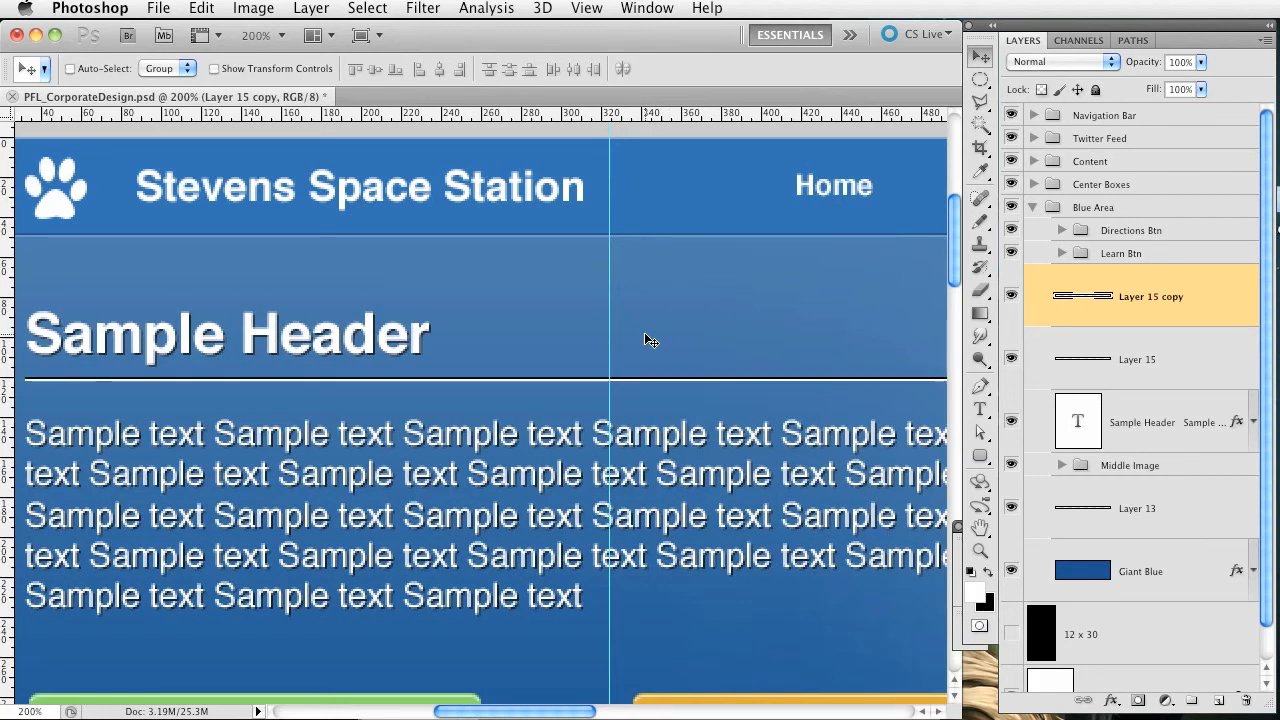
# - Lower the opacity of both spacer line layers so the divider is partly transparent
pyautogui.click(1104, 62)
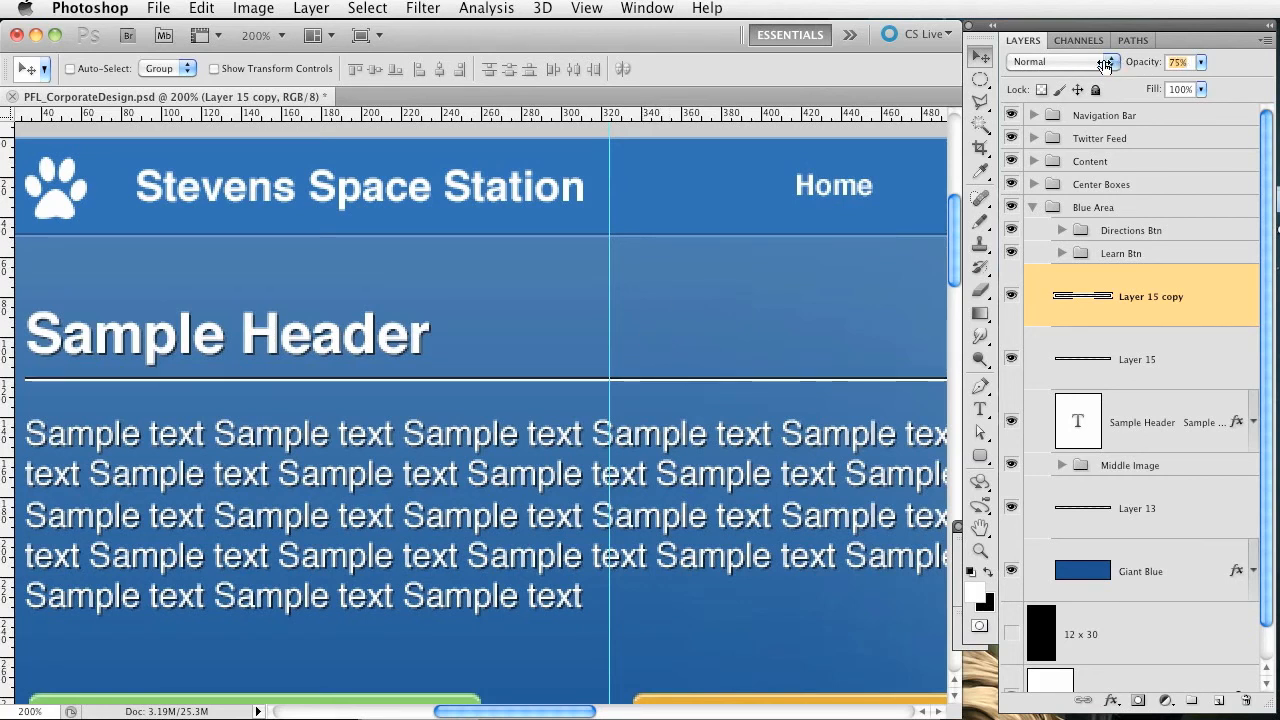
pyautogui.click(1138, 360)
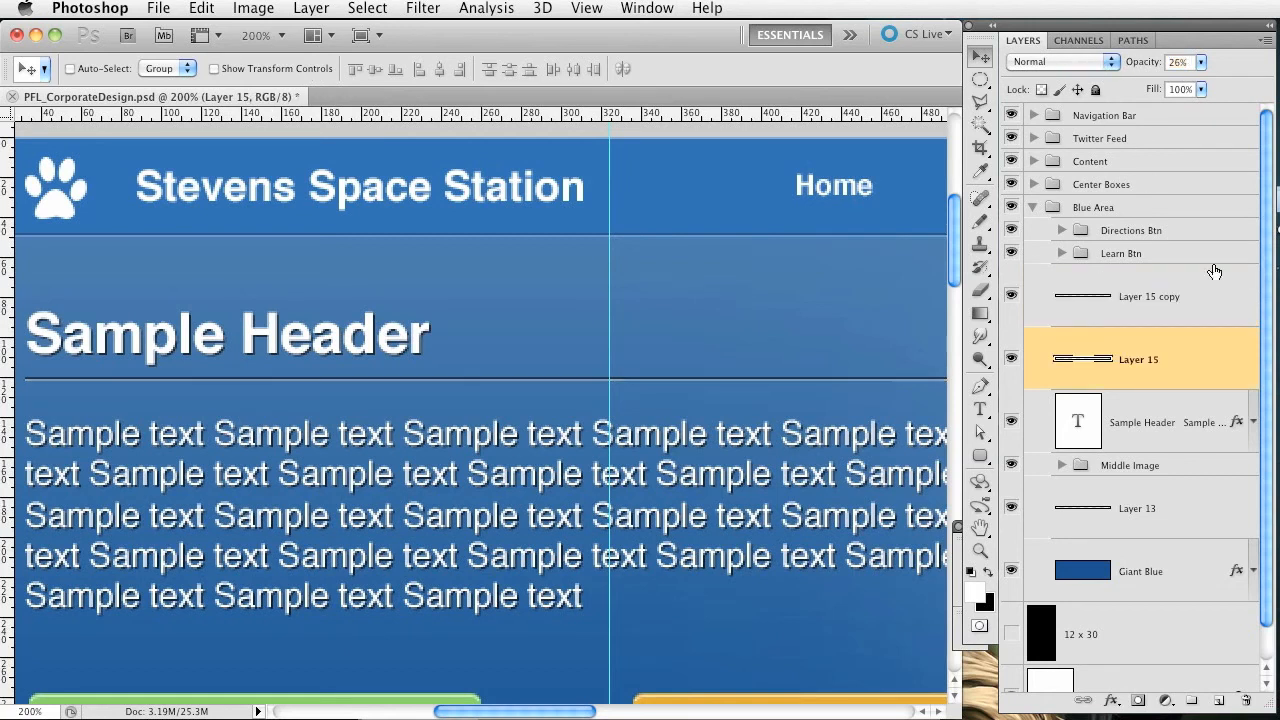
pyautogui.click(1140, 296)
pyautogui.write('Spacer Line')
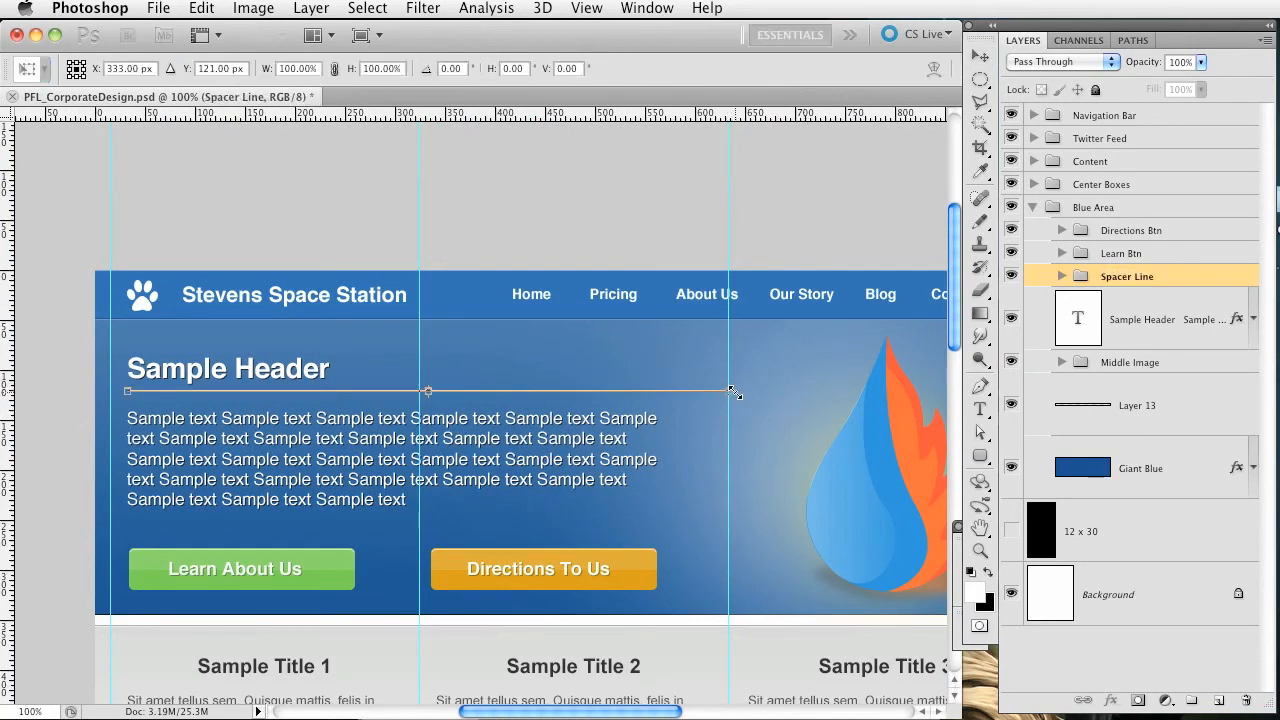
# - Scale the Spacer Line group to about 90% width and commit the transform
pyautogui.moveTo(736, 390); pyautogui.dragTo(662, 390)
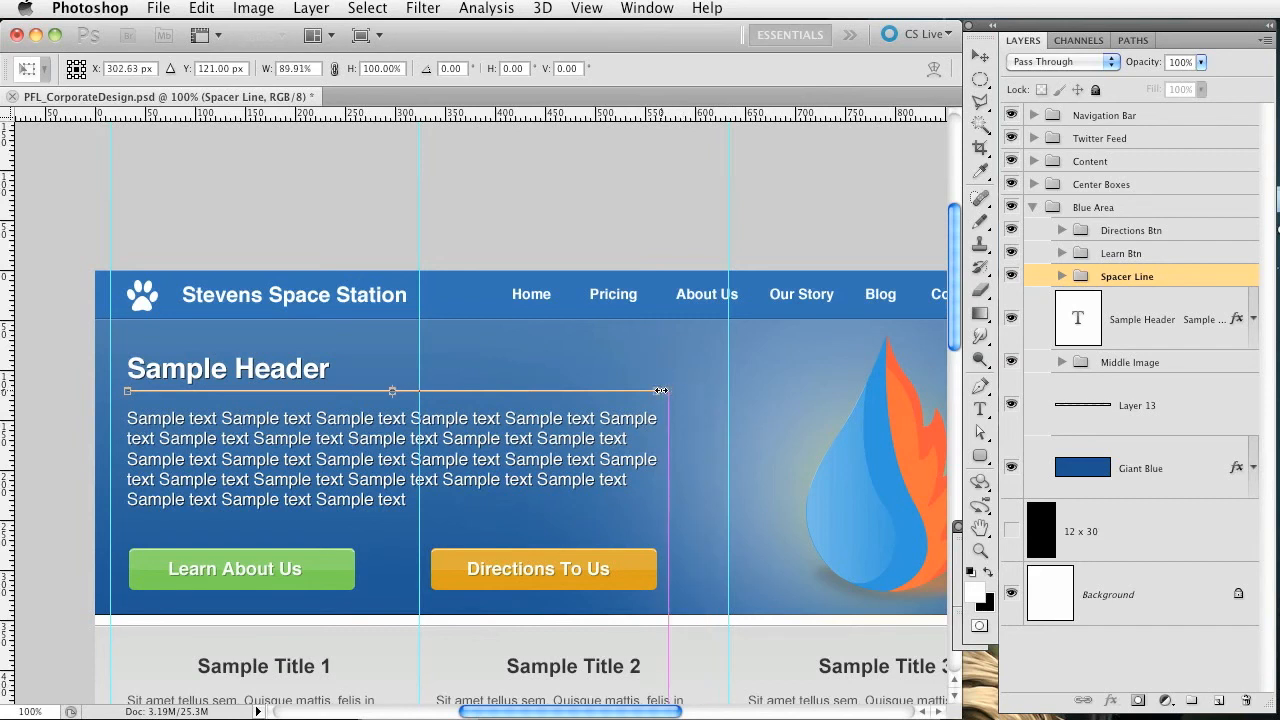
pyautogui.click(24, 68)
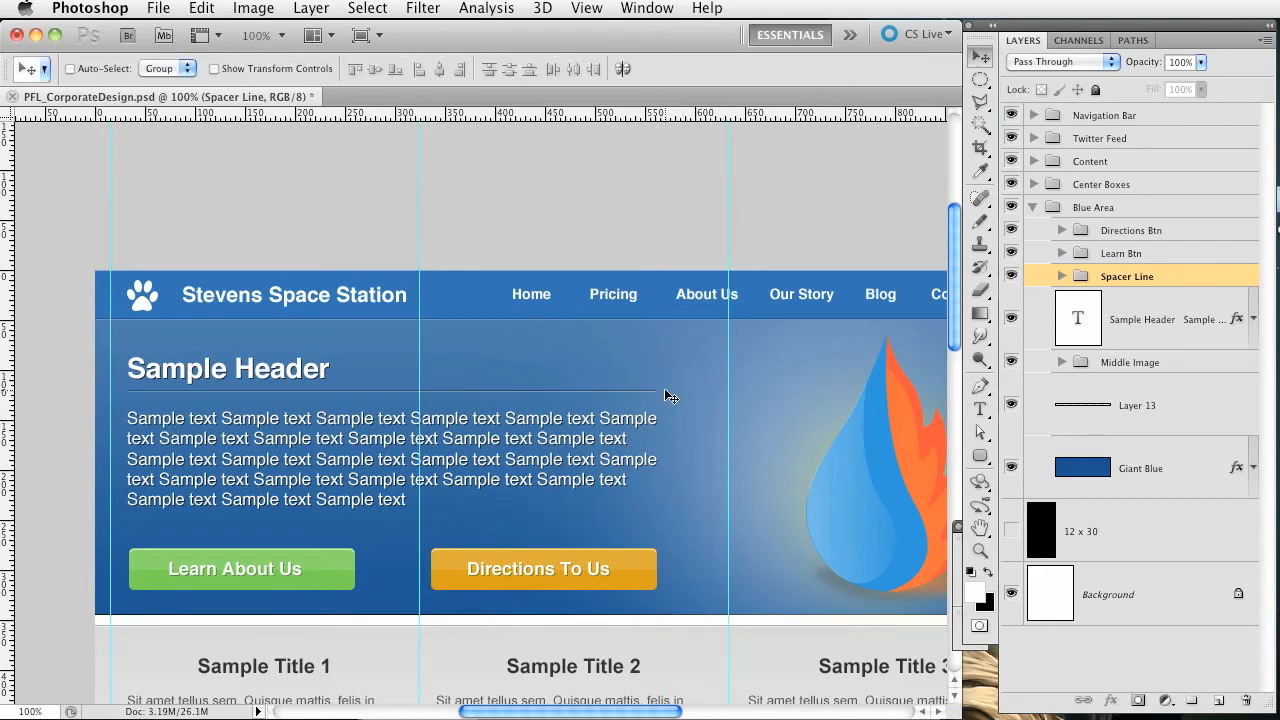
pyautogui.moveTo(596, 490)
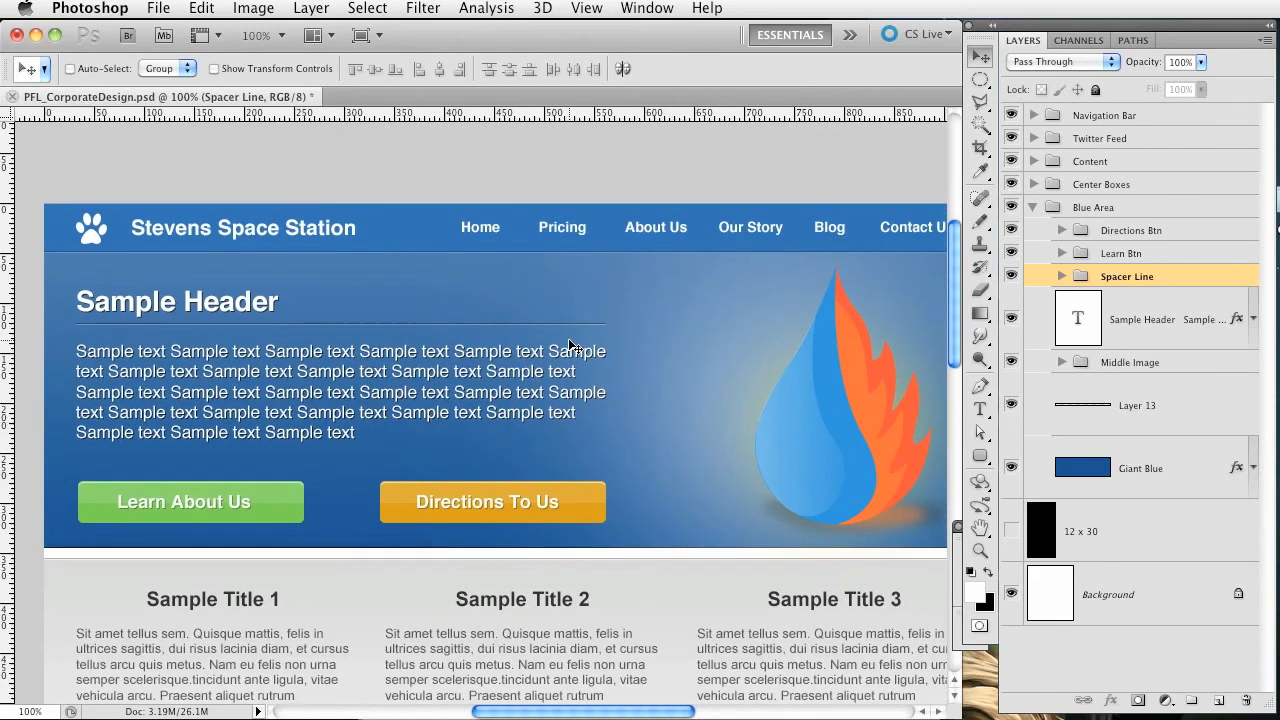
pyautogui.moveTo(556, 338)
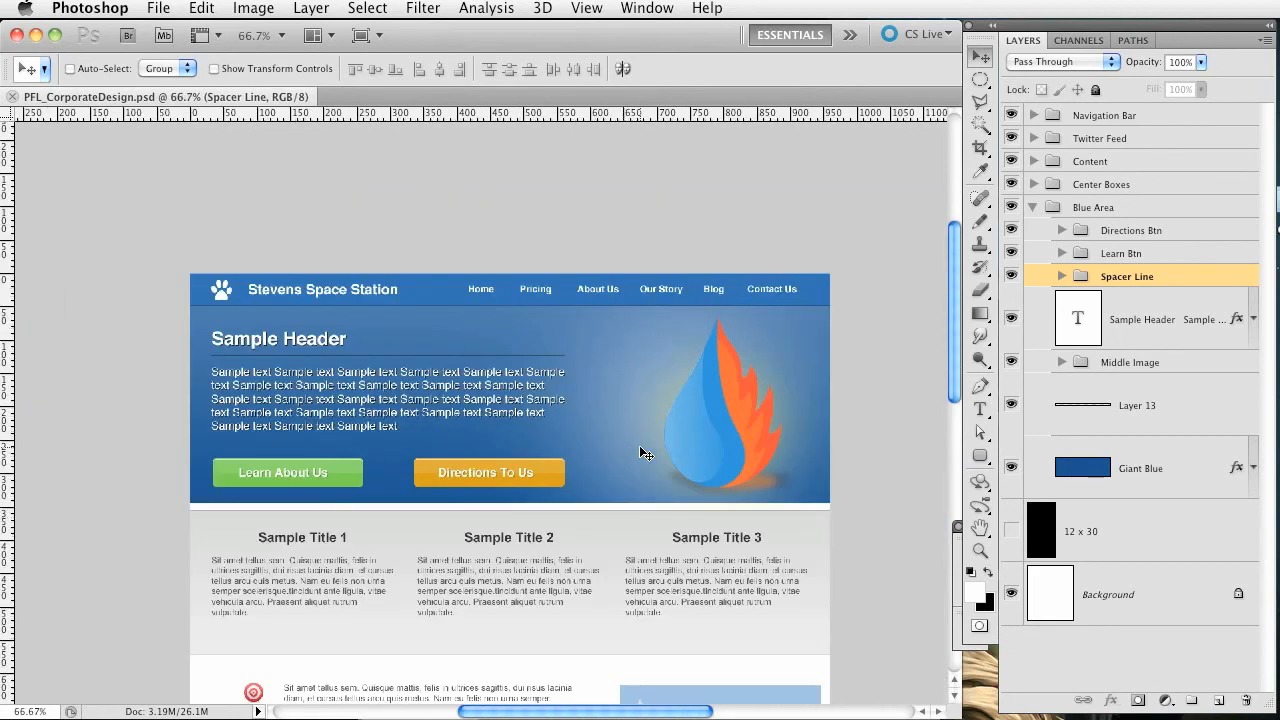
pyautogui.scroll(-3)
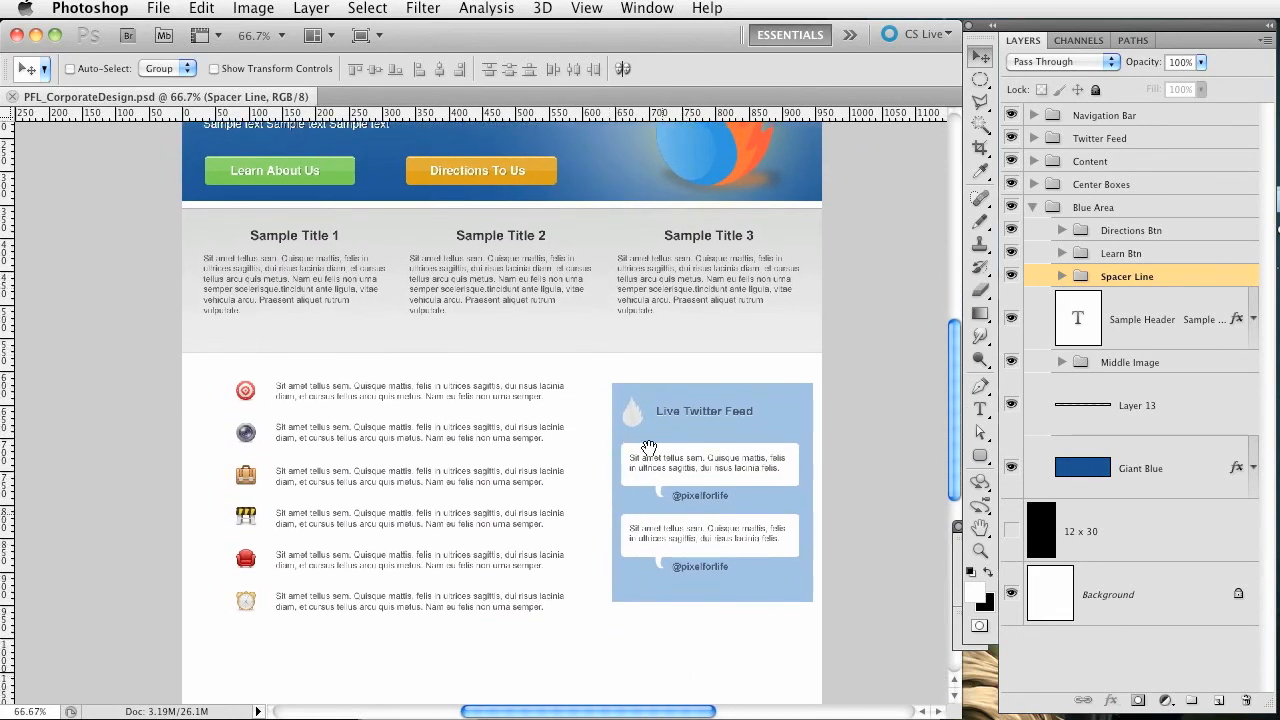
pyautogui.scroll(-3)
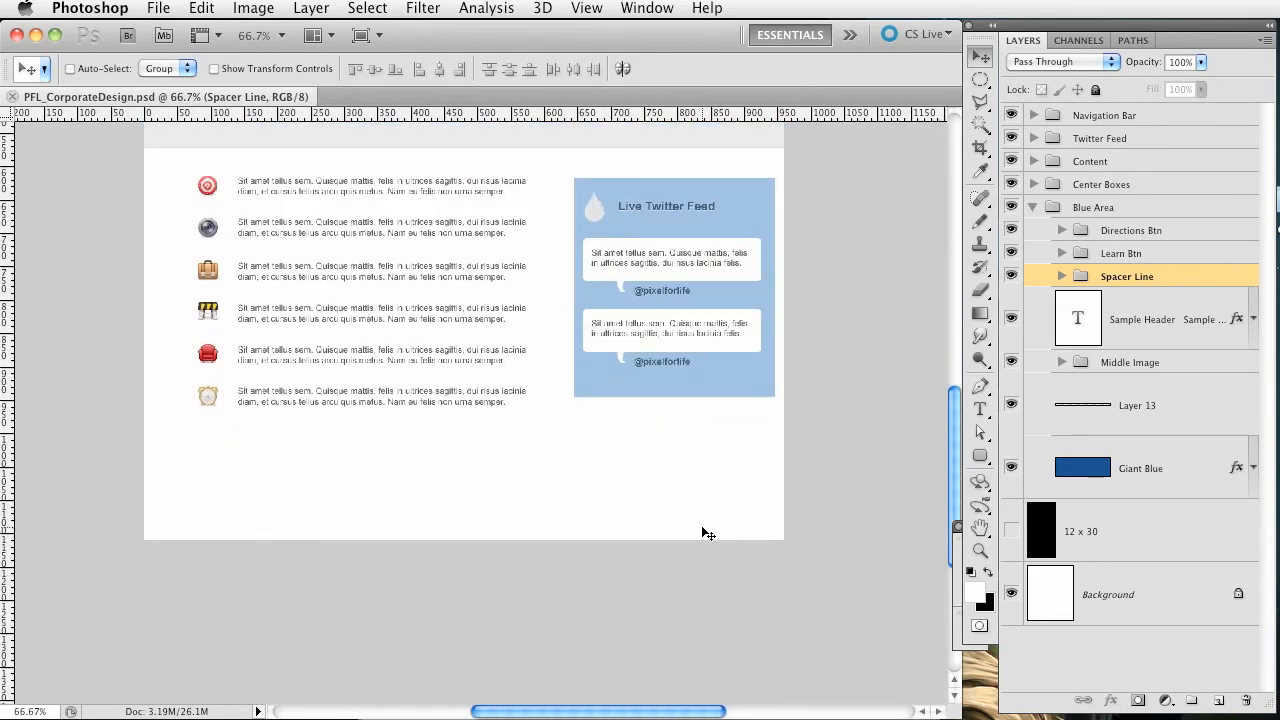
pyautogui.scroll(3)
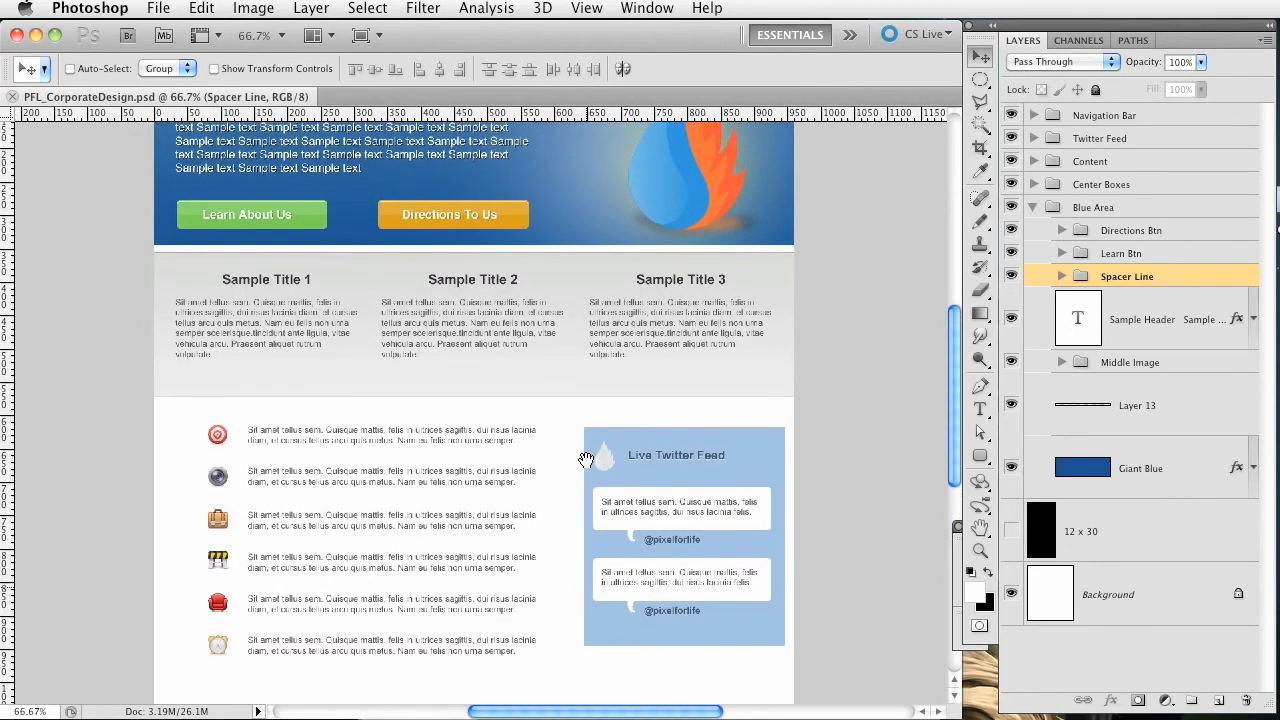
pyautogui.scroll(3)
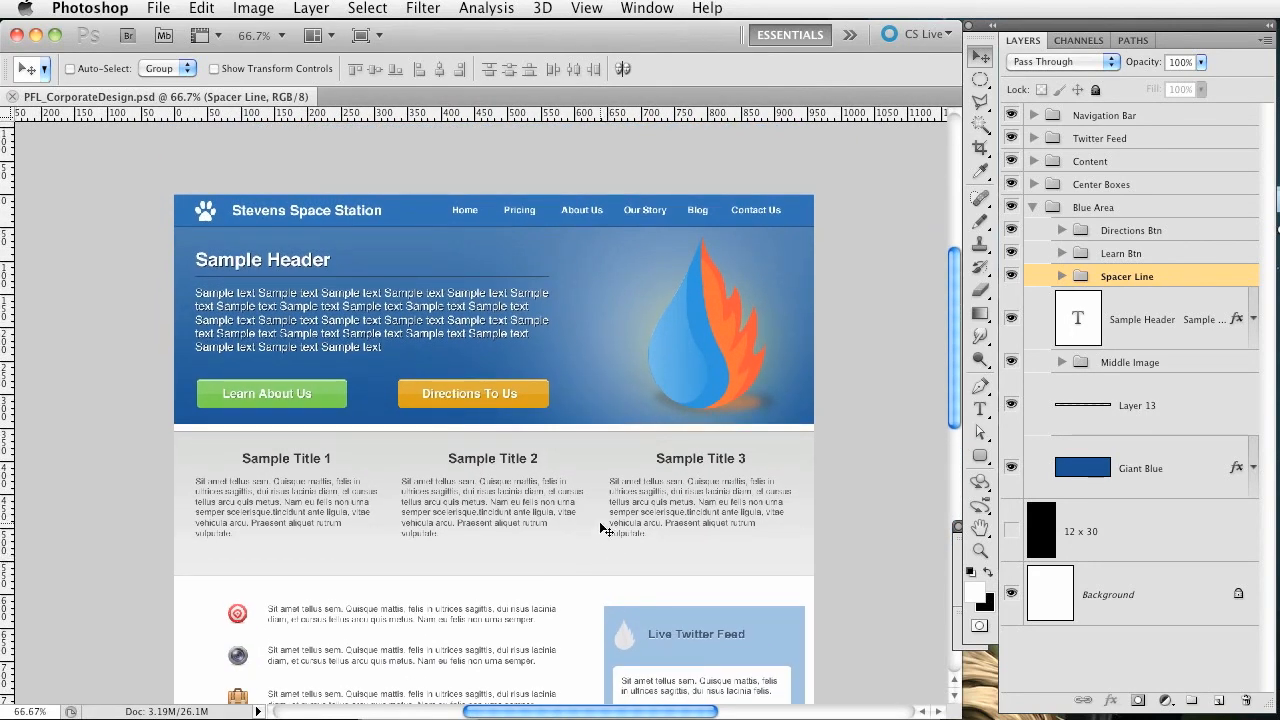
pyautogui.moveTo(258, 572)
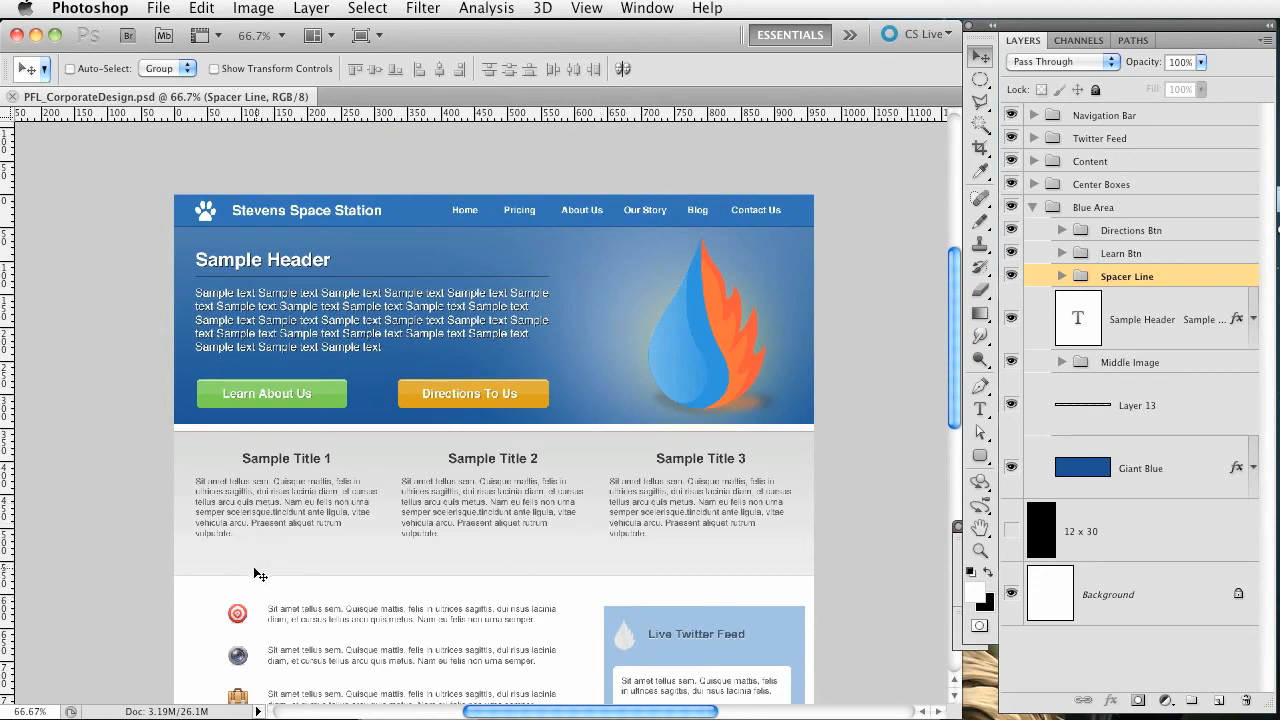
pyautogui.moveTo(638, 564)
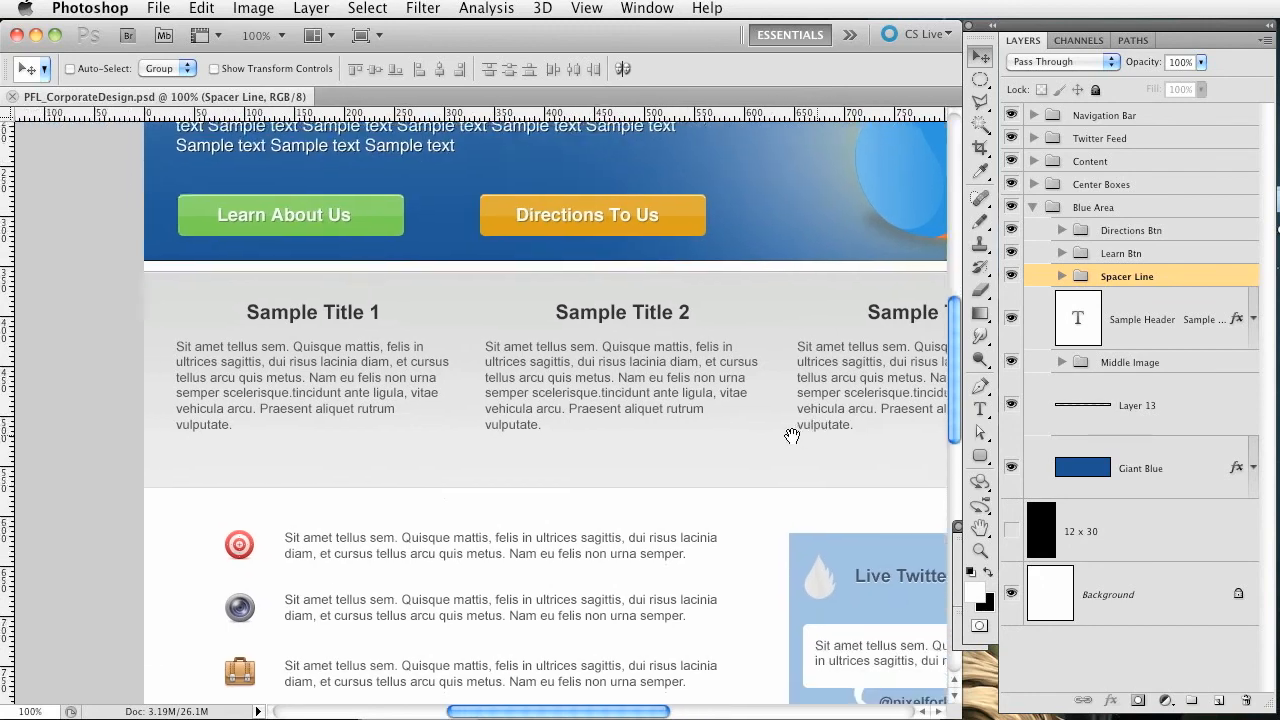
pyautogui.scroll(-3)
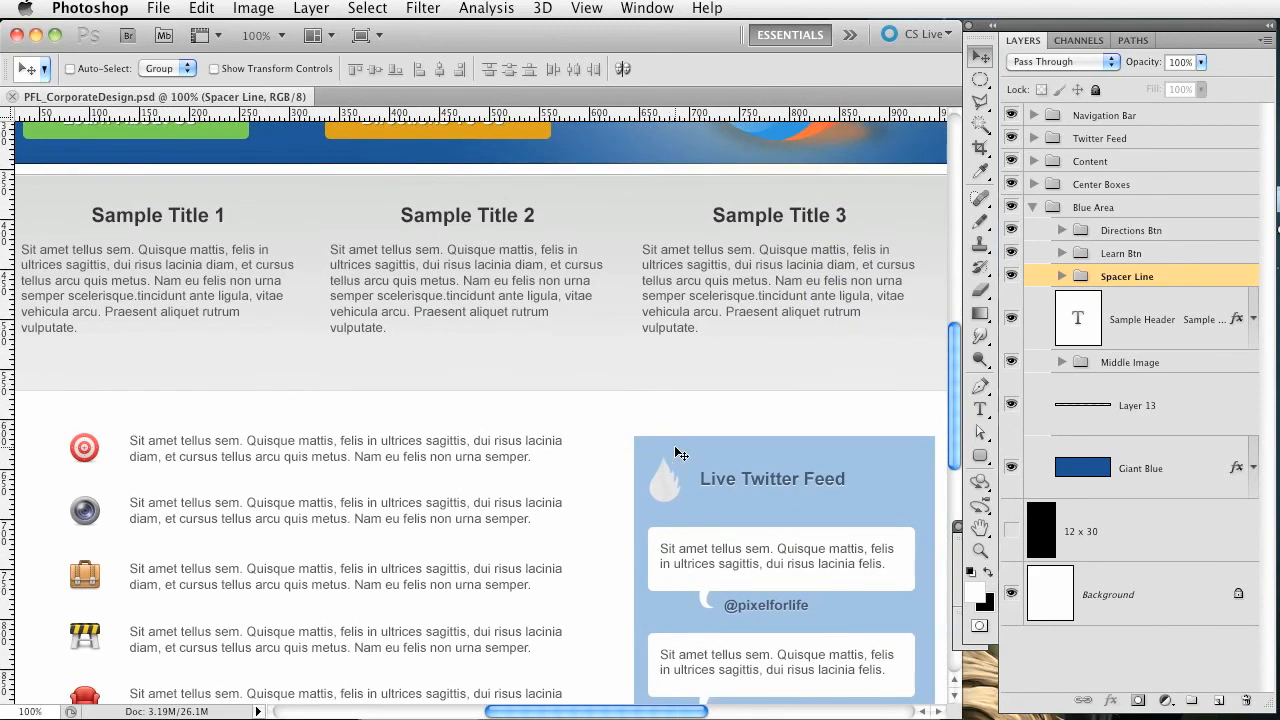
pyautogui.moveTo(610, 440)
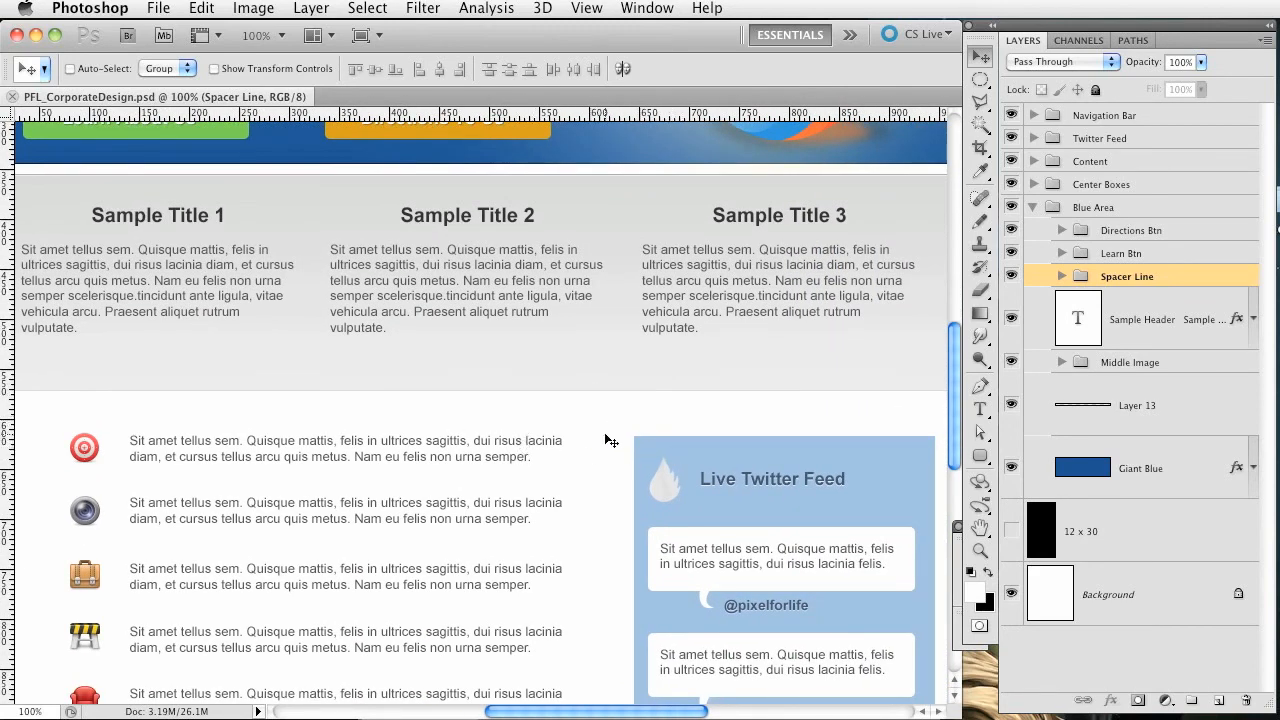
pyautogui.moveTo(650, 448)
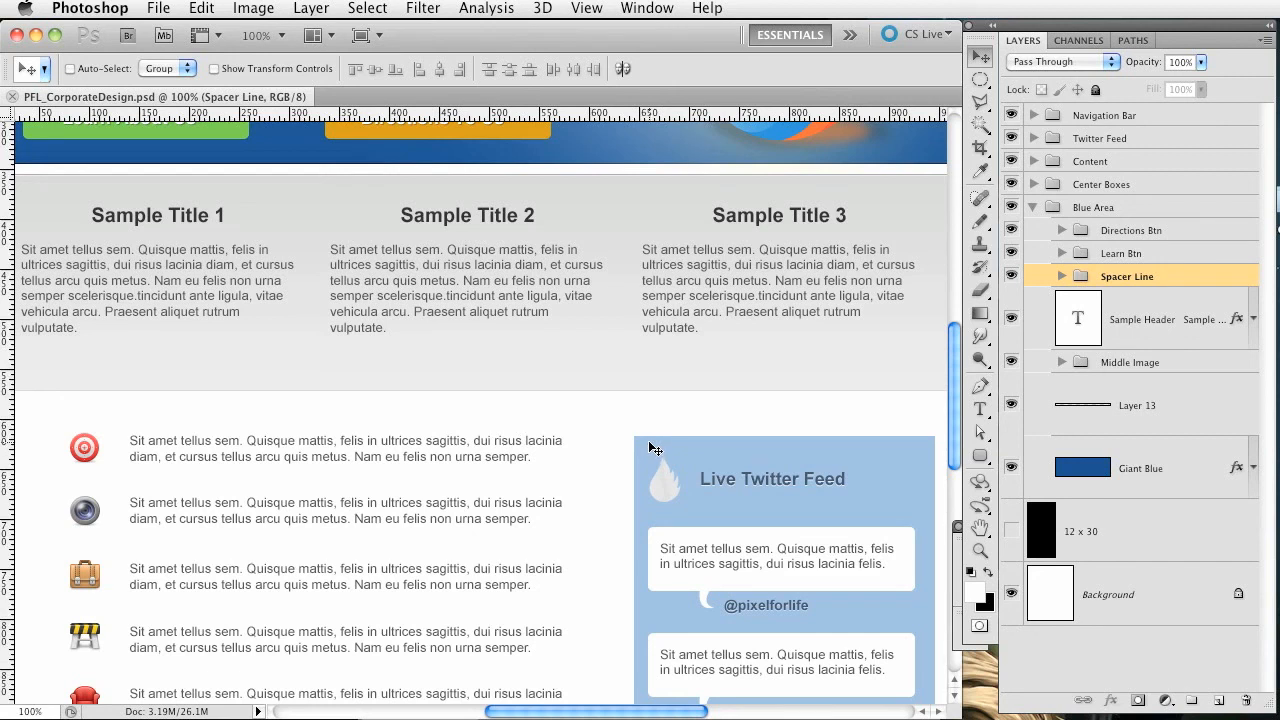
pyautogui.moveTo(648, 448)
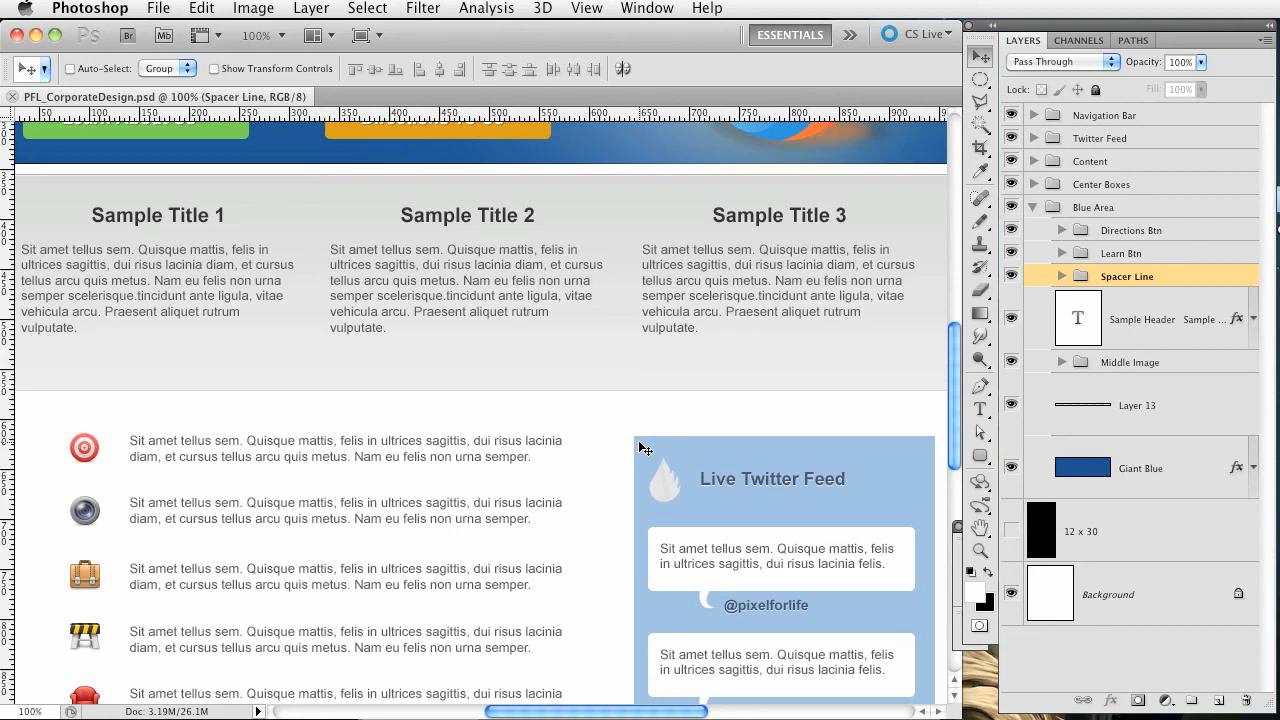
pyautogui.moveTo(796, 640)
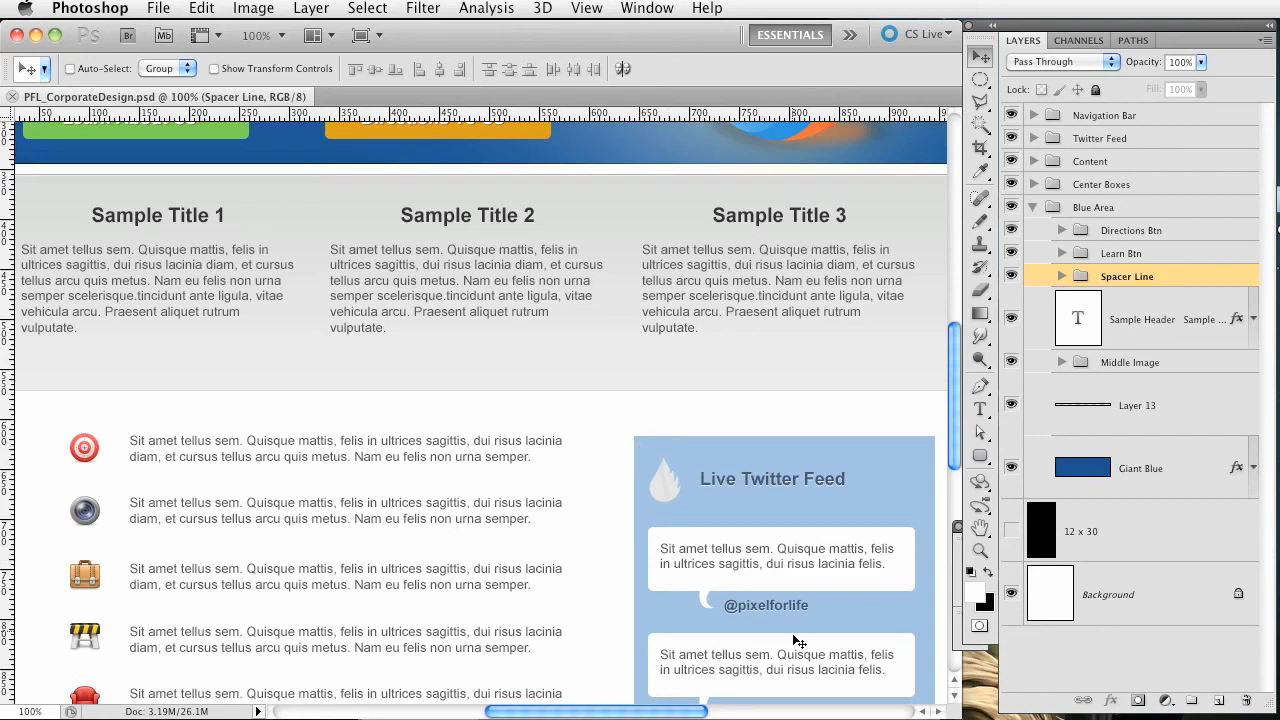